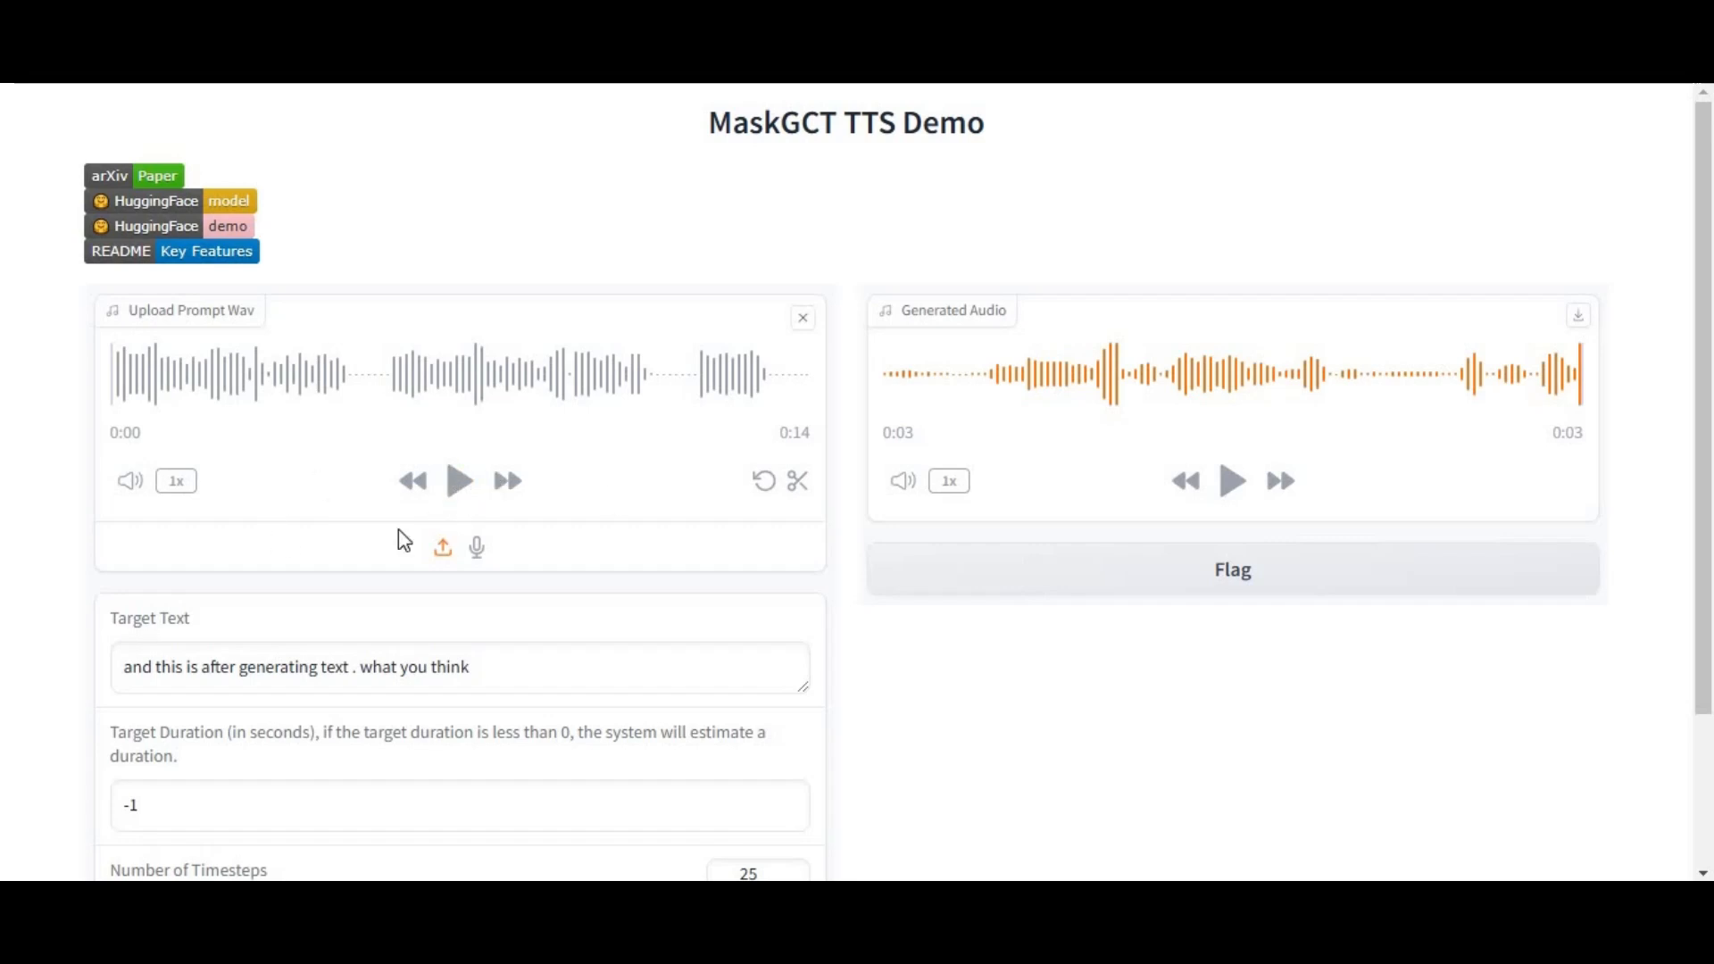
Play the prompt and generated audio, then browse the MaskGCT.ipynb preview on GitHub past its robot image.
click(458, 480)
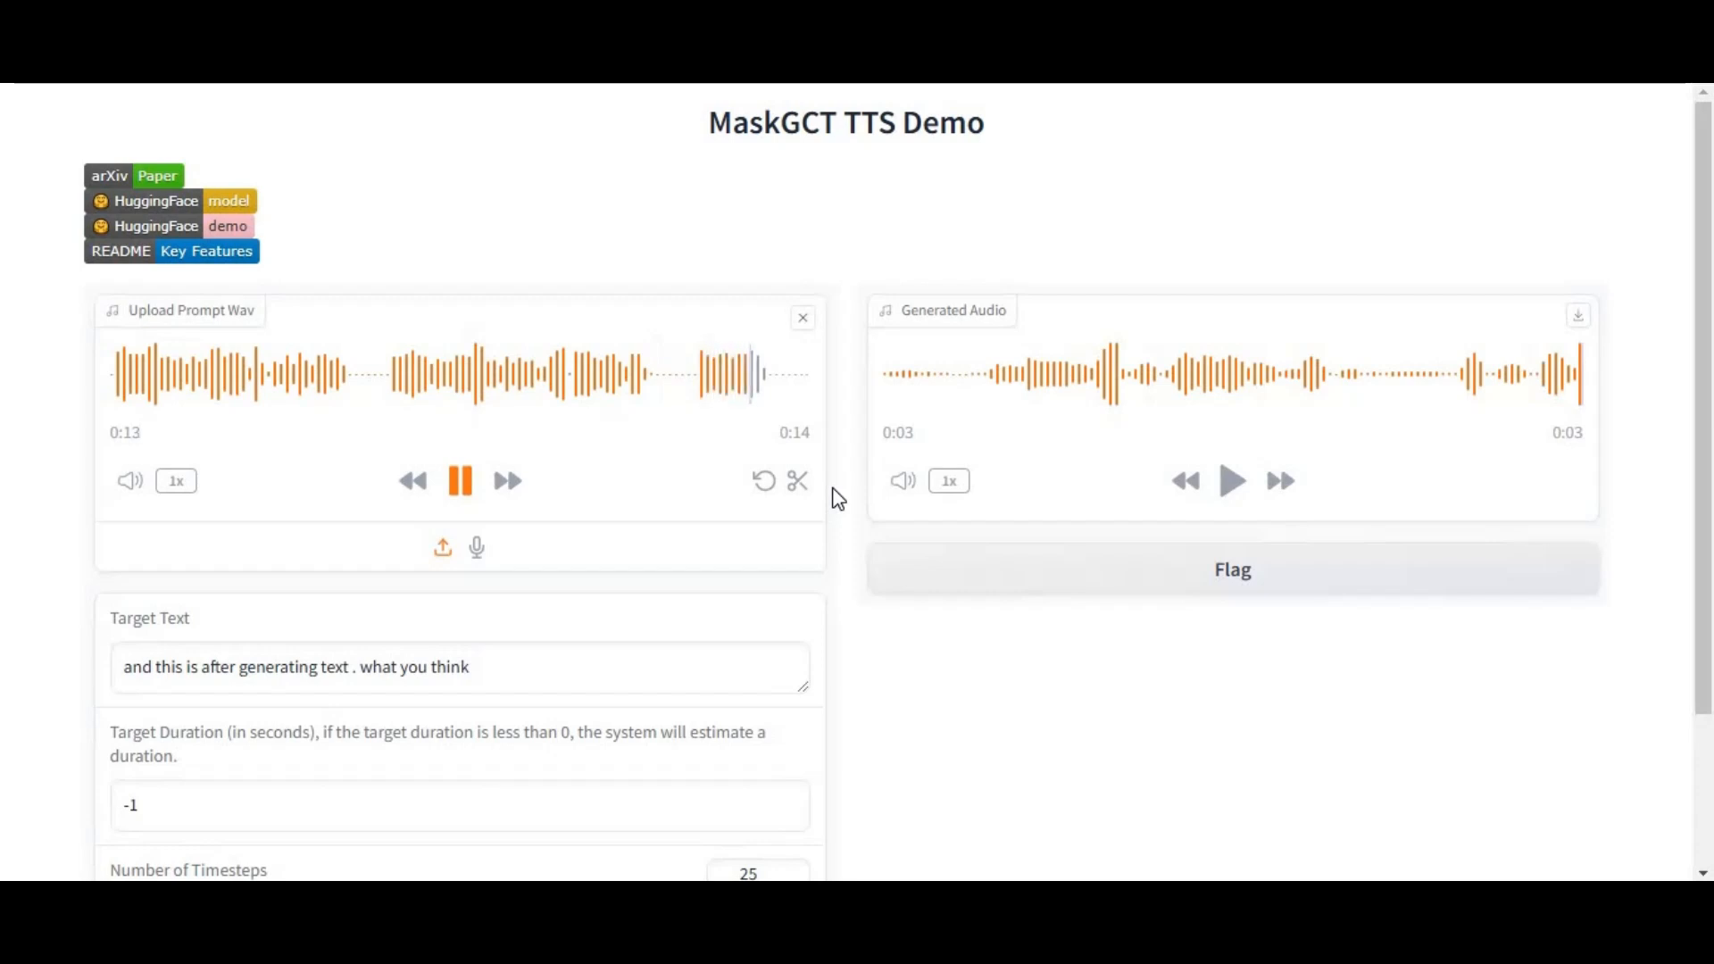
click(1232, 480)
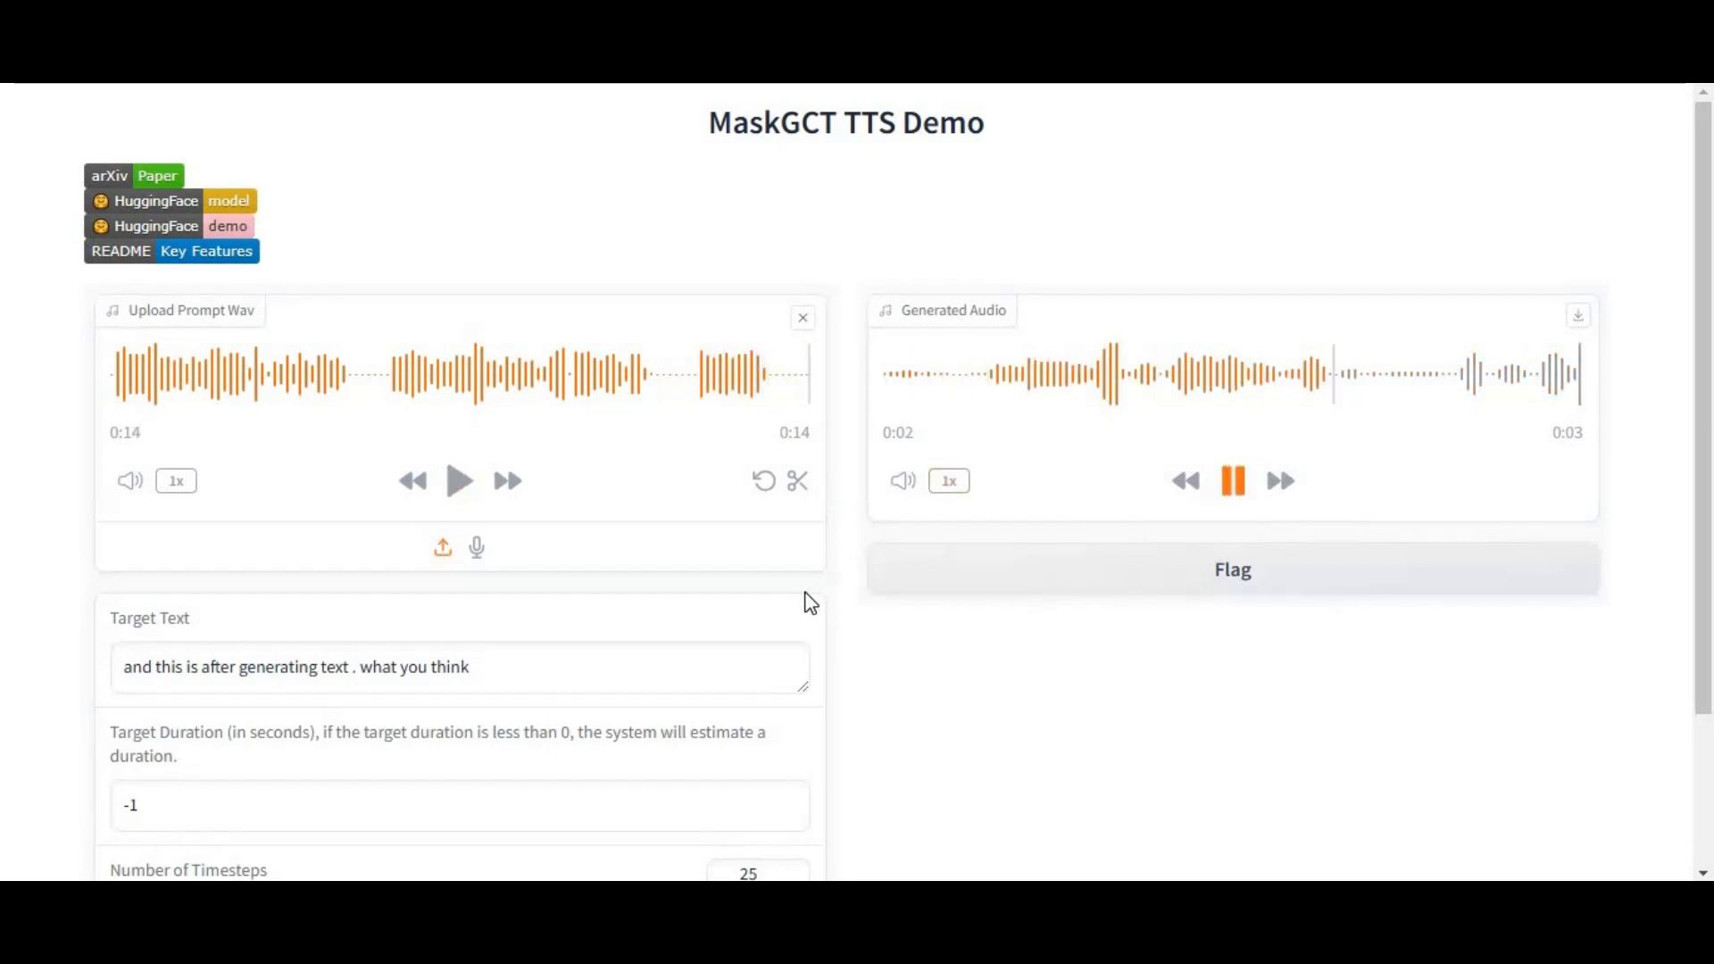
click(1232, 480)
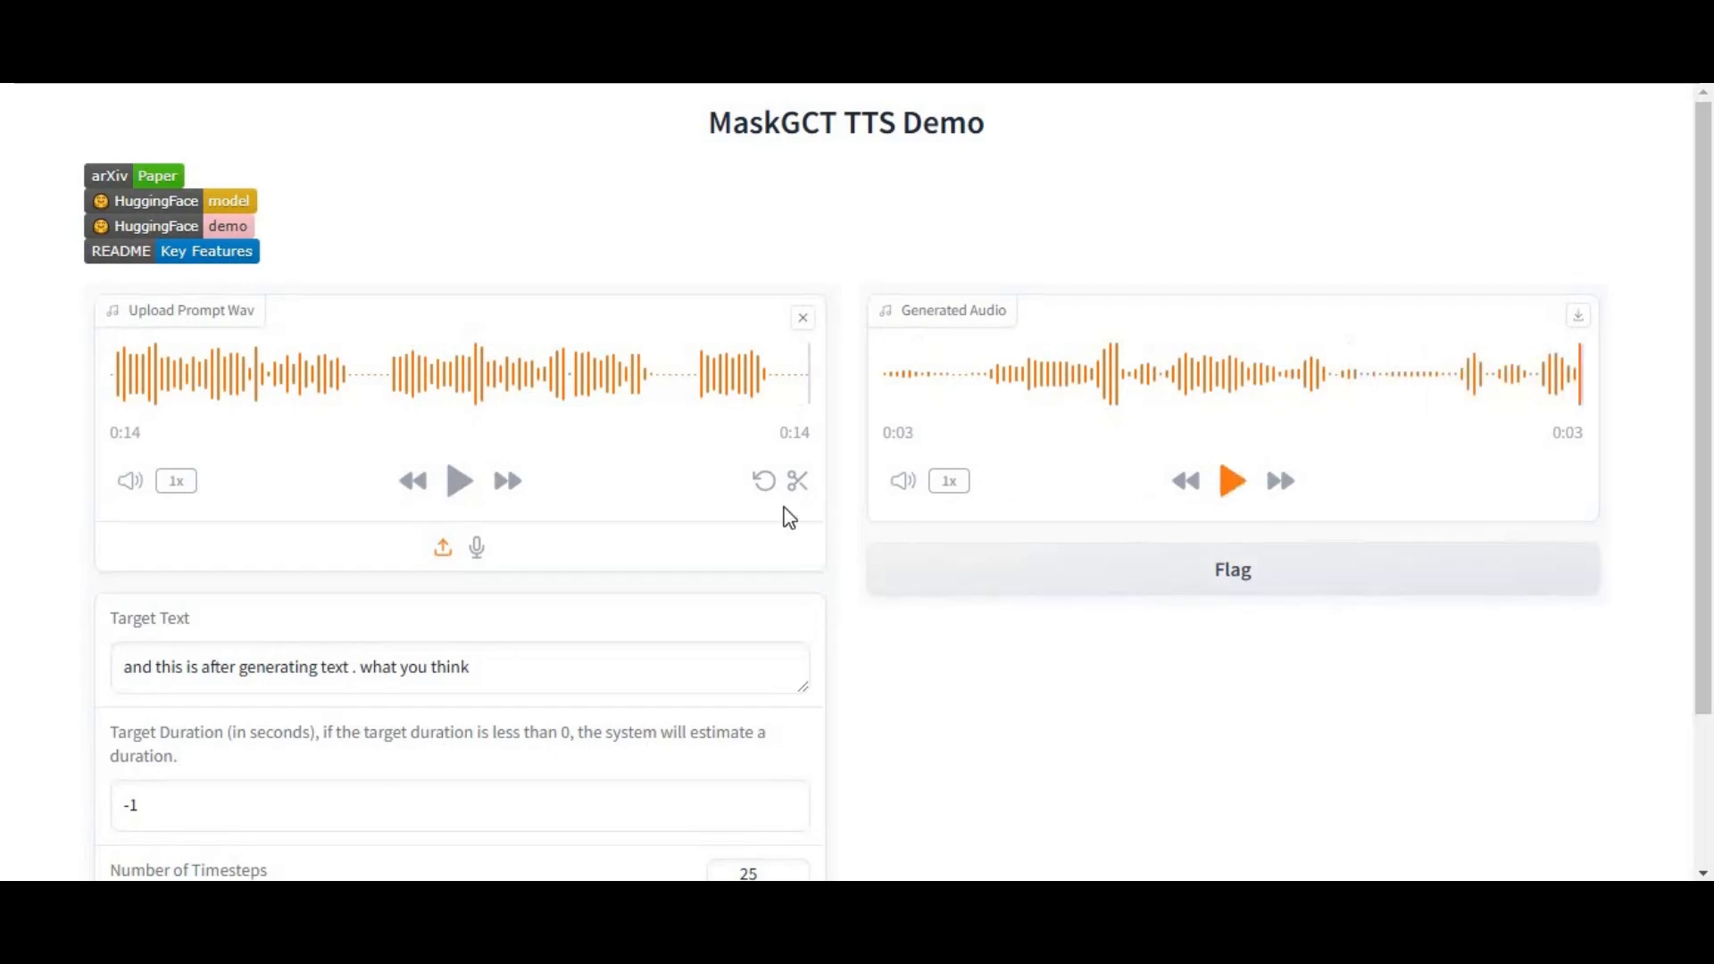
scroll(down, 3)
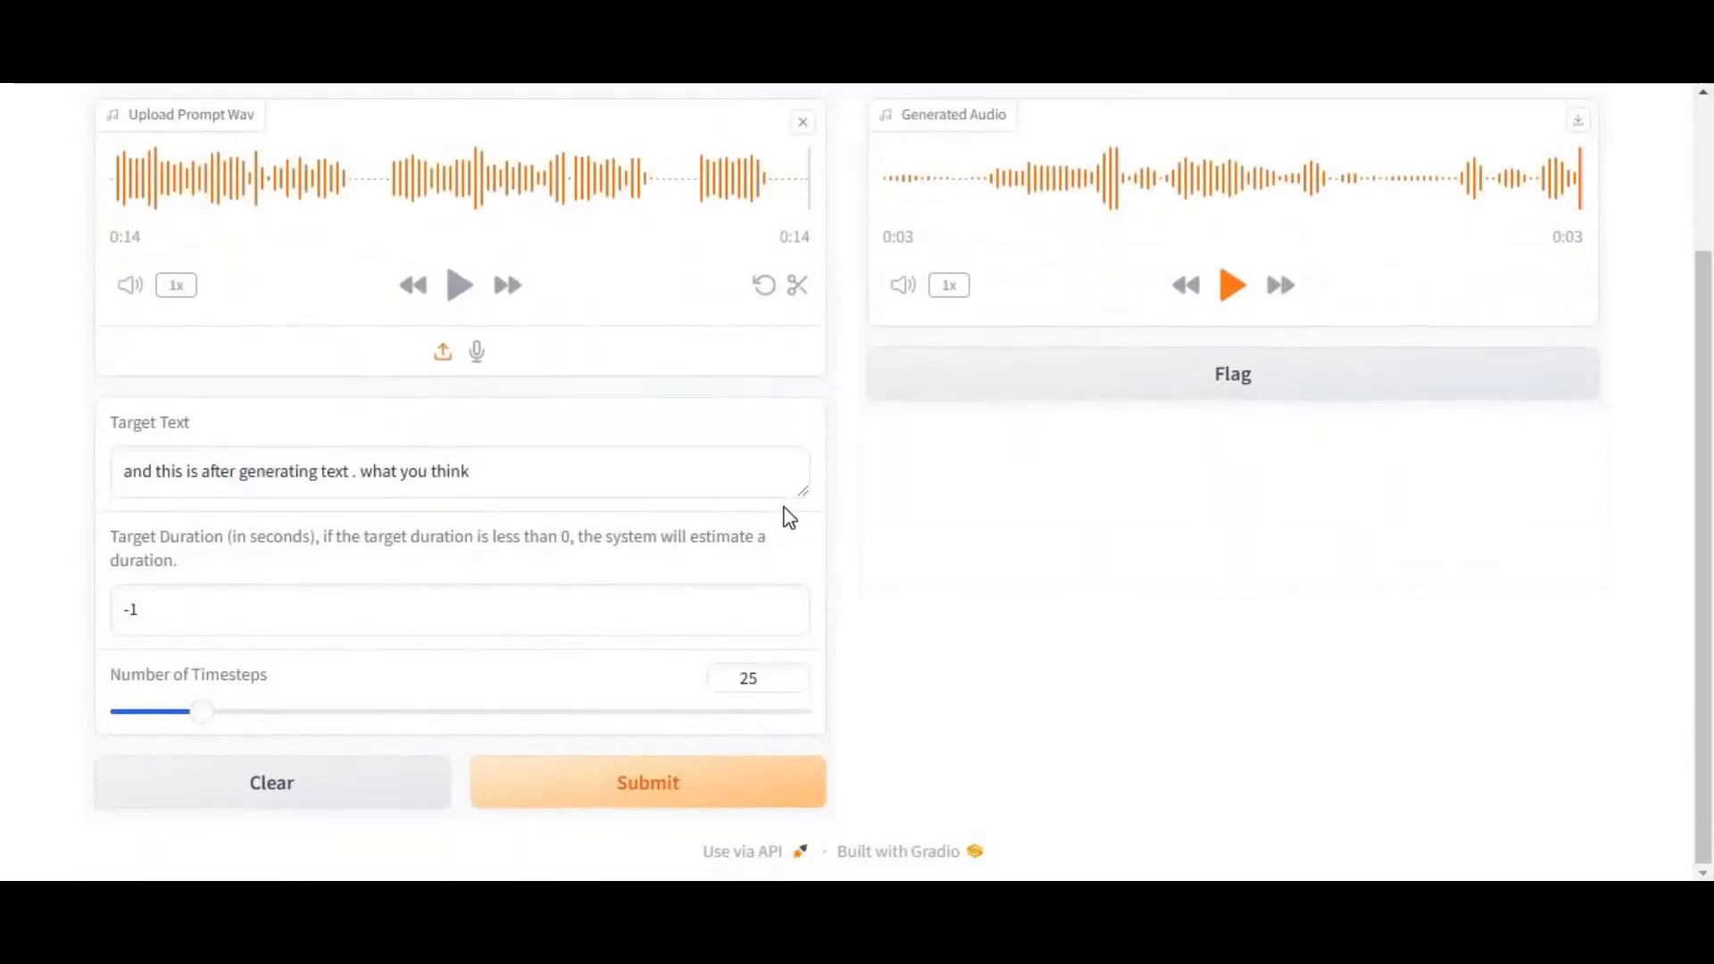
mouse_move(1414, 640)
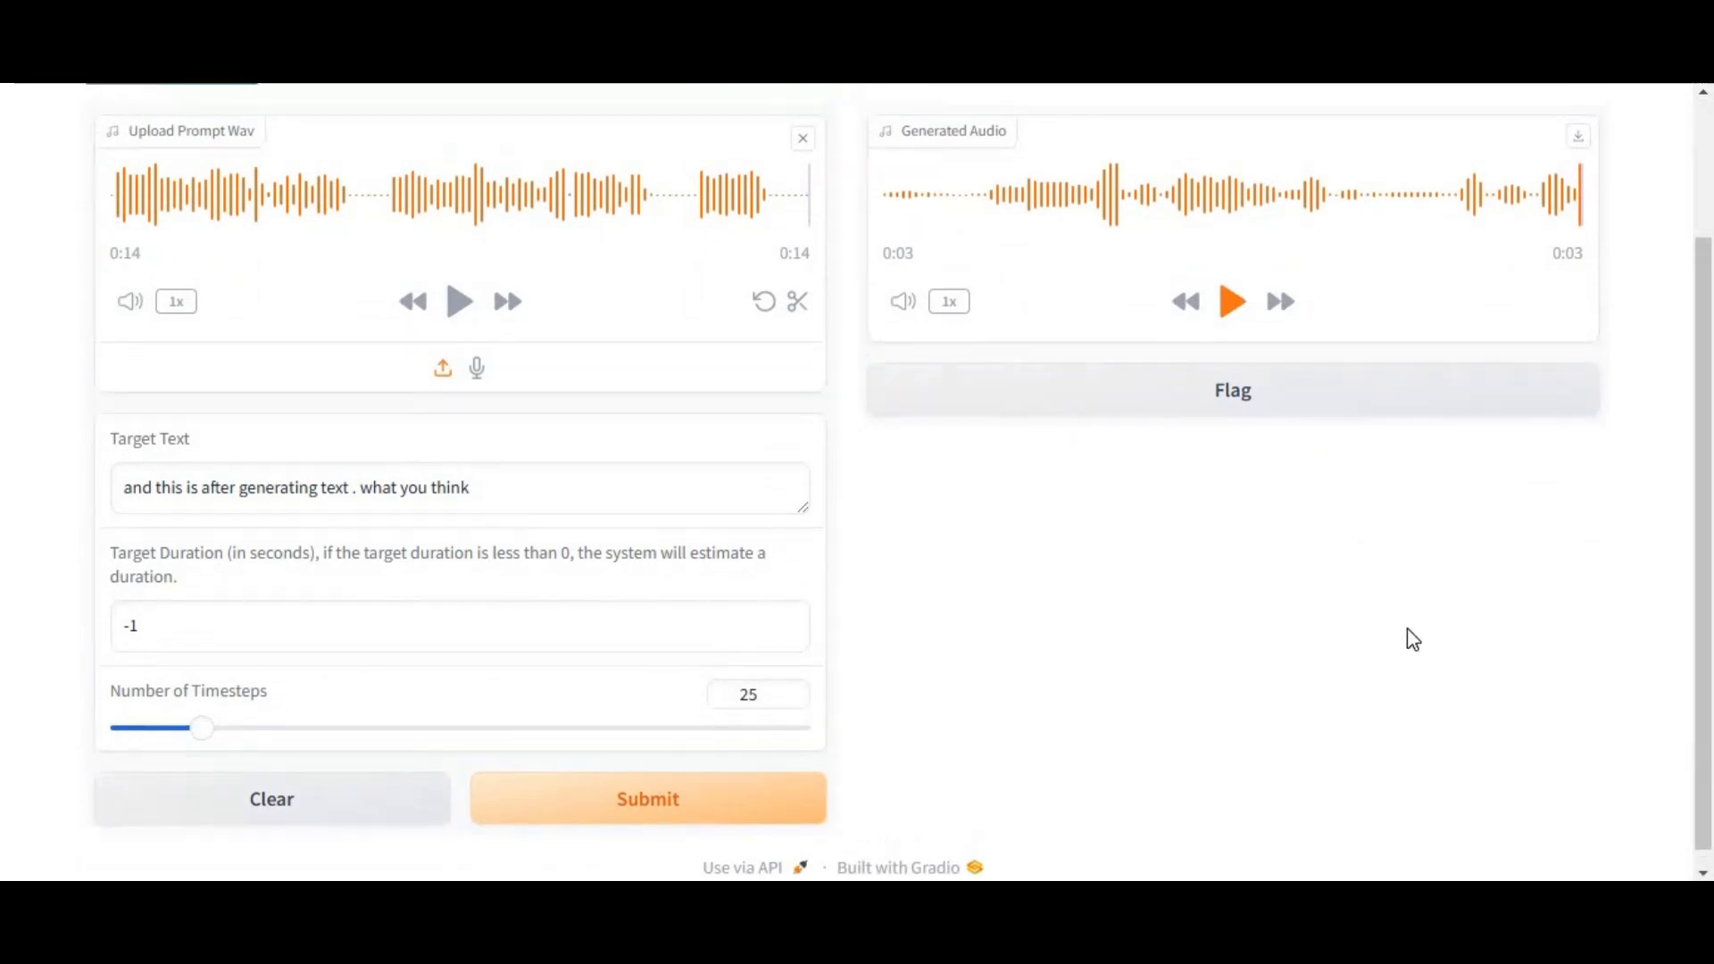
scroll(up, 3)
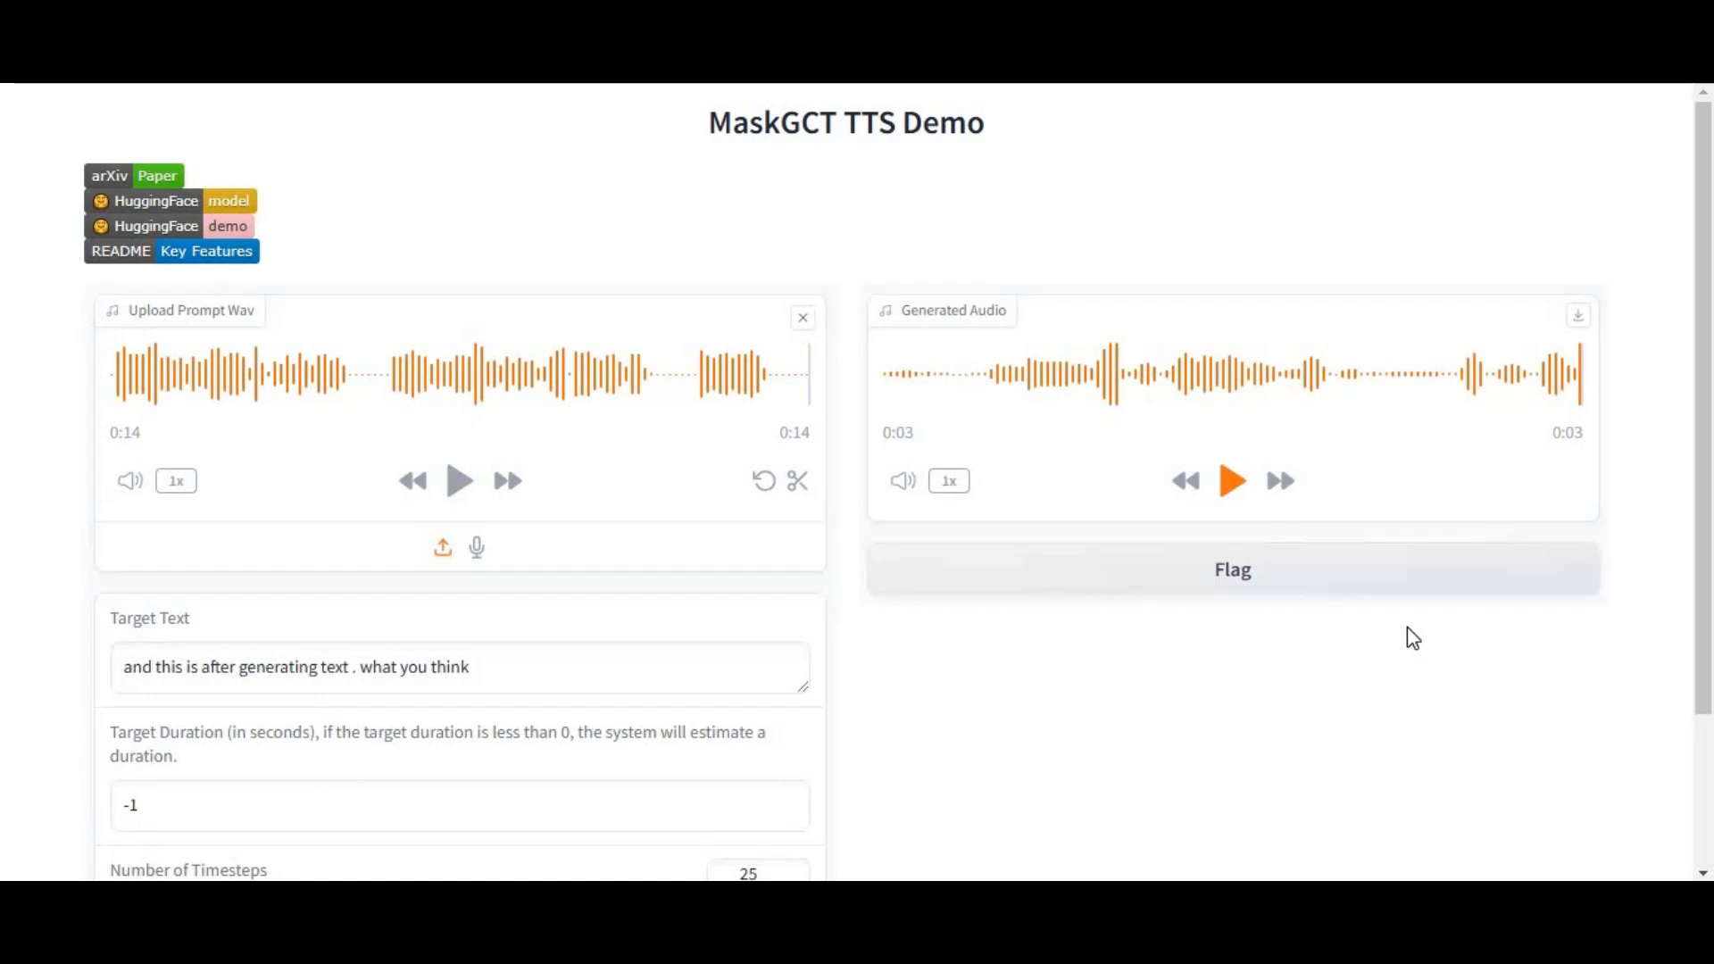
mouse_move(1394, 630)
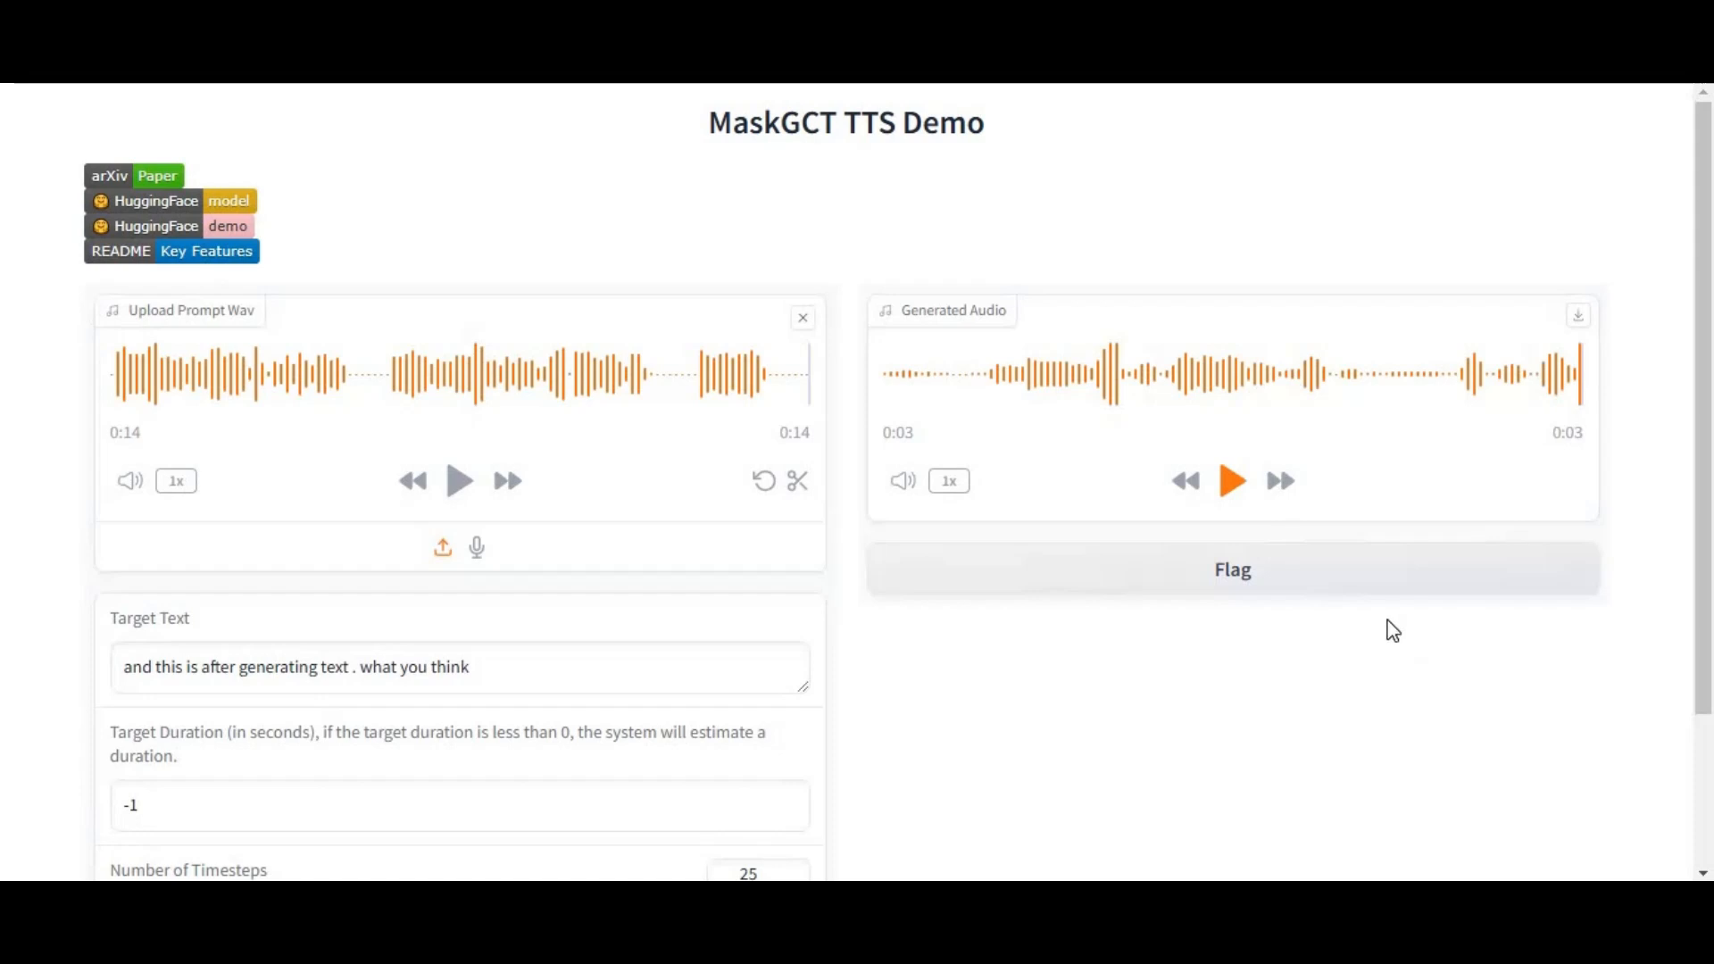
scroll(down, 3)
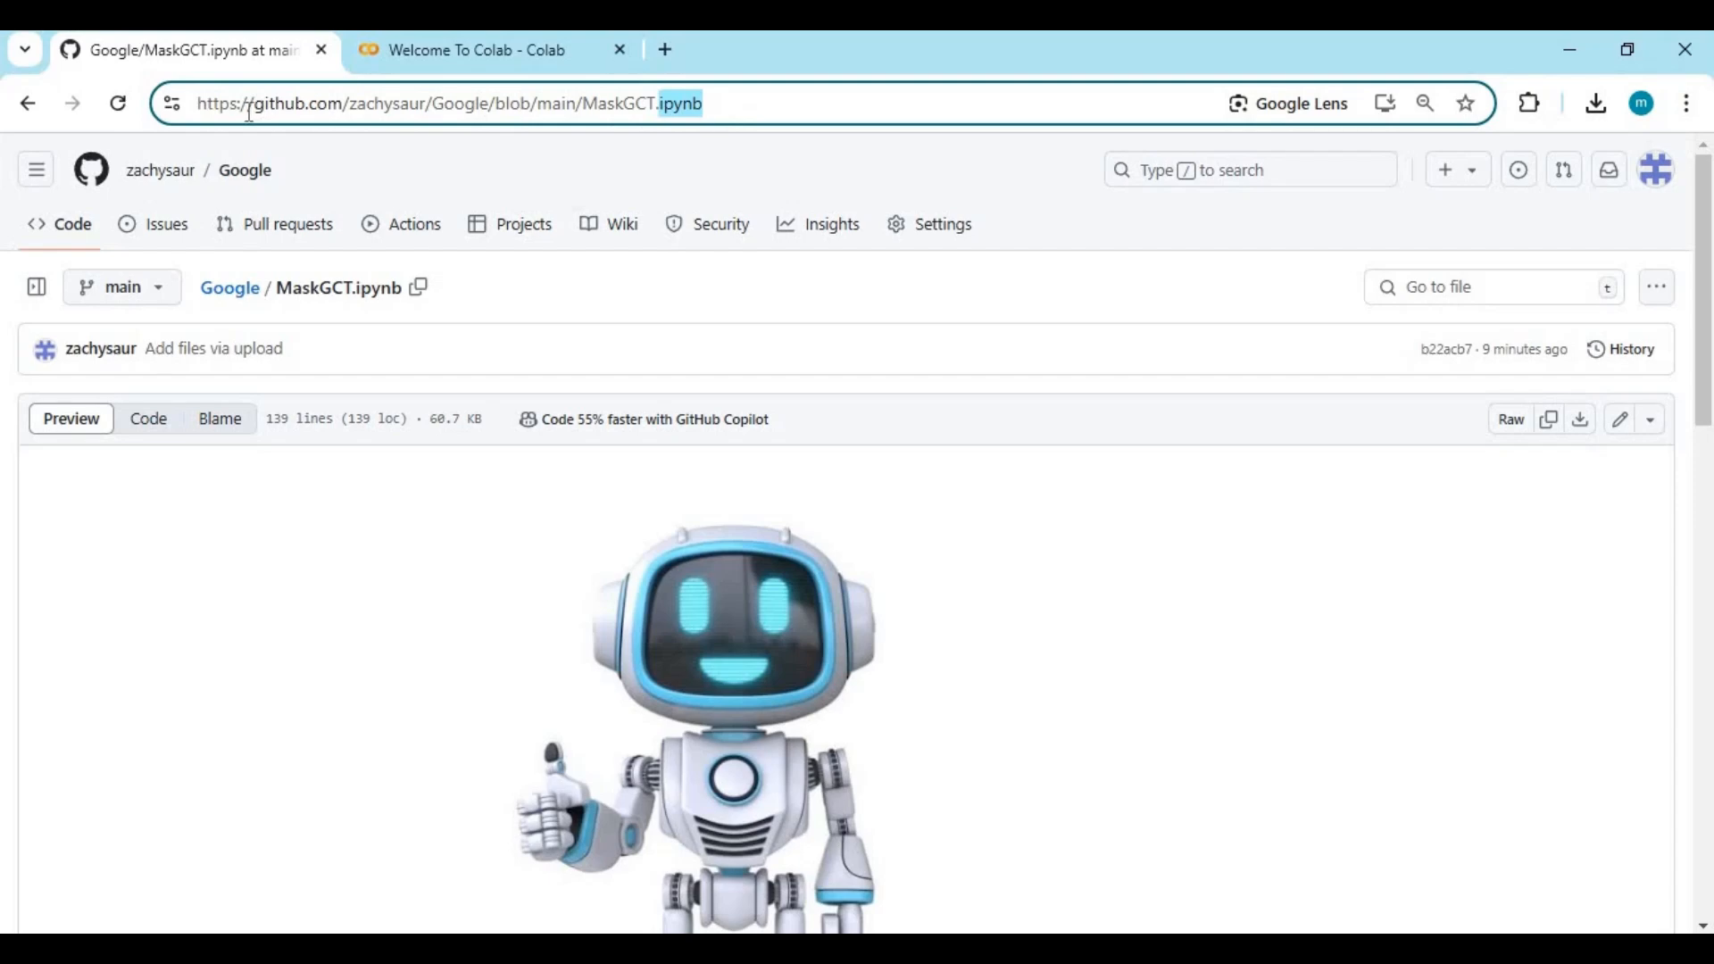
scroll(down, 3)
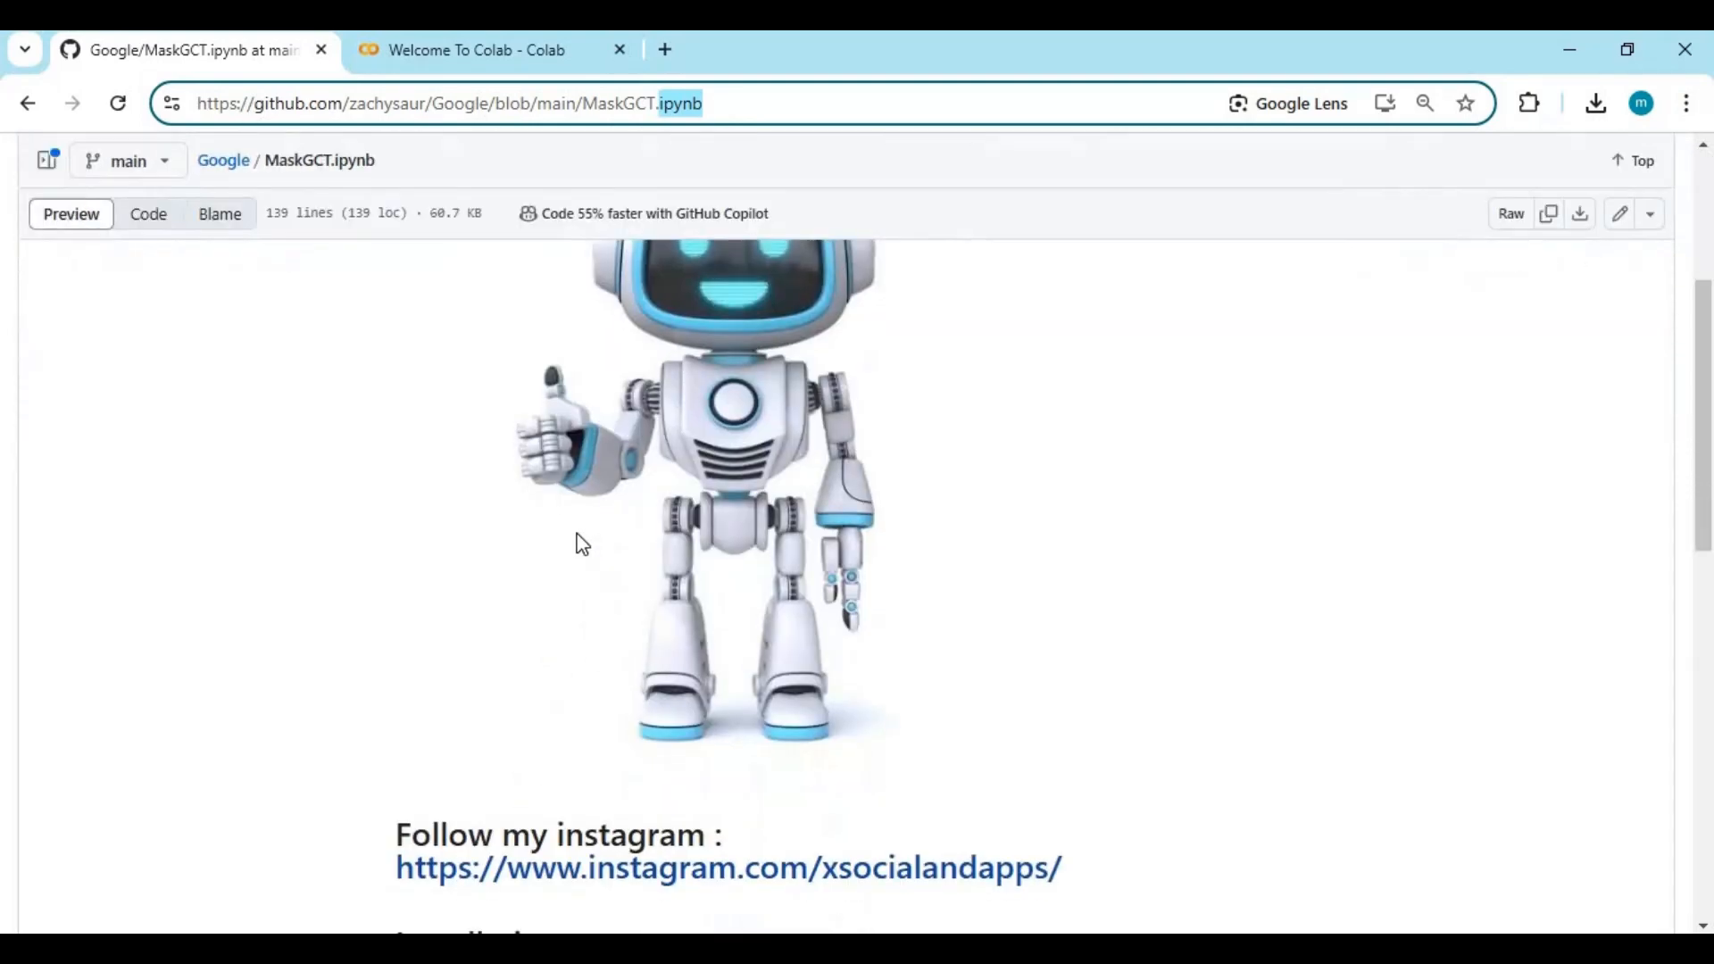
scroll(down, 3)
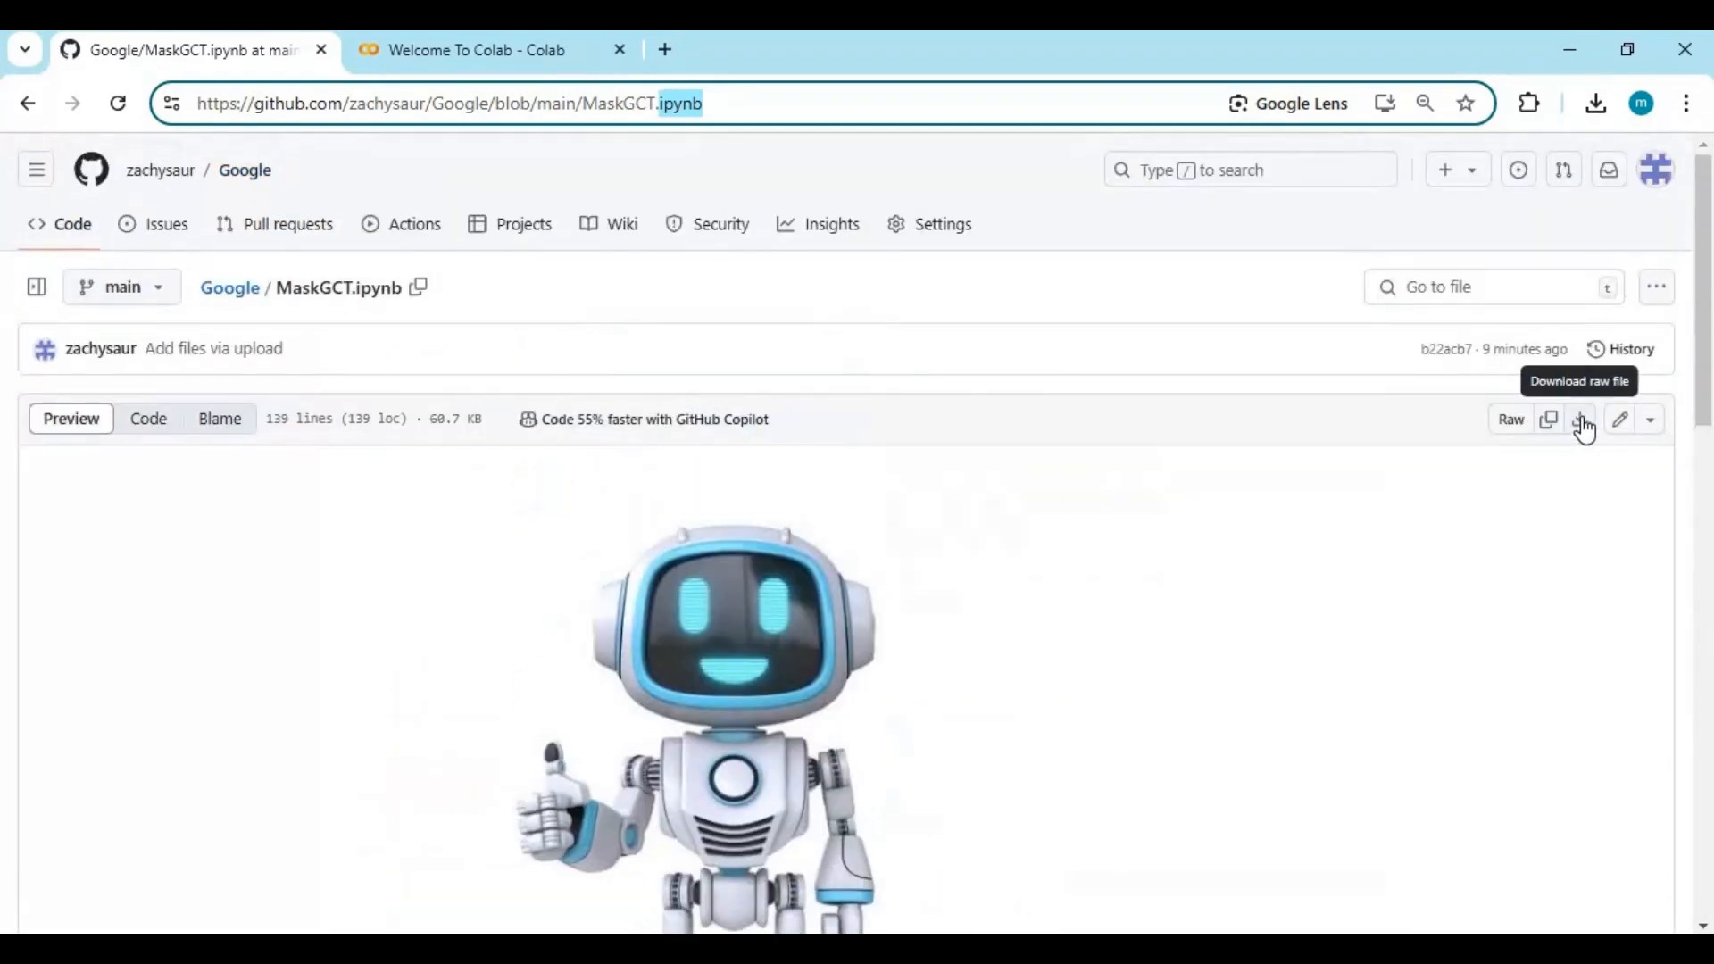
mouse_move(471, 67)
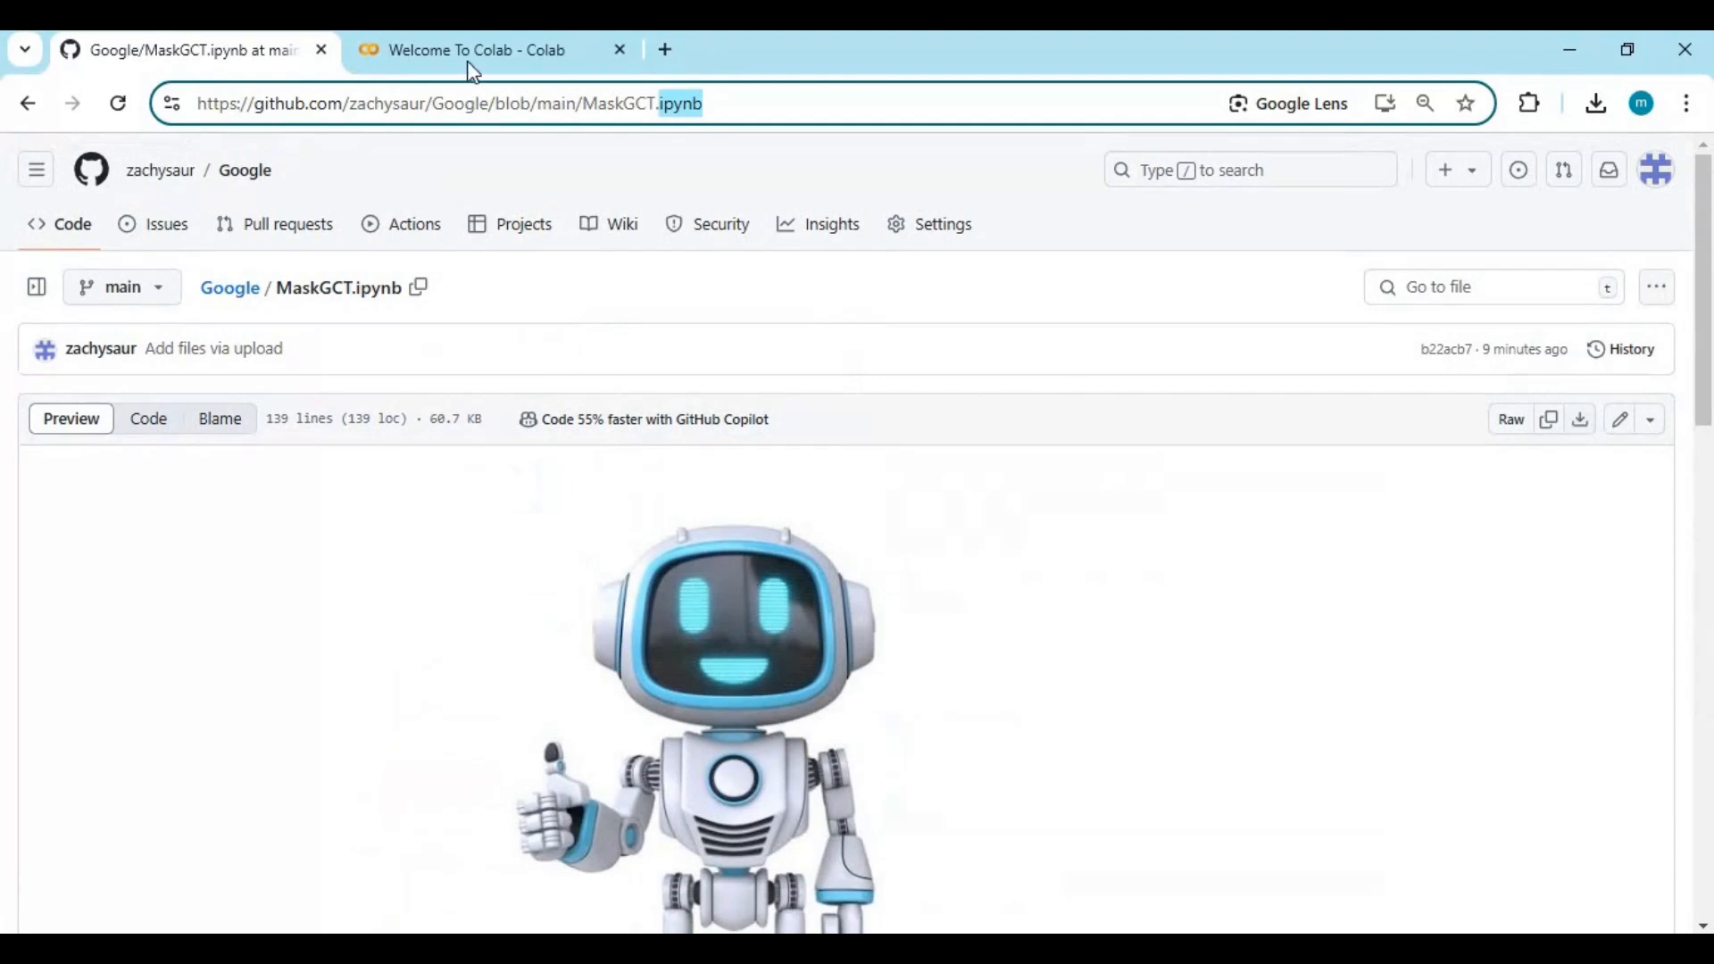
Switch to Colab and create a new blank notebook from the Open notebook dialog.
click(473, 50)
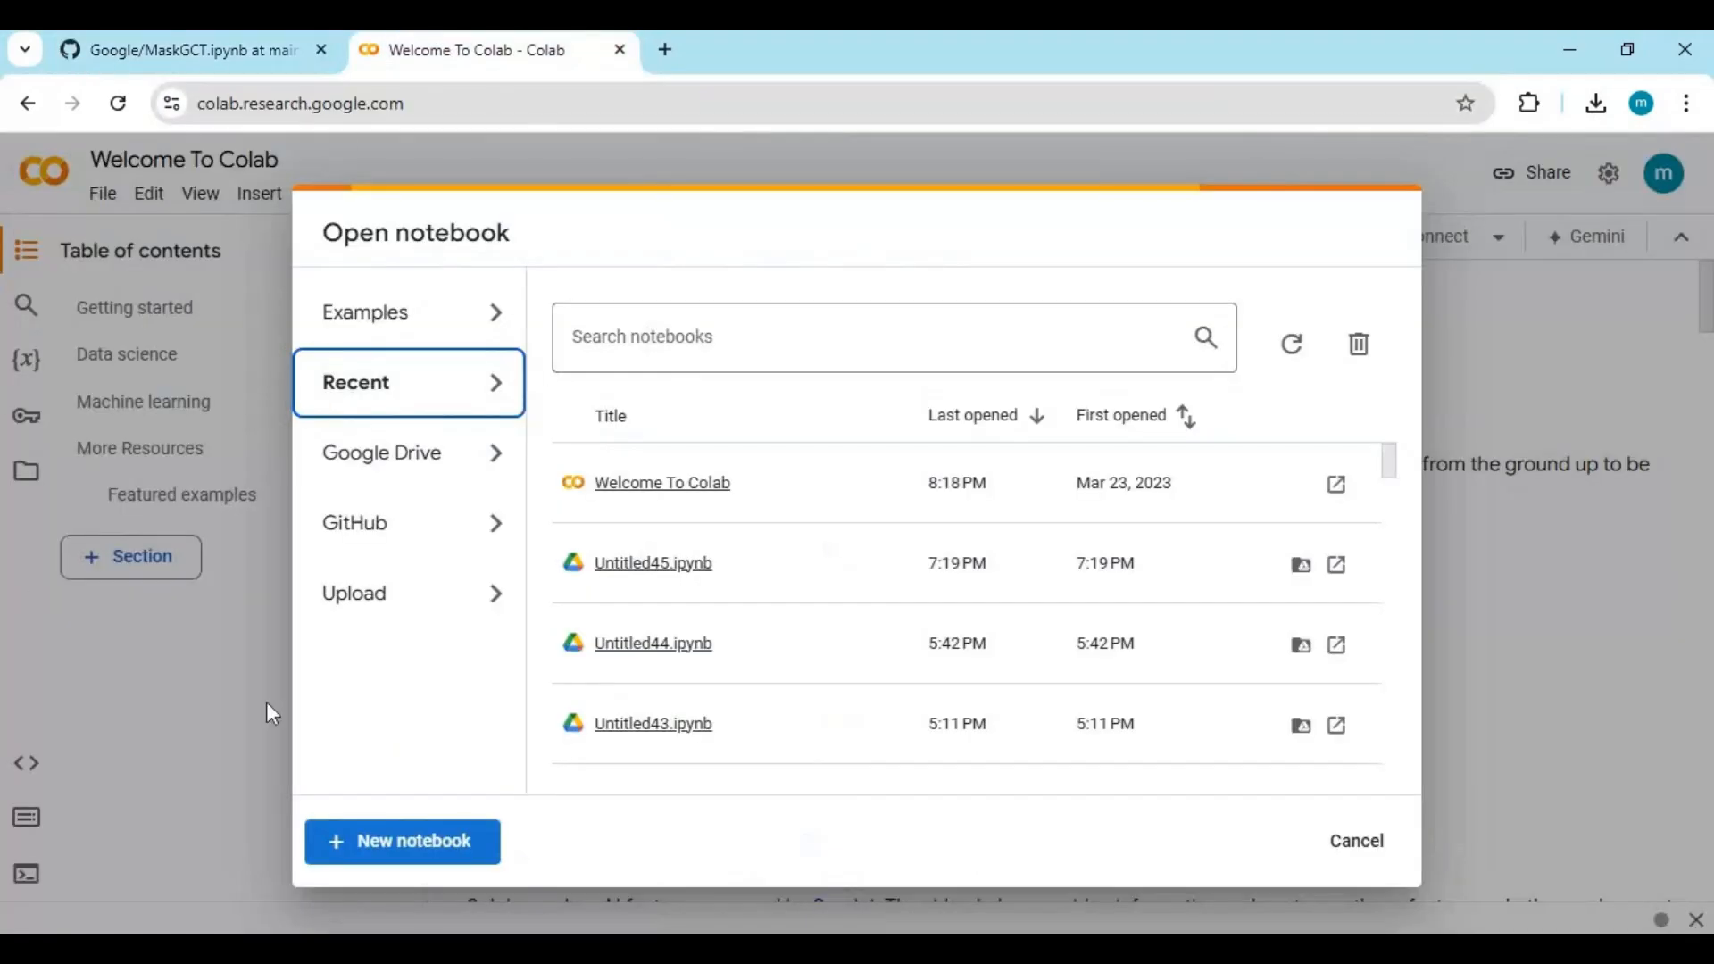
mouse_move(402, 840)
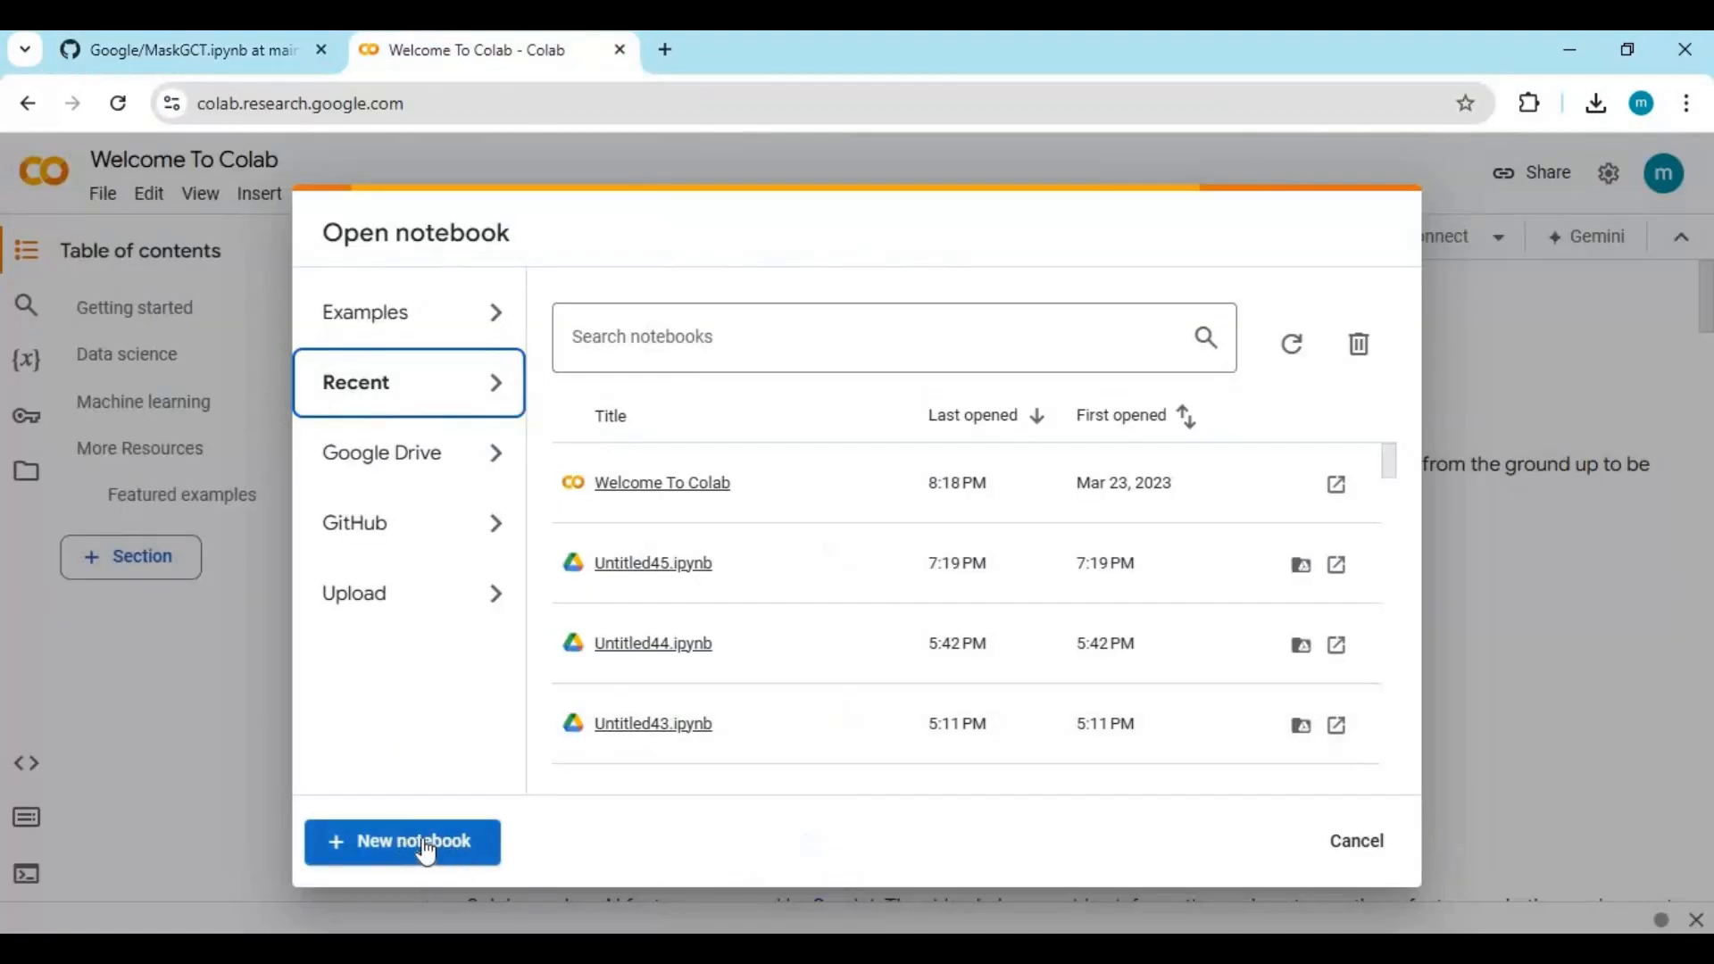
click(402, 840)
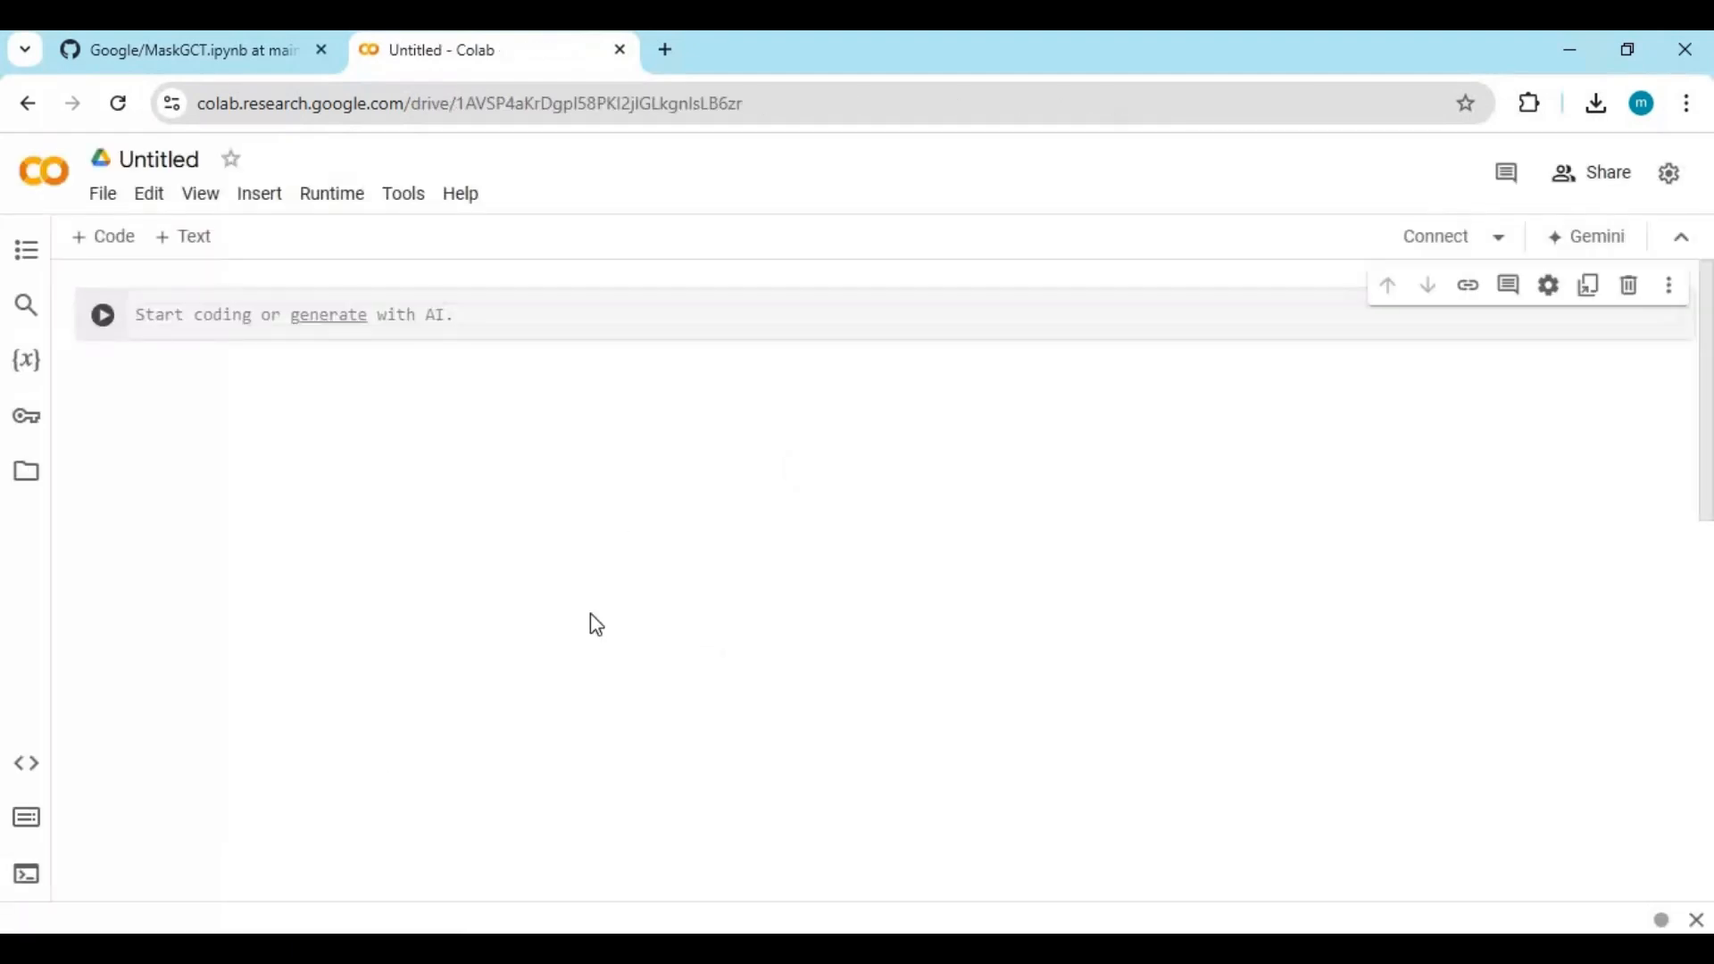
Upload MaskGCT.ipynb from Downloads via File > Upload notebook and leave the unsaved blank notebook.
click(102, 193)
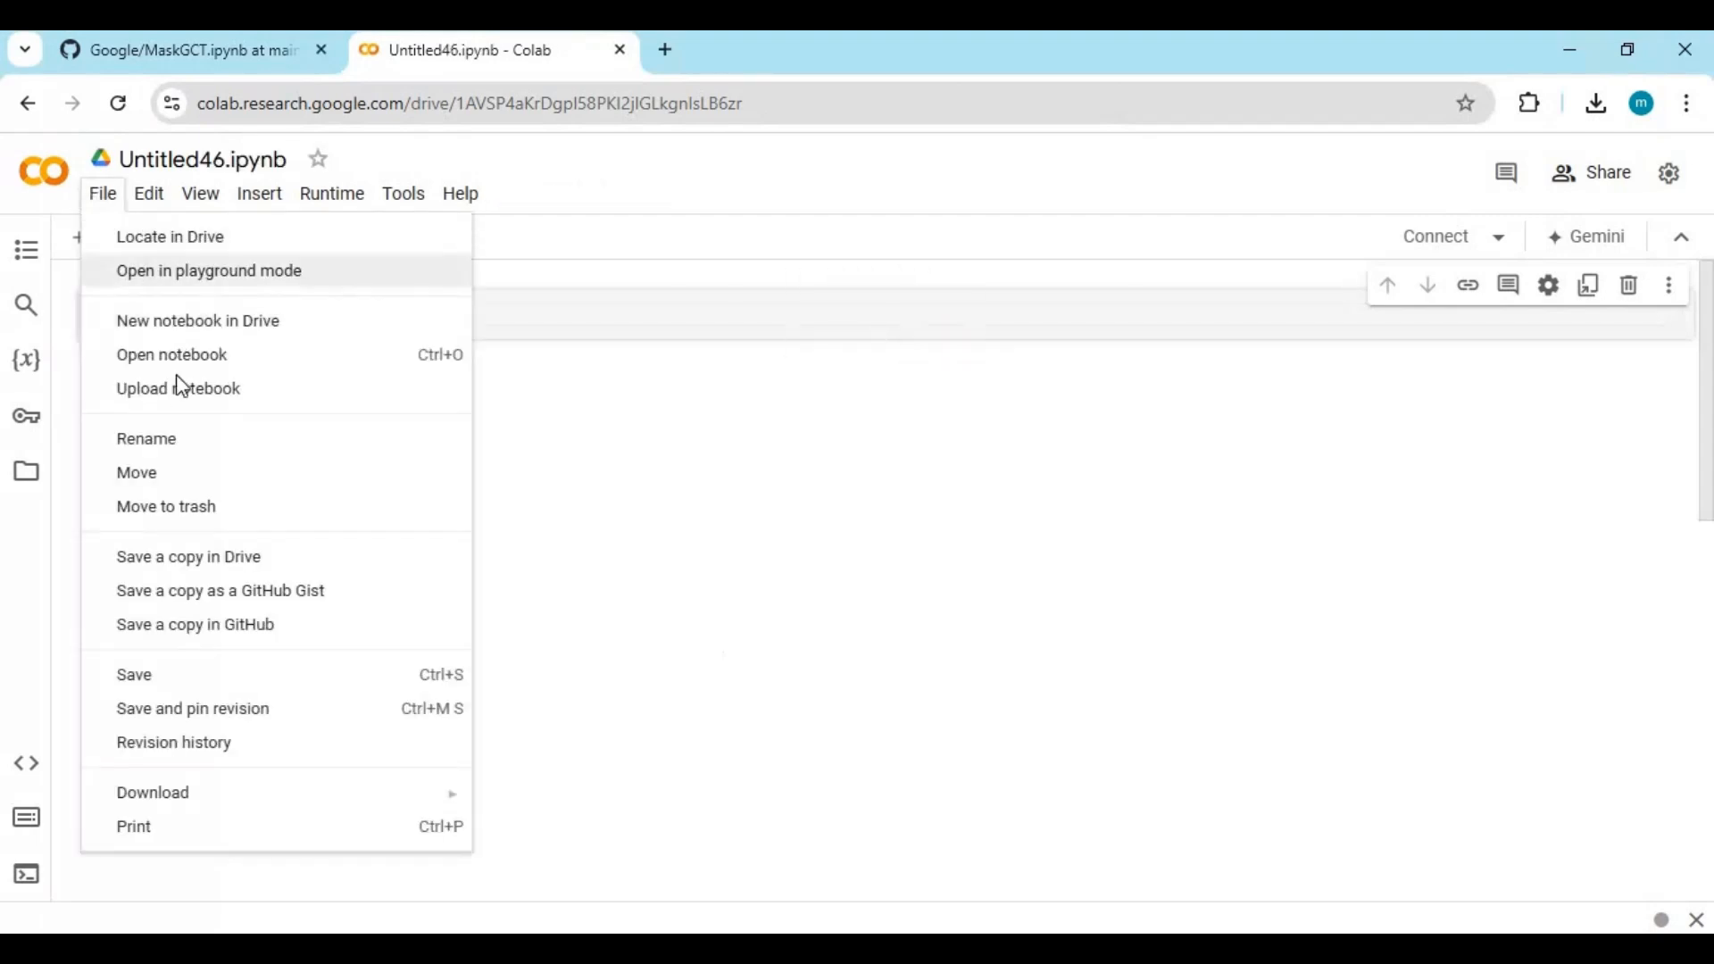
click(172, 354)
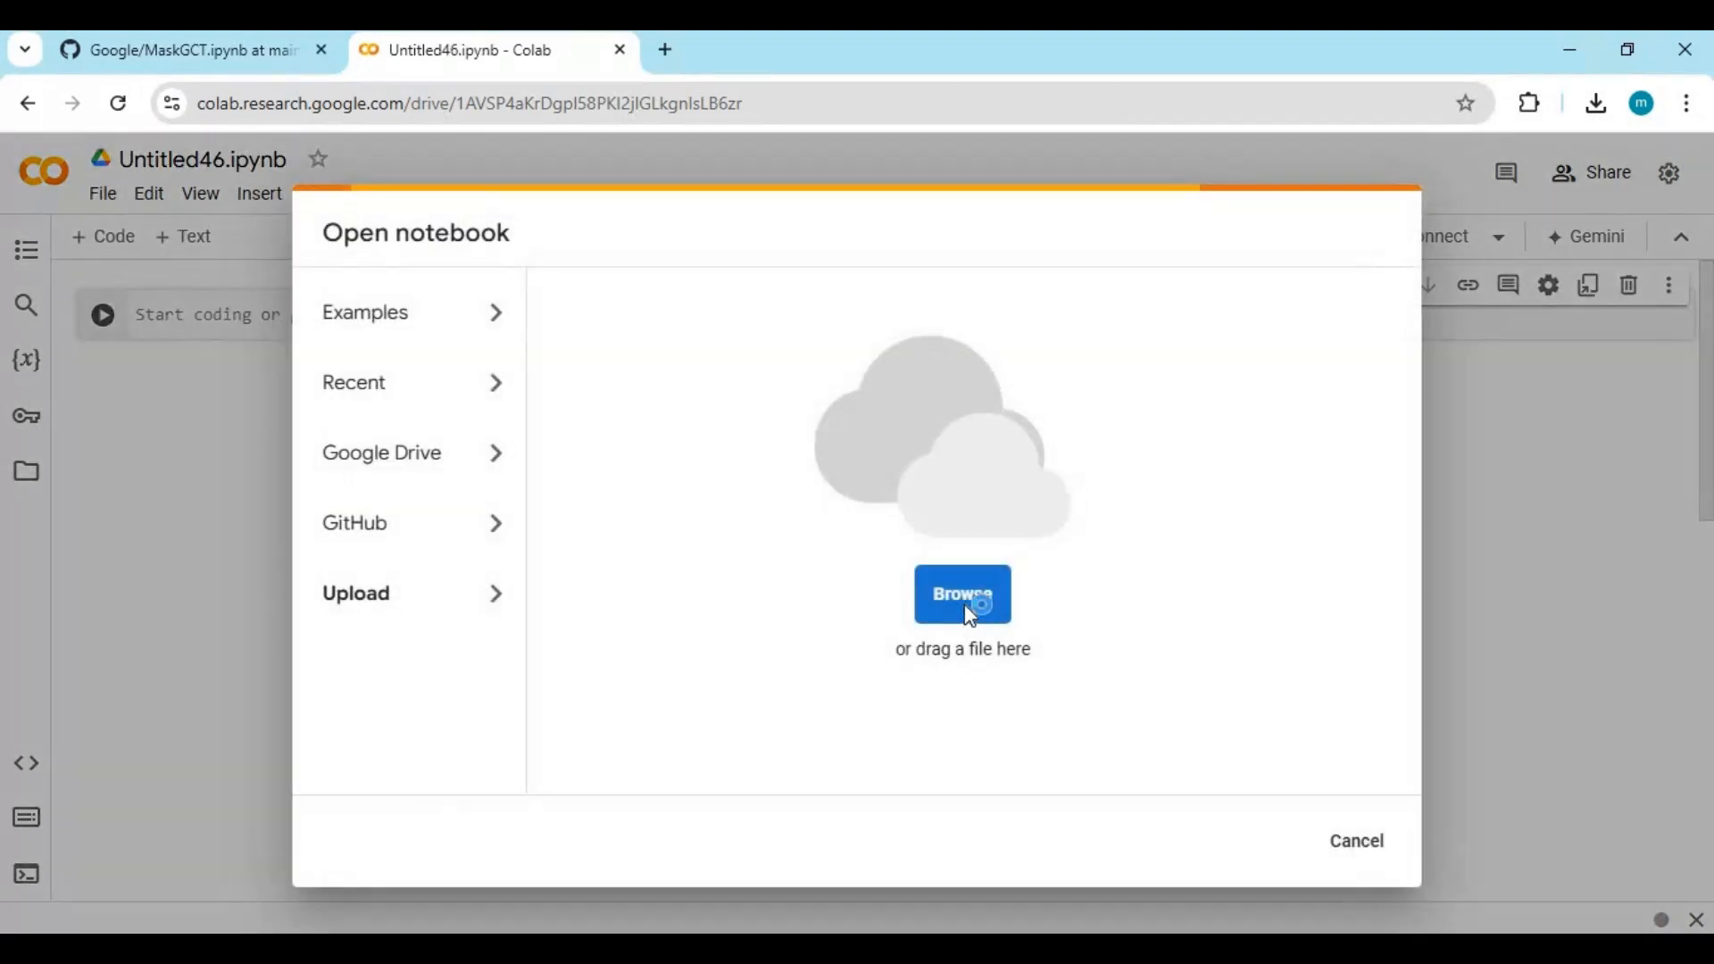
click(962, 593)
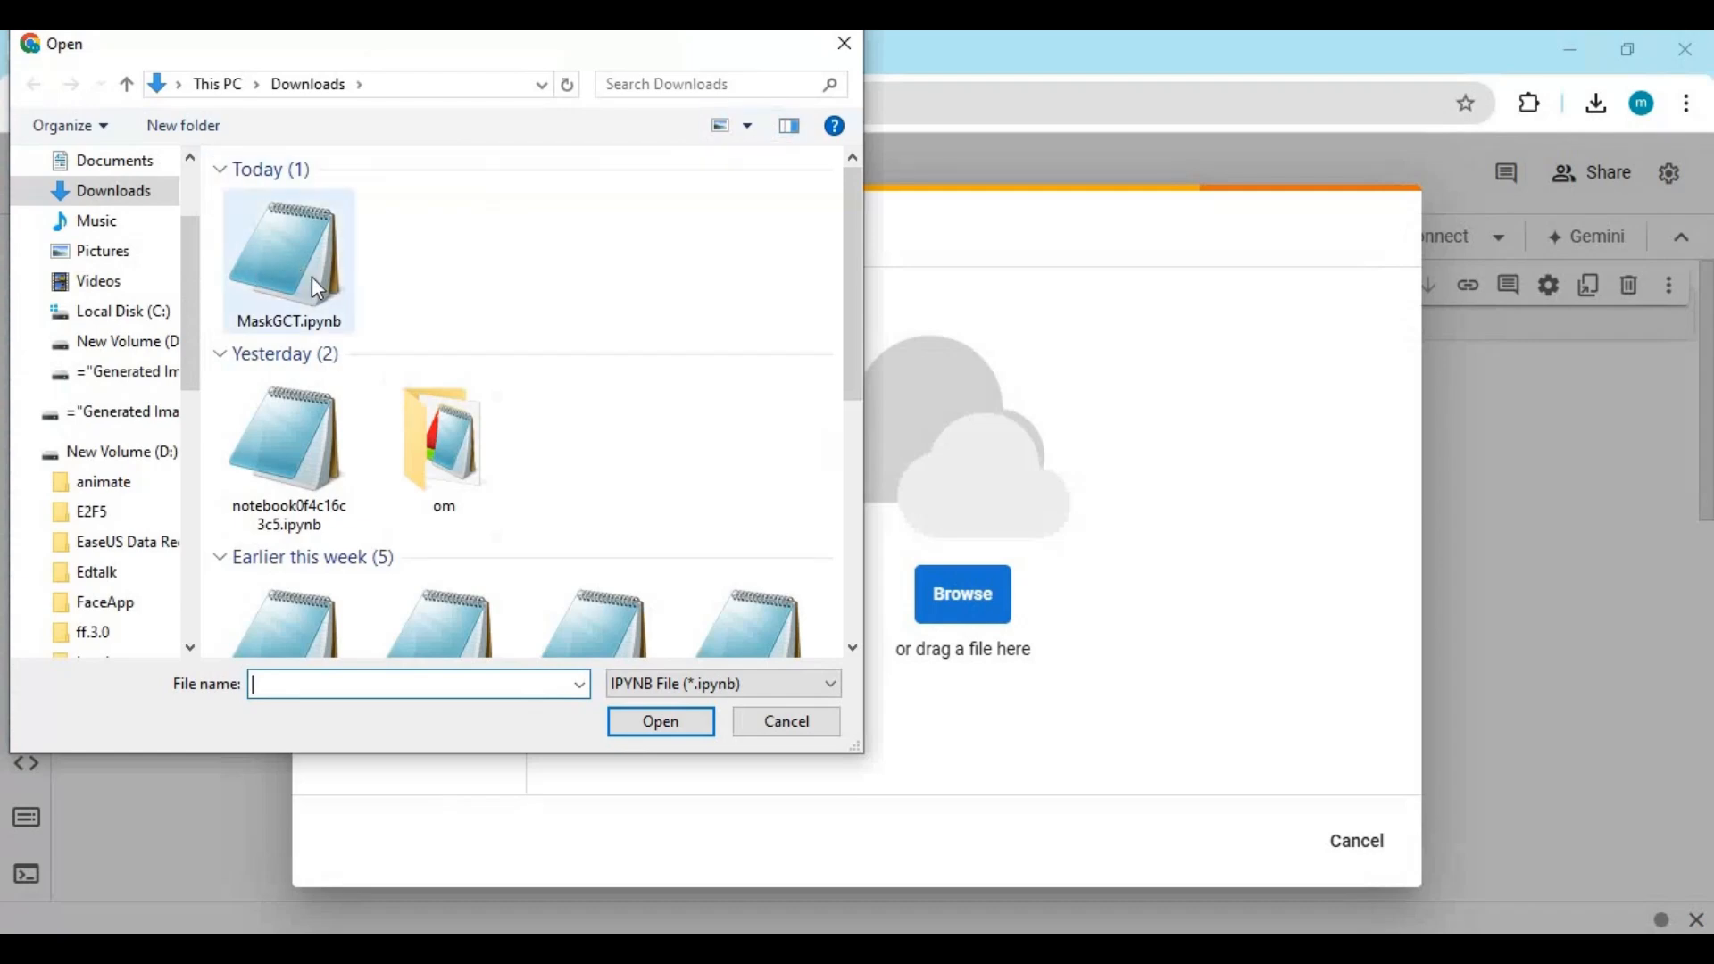
click(660, 721)
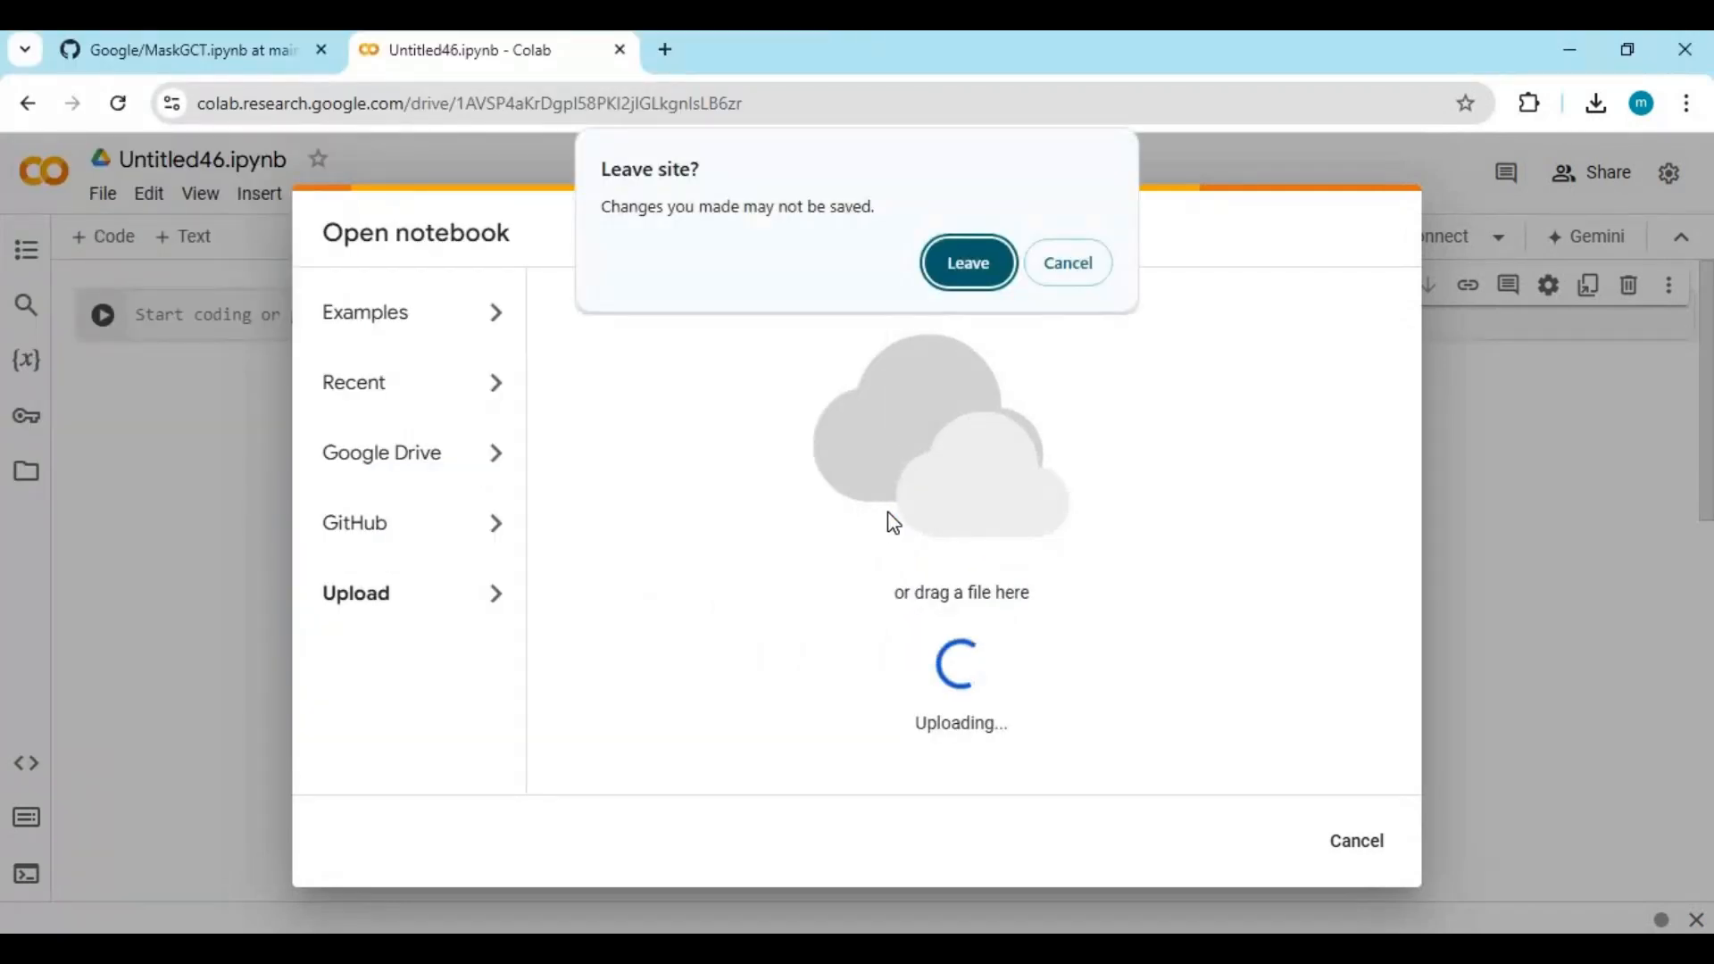
click(966, 262)
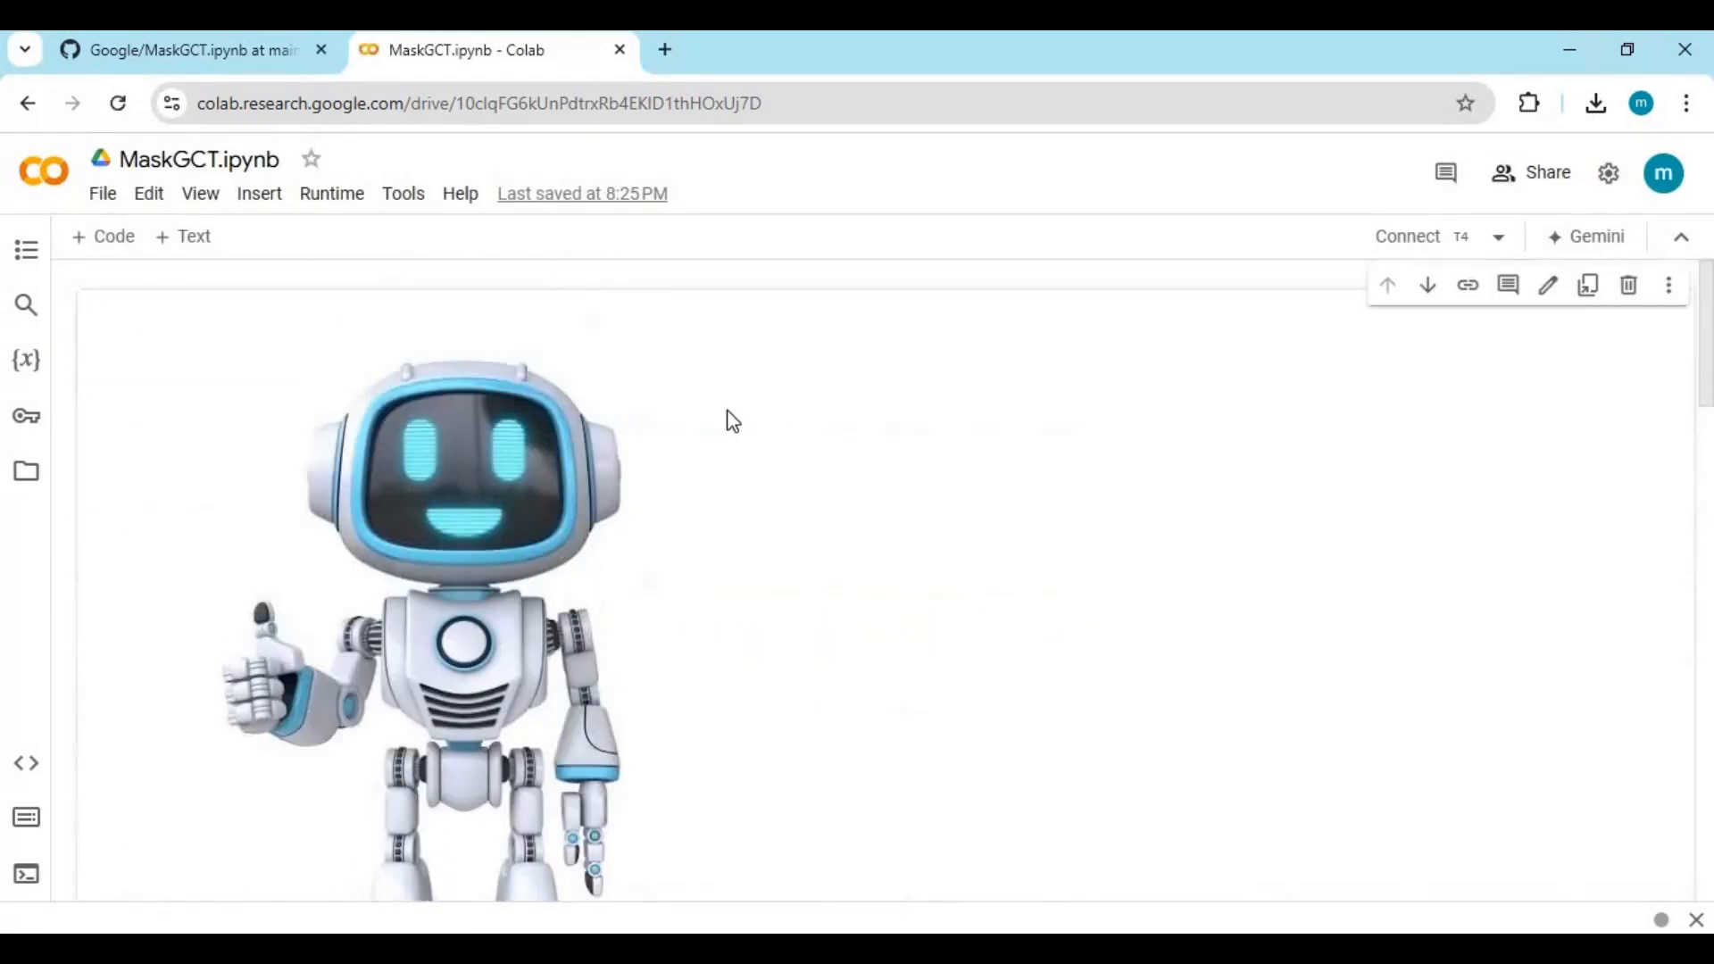
Set the runtime type to T4 GPU and connect the notebook to the GPU backend.
click(332, 192)
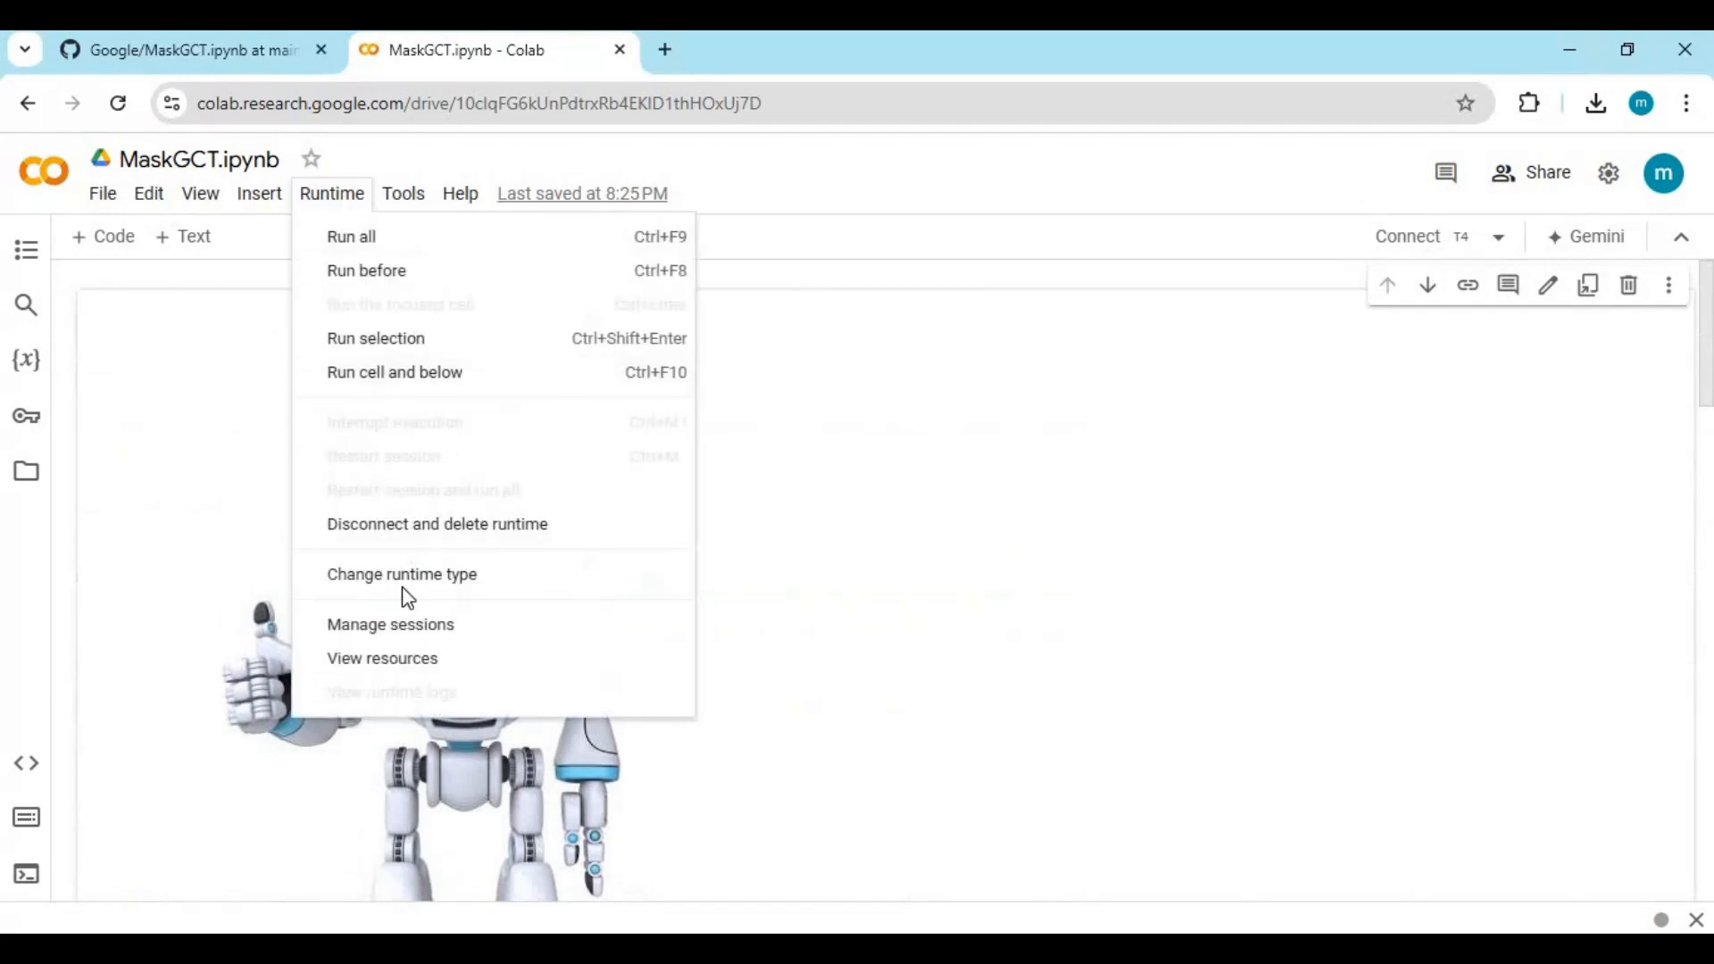
click(402, 573)
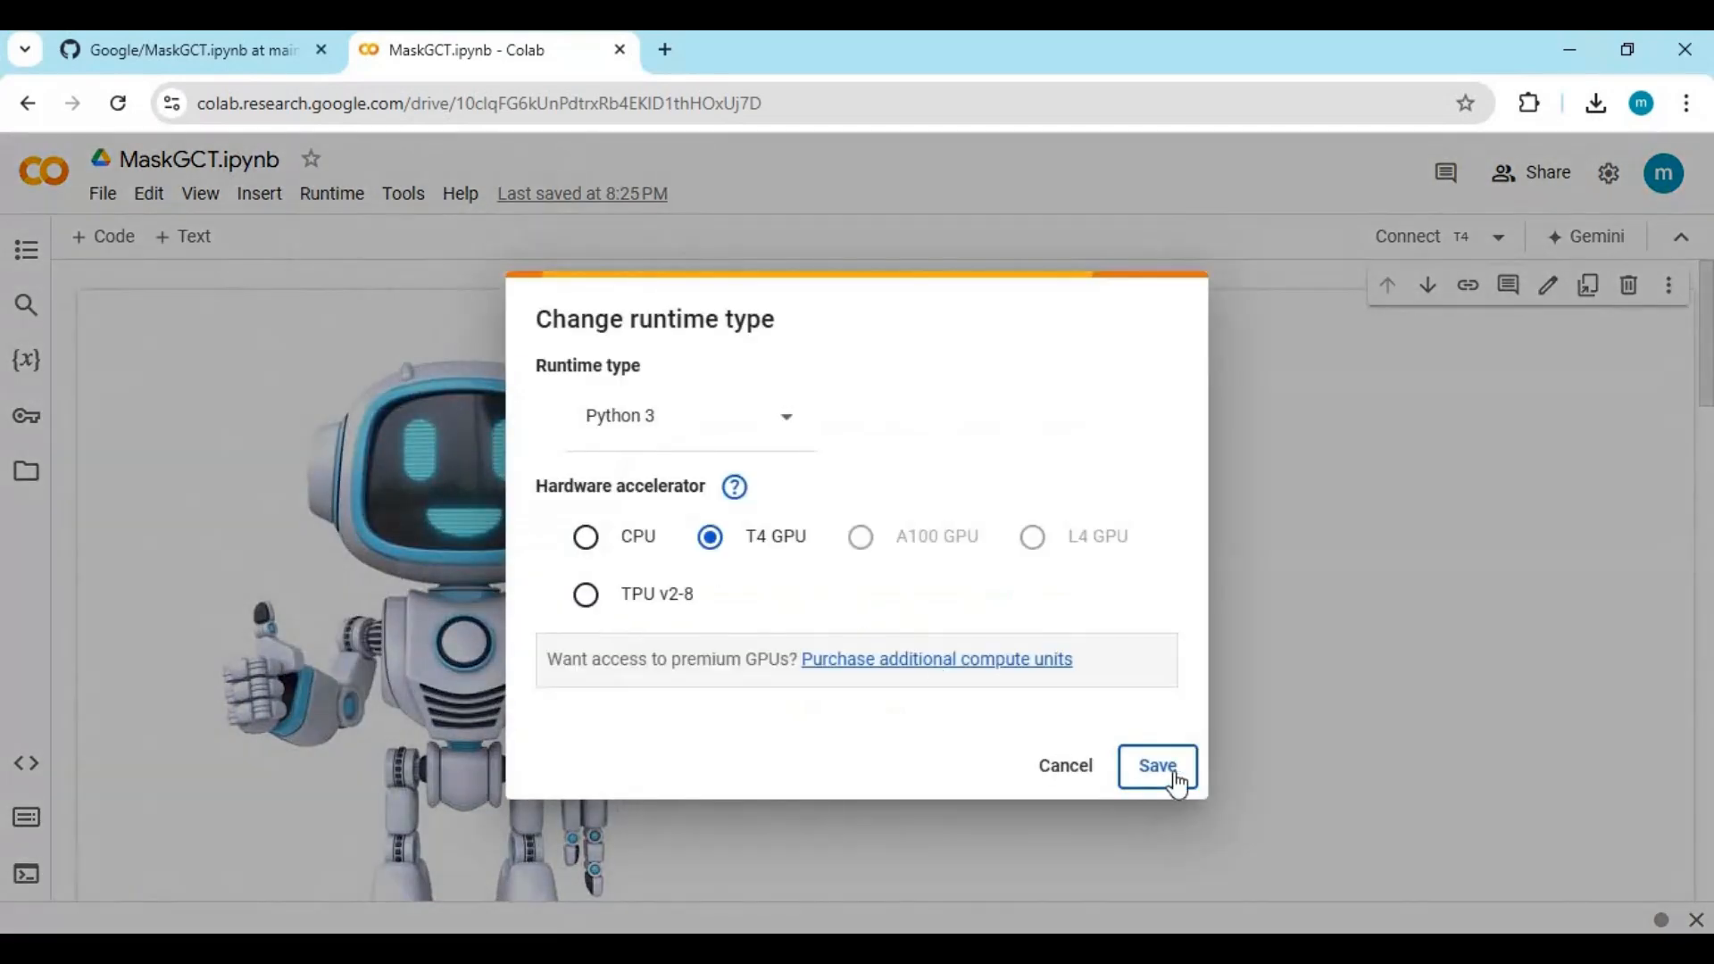
click(1157, 765)
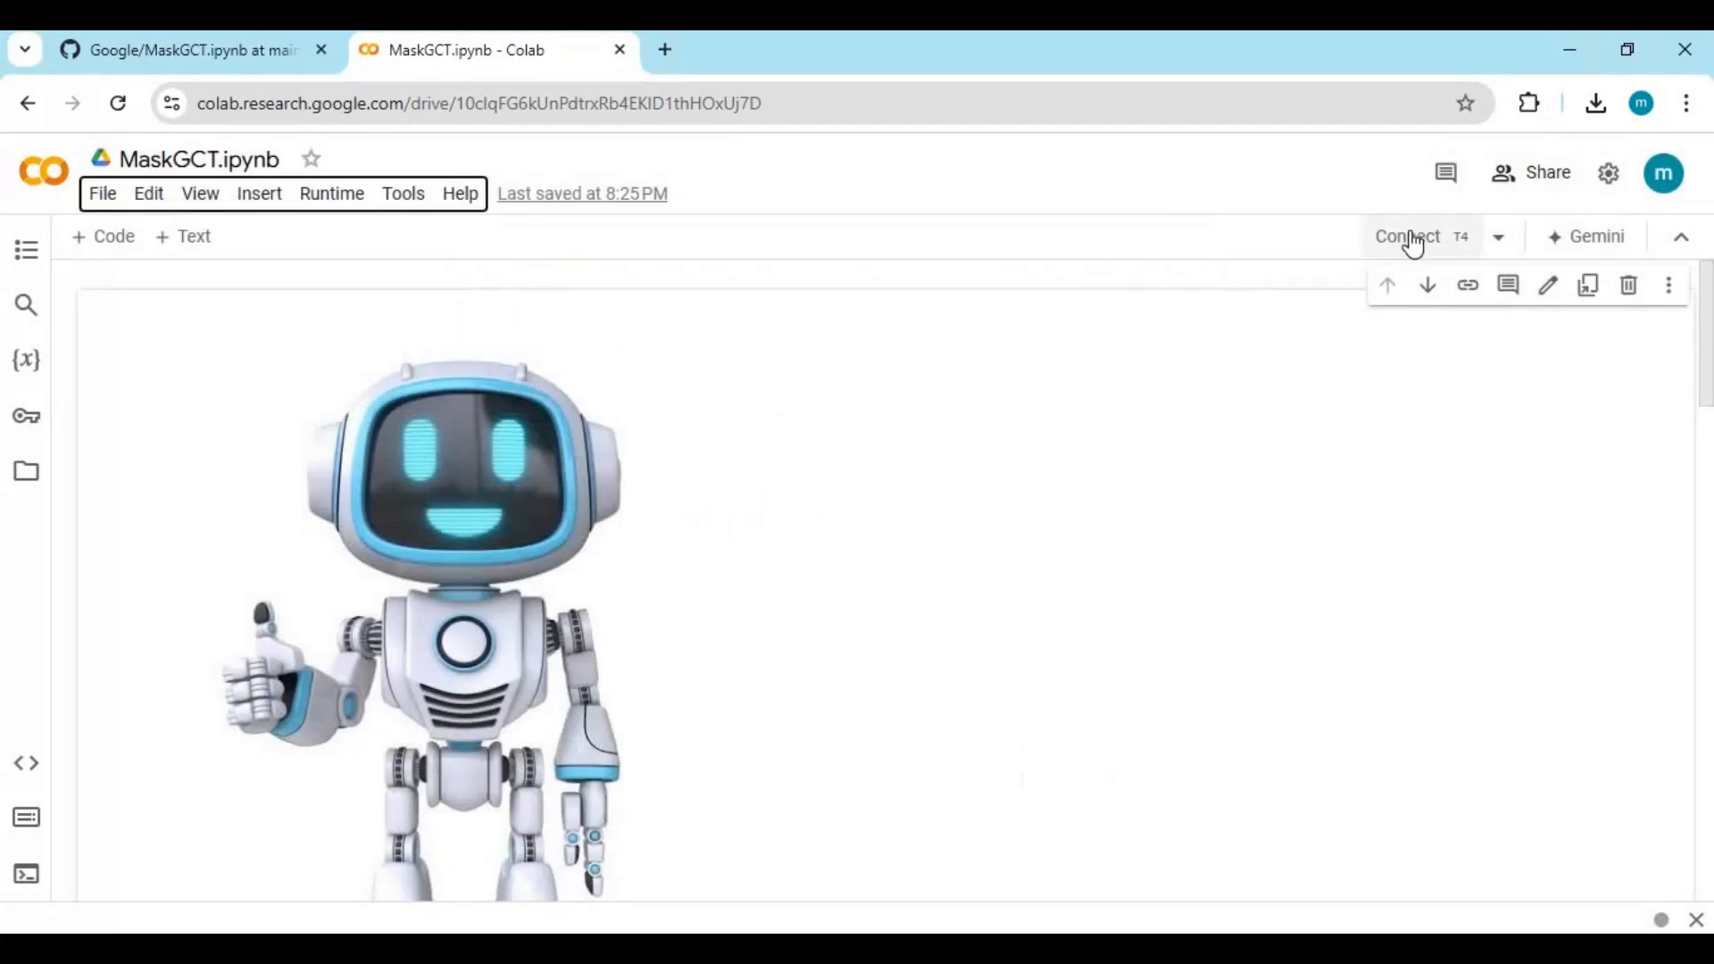
click(1409, 235)
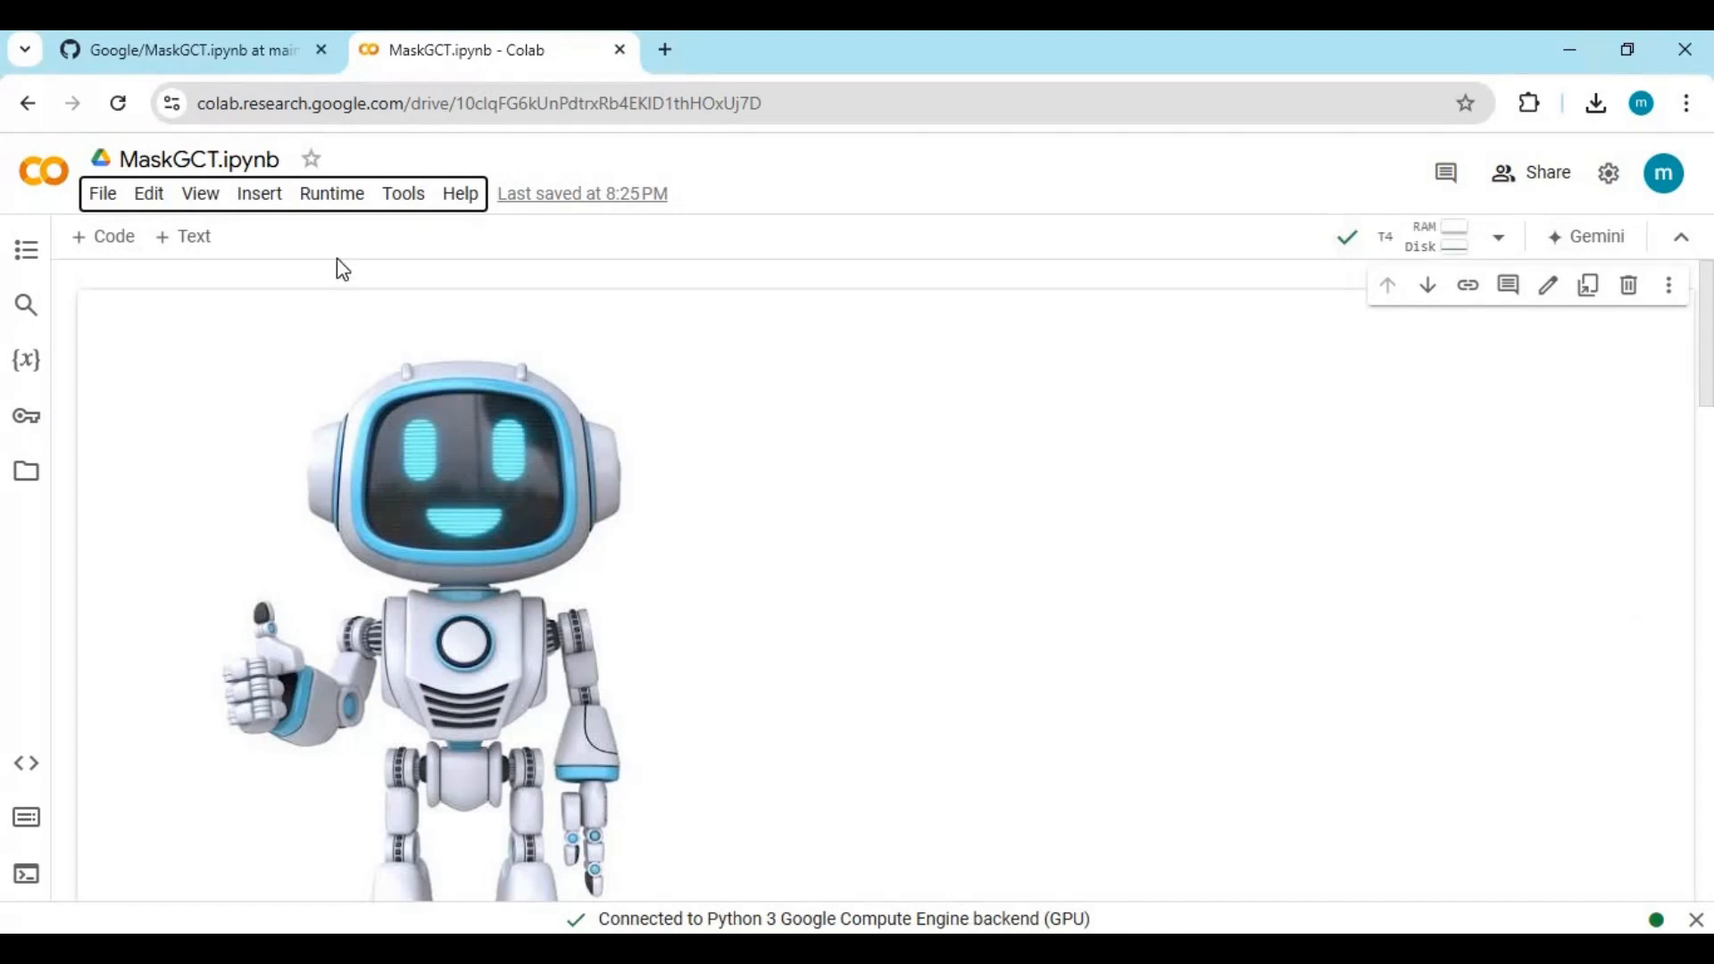
Run the Installation cell and follow its output until gradio 4.44.1 installs successfully.
scroll(down, 3)
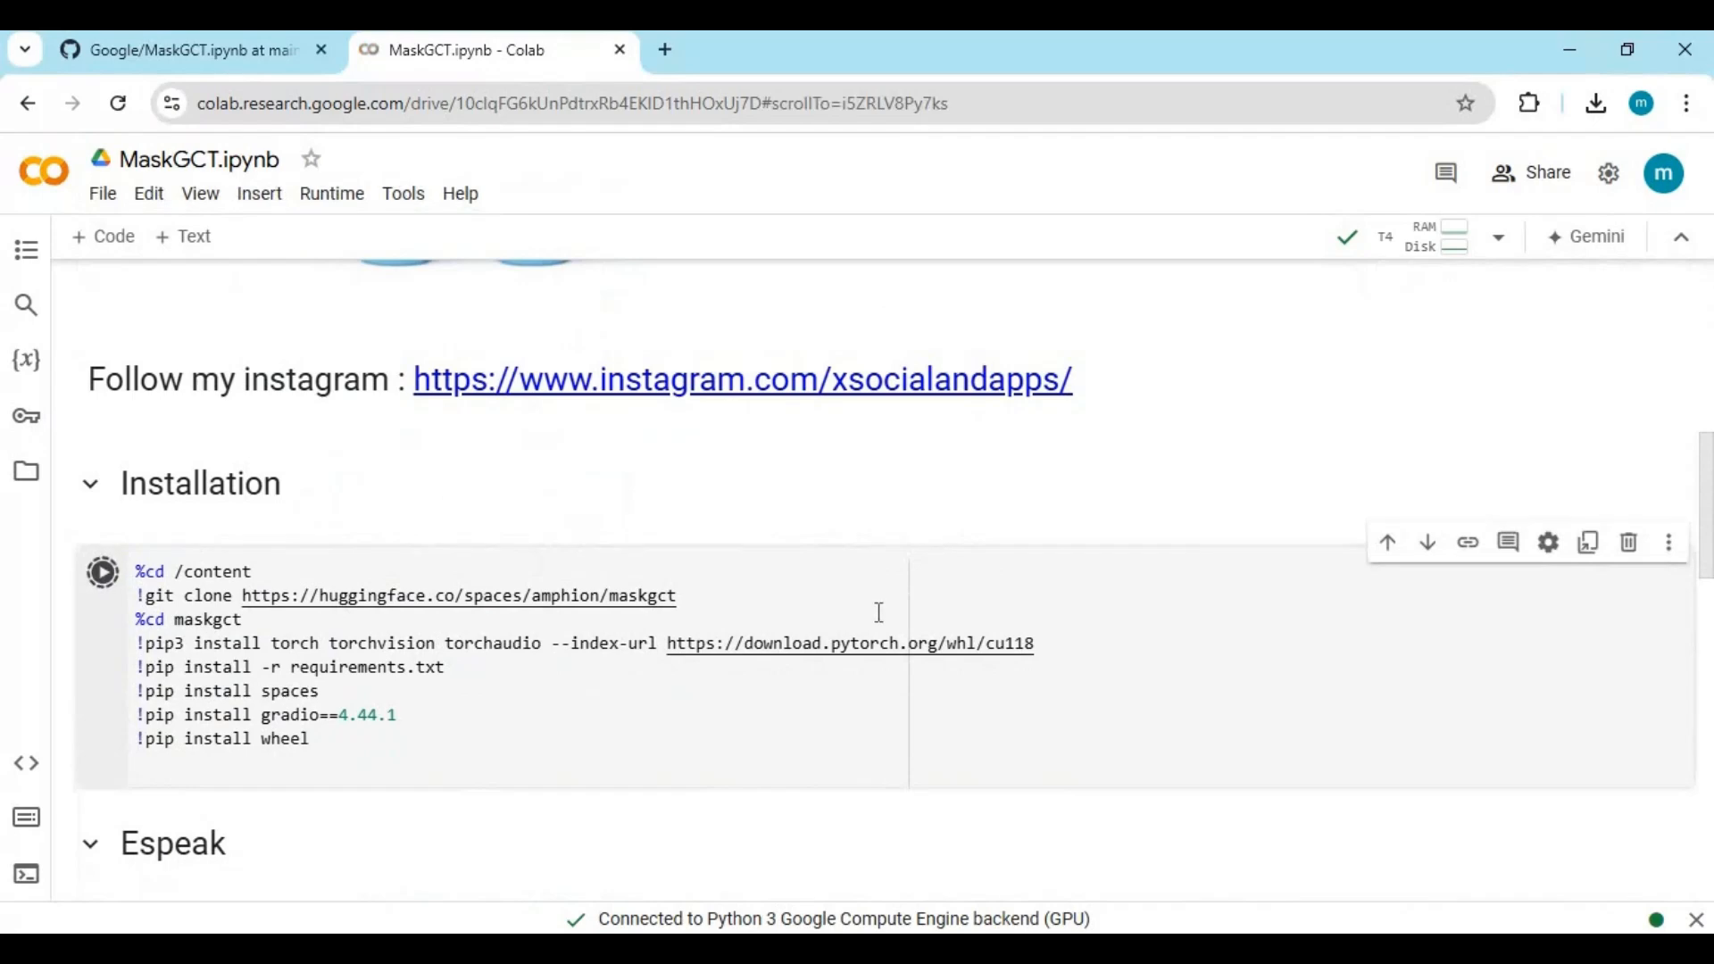
click(104, 571)
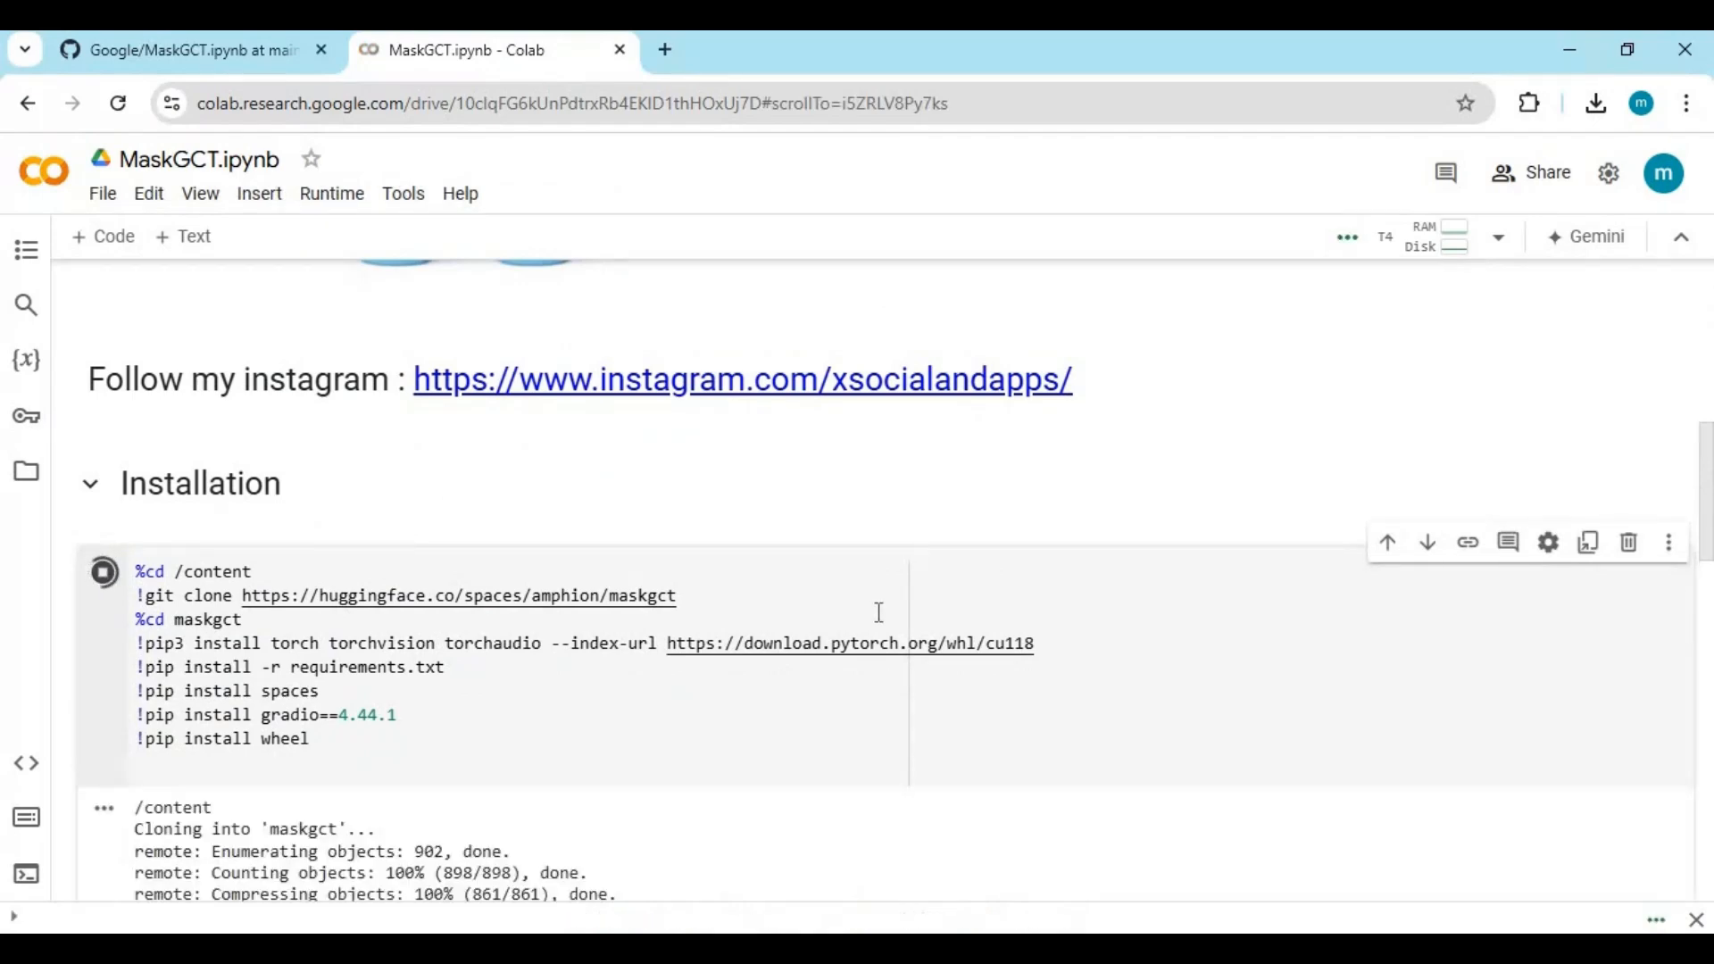
scroll(down, 3)
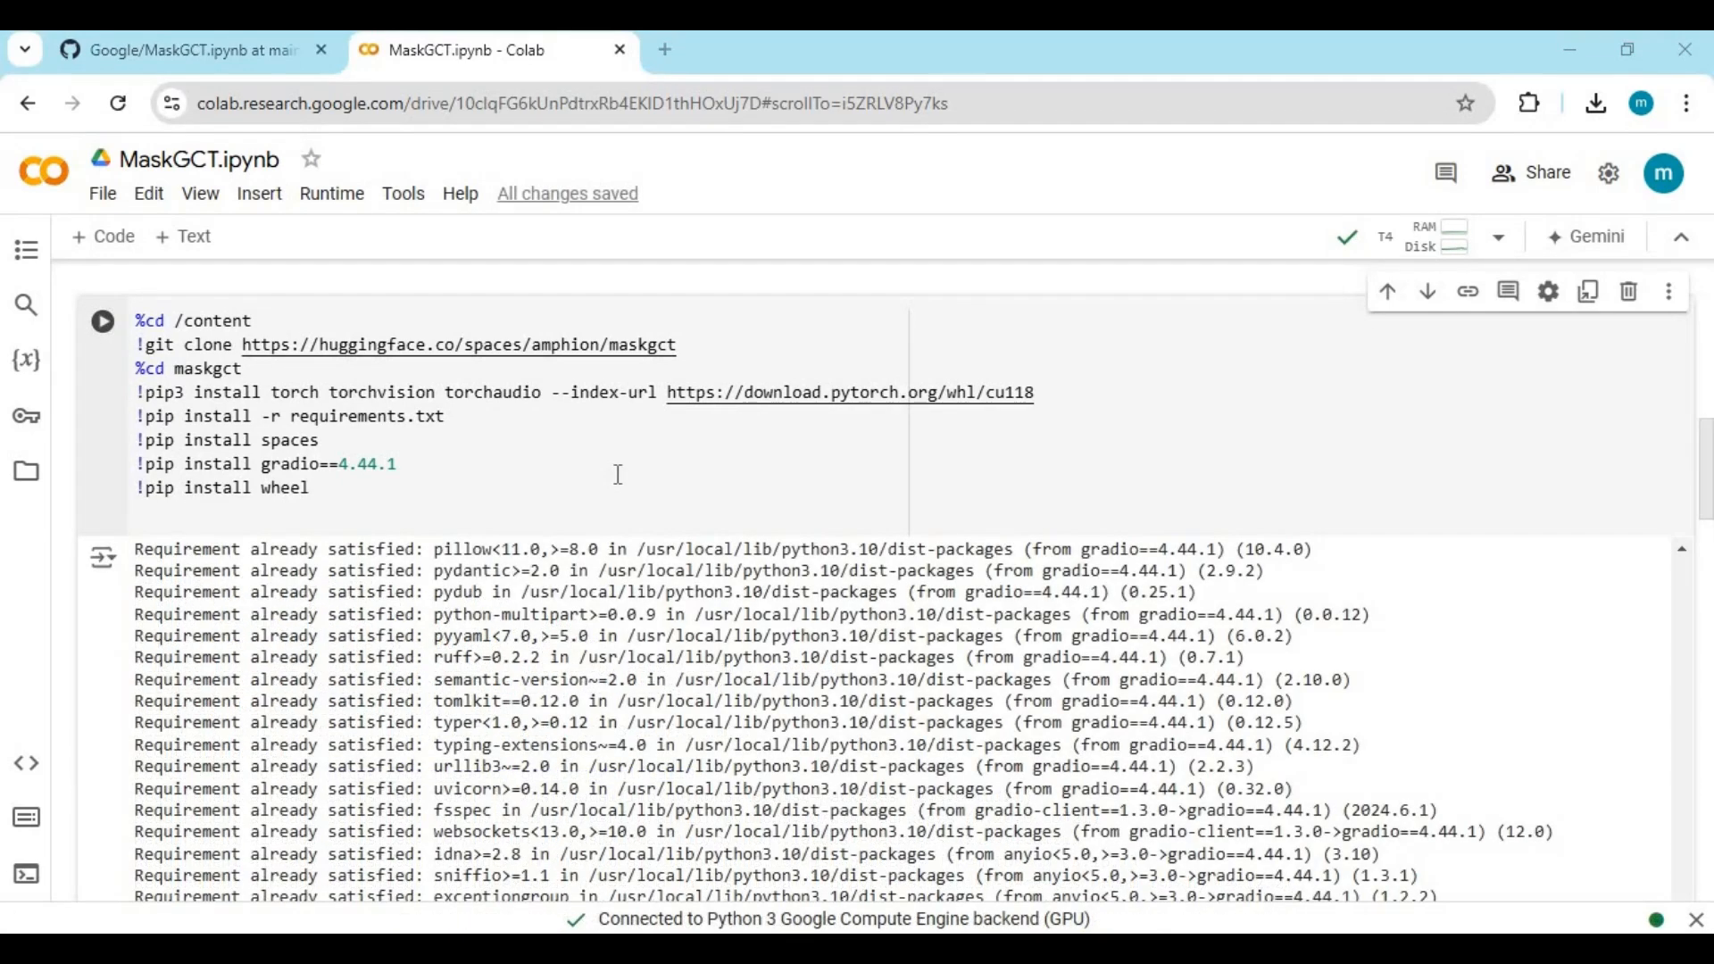
scroll(down, 3)
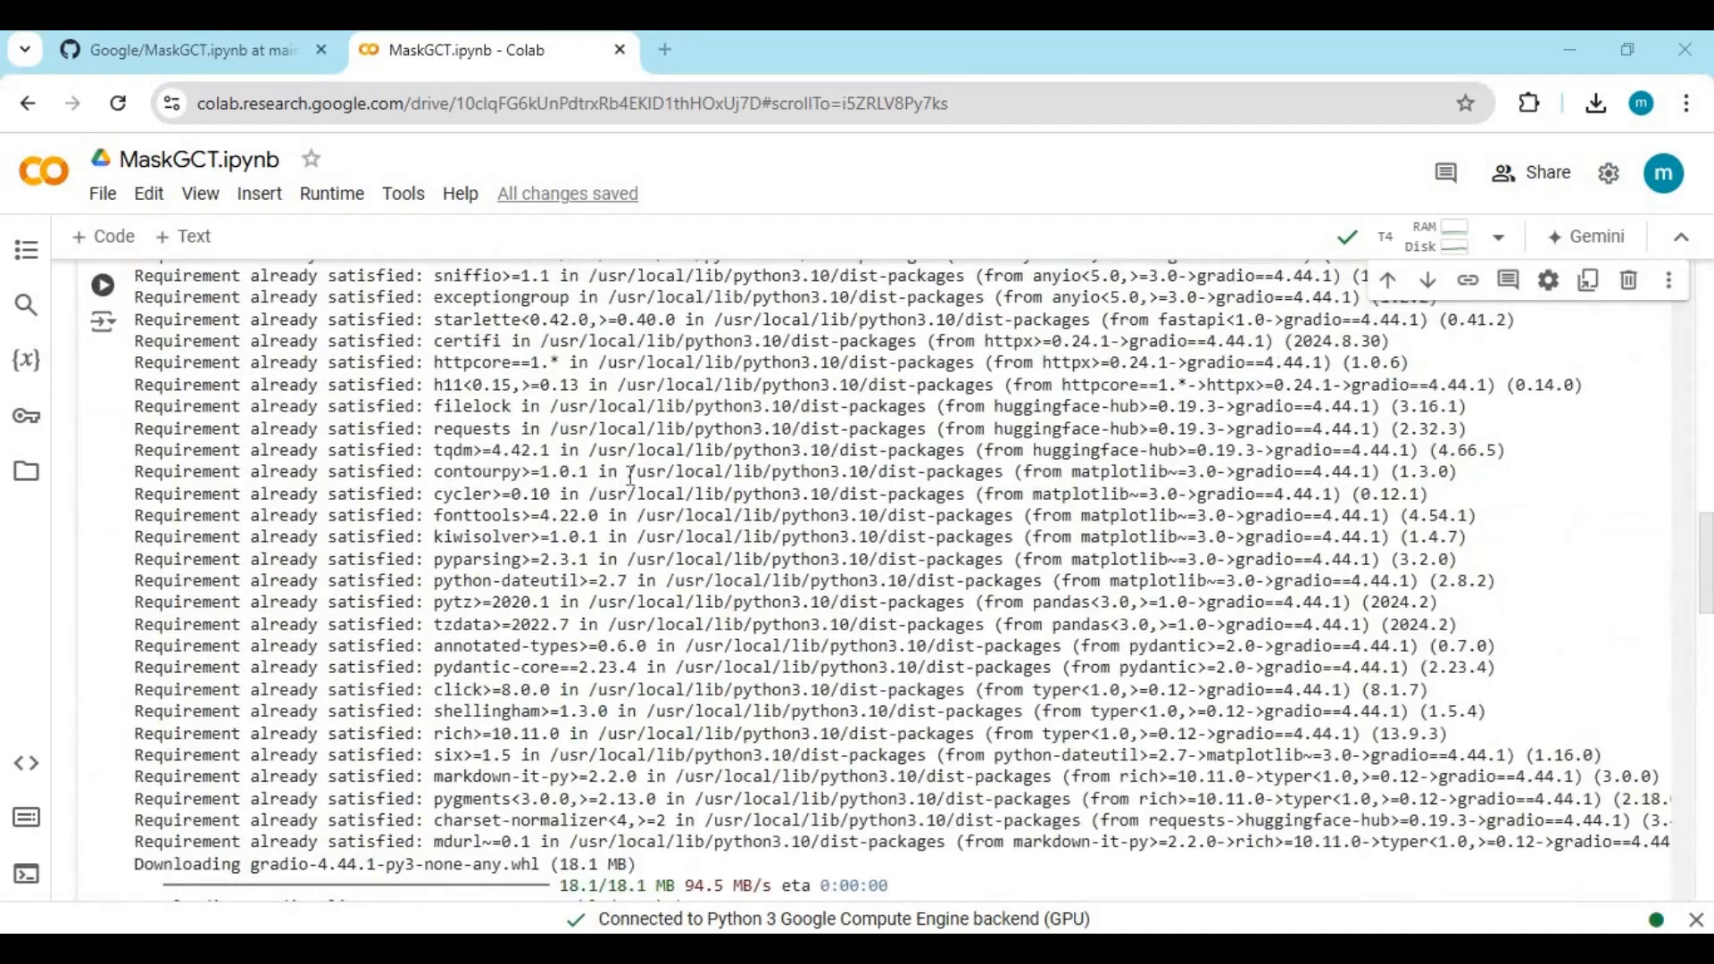
scroll(down, 3)
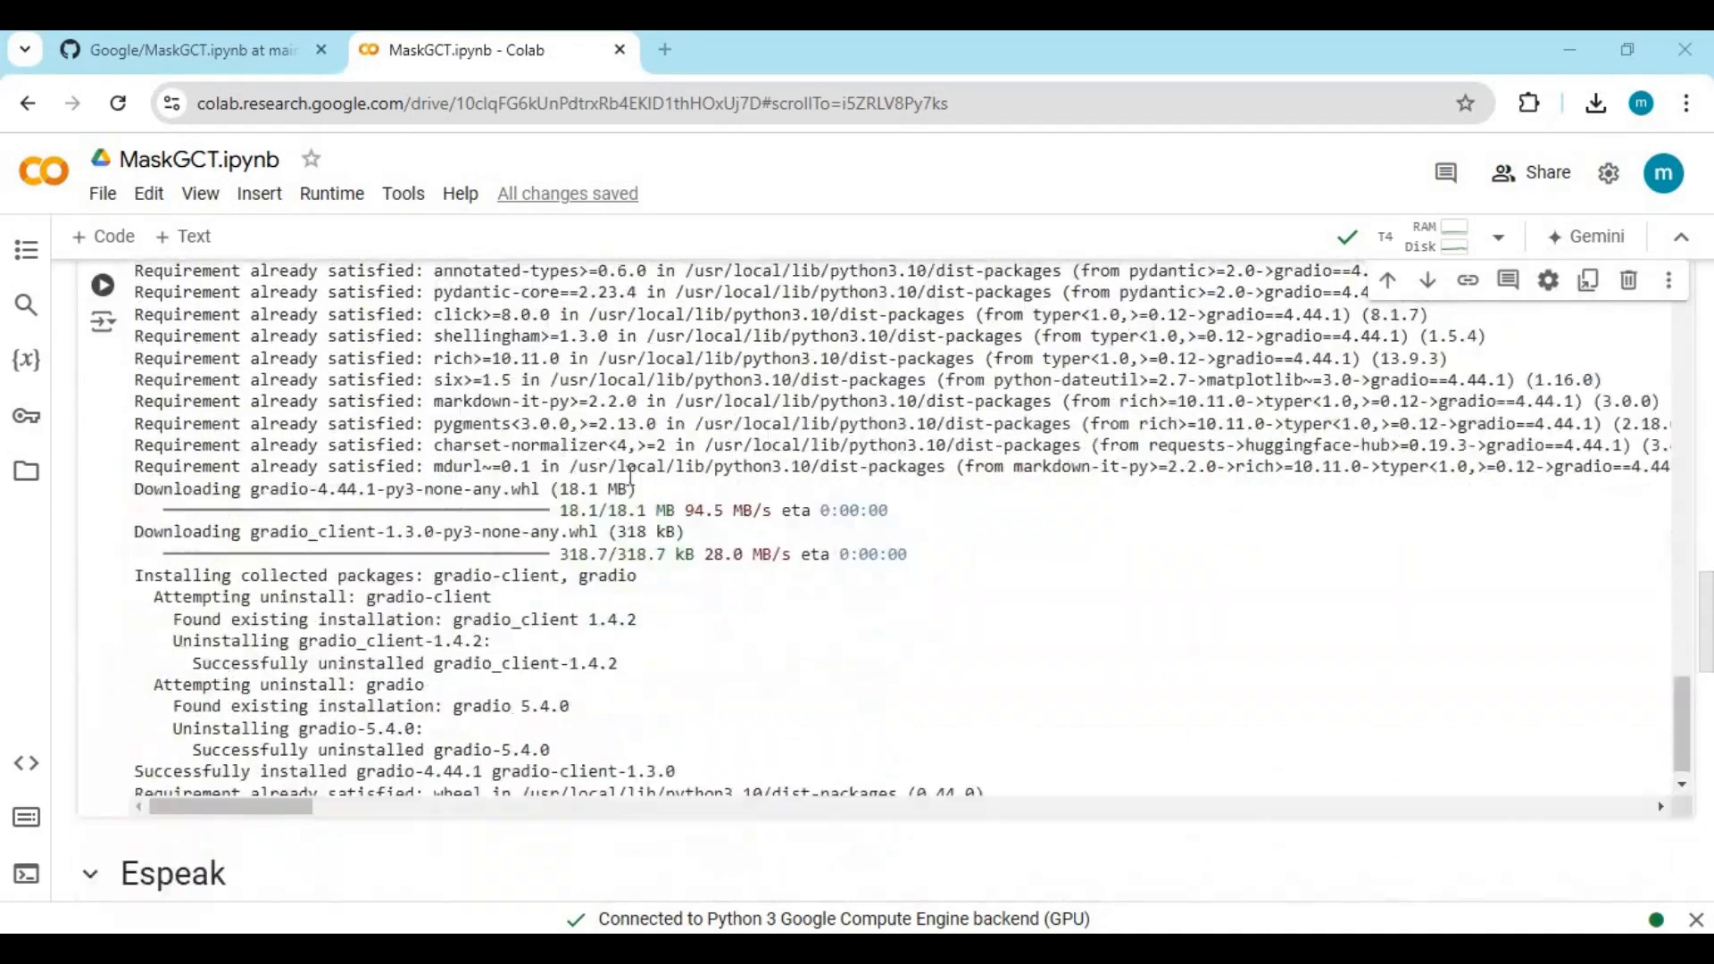
scroll(down, 3)
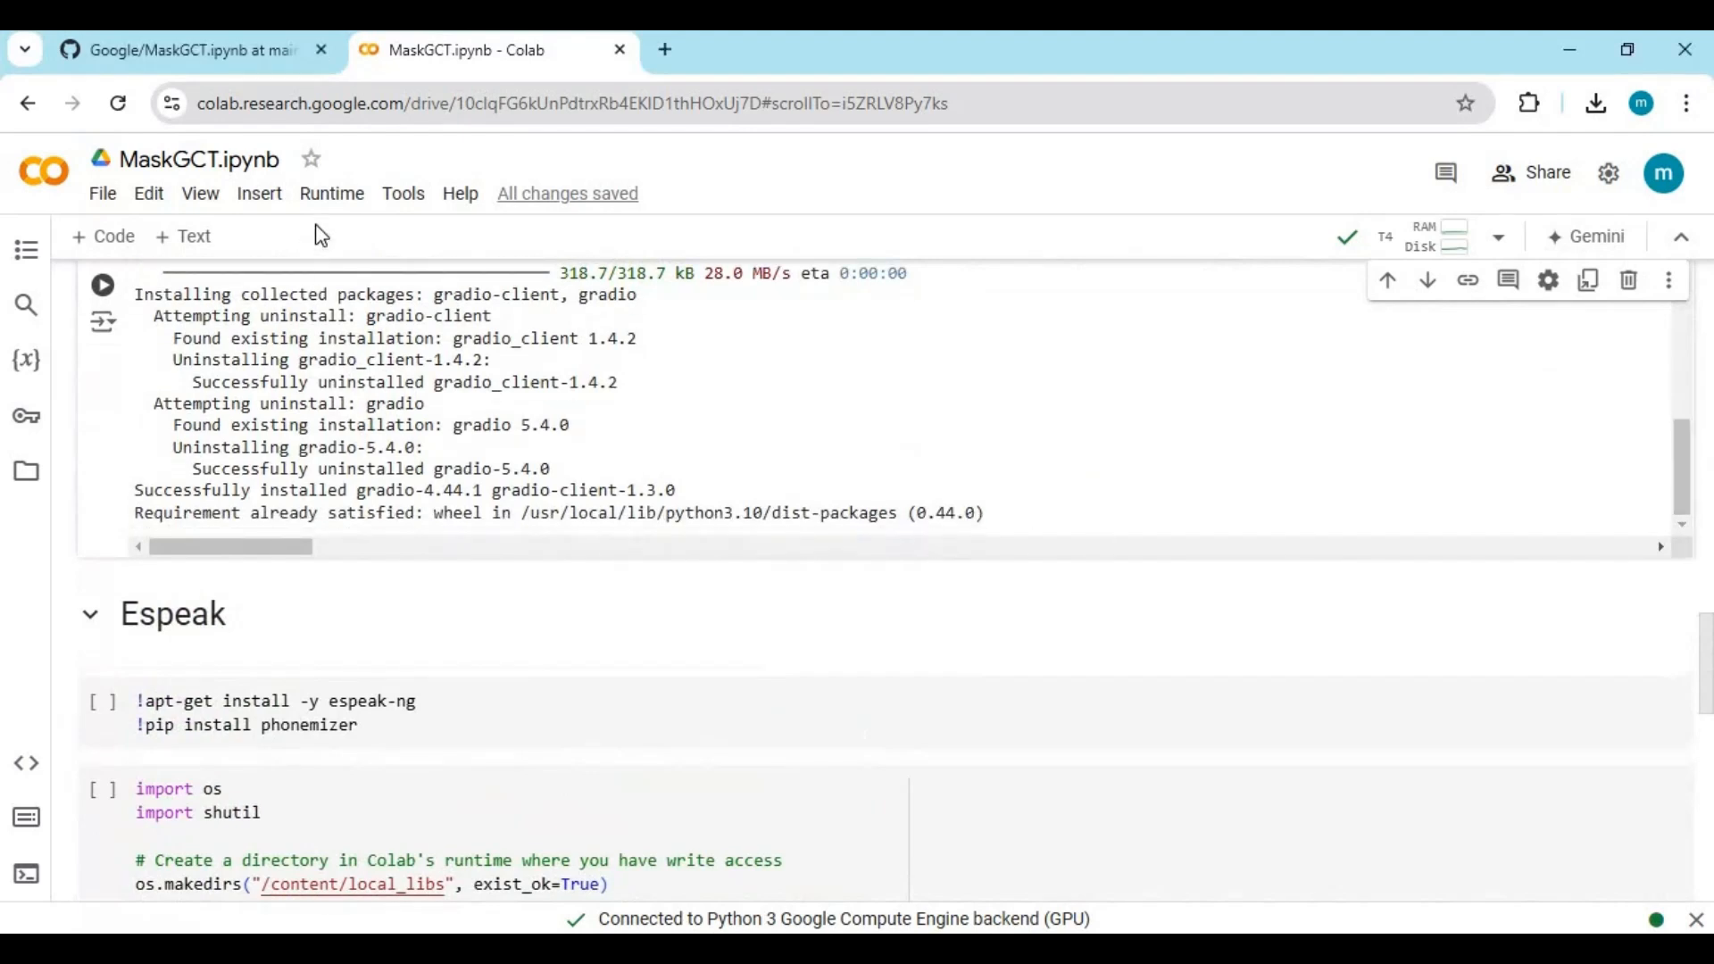
Restart the runtime session and let the Installation cell rerun until requirements are satisfied.
click(332, 193)
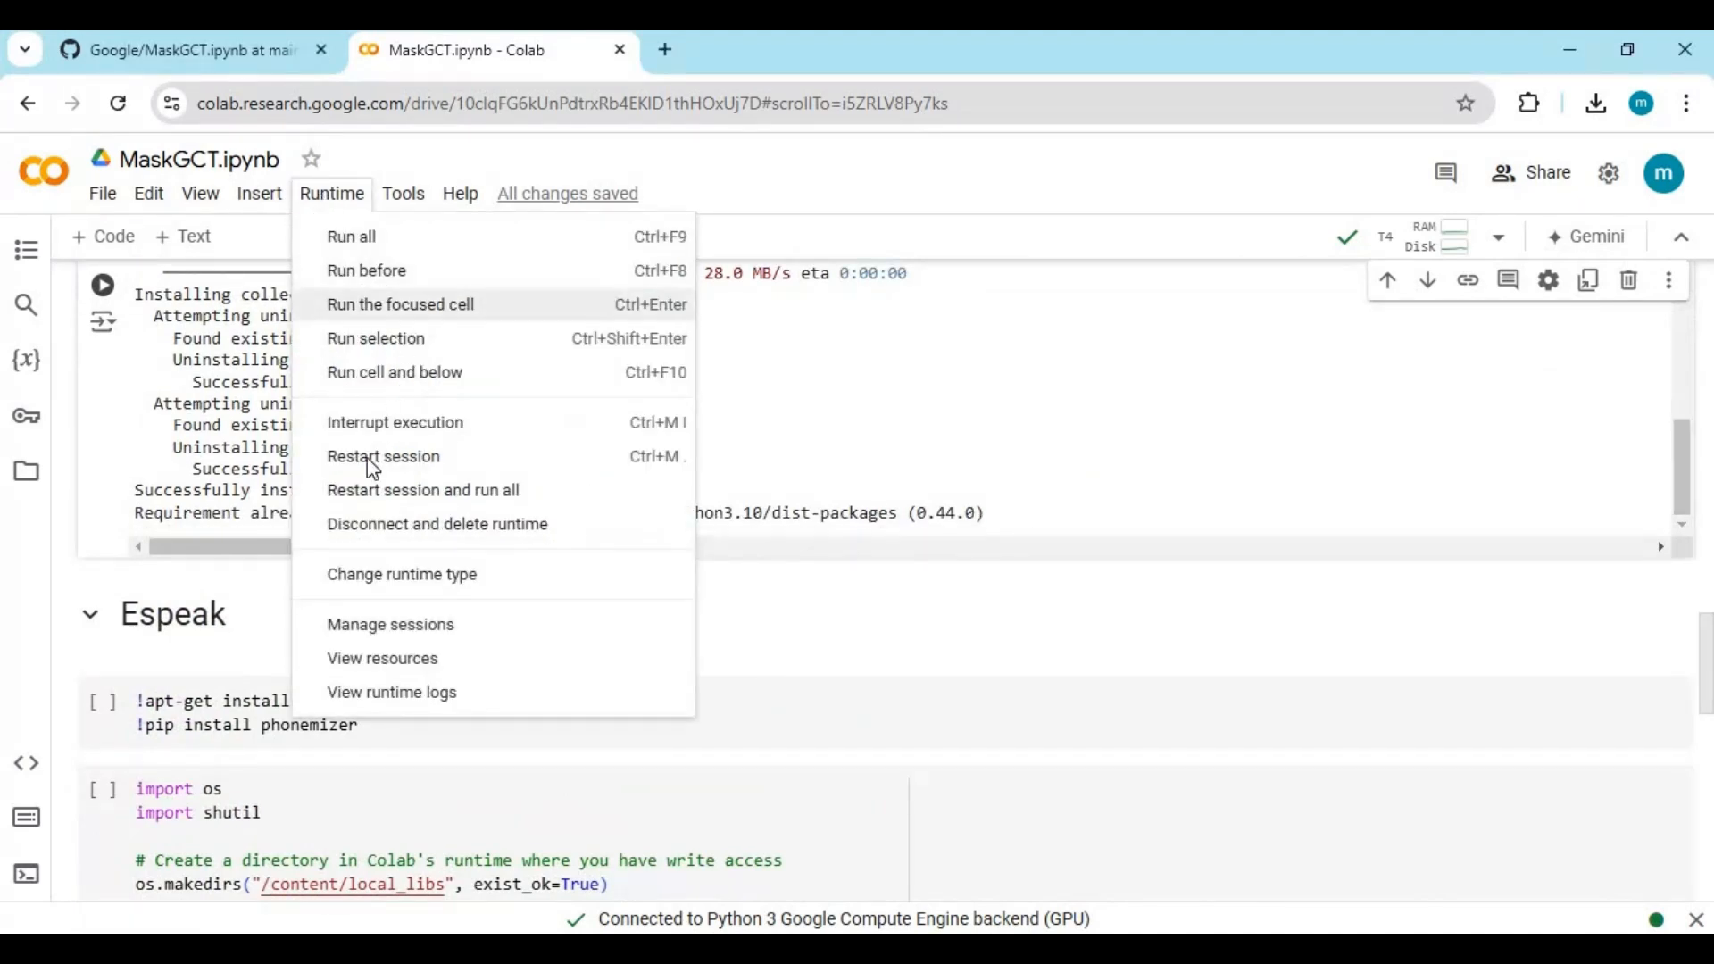
click(382, 455)
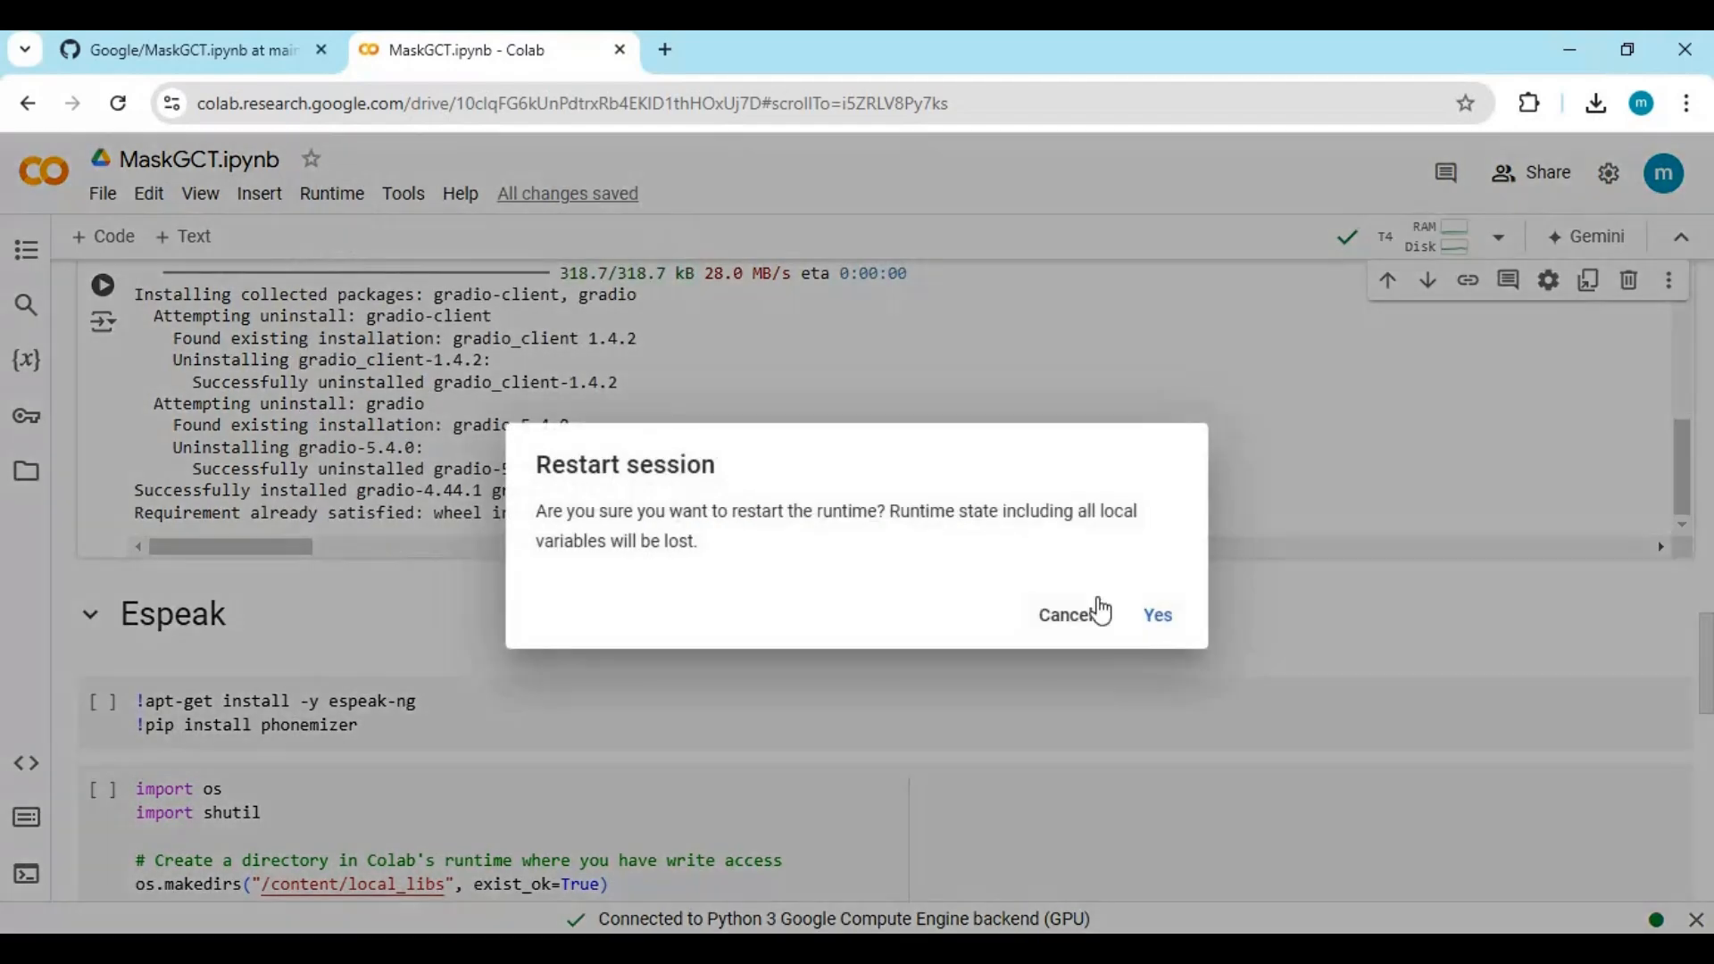
click(1155, 615)
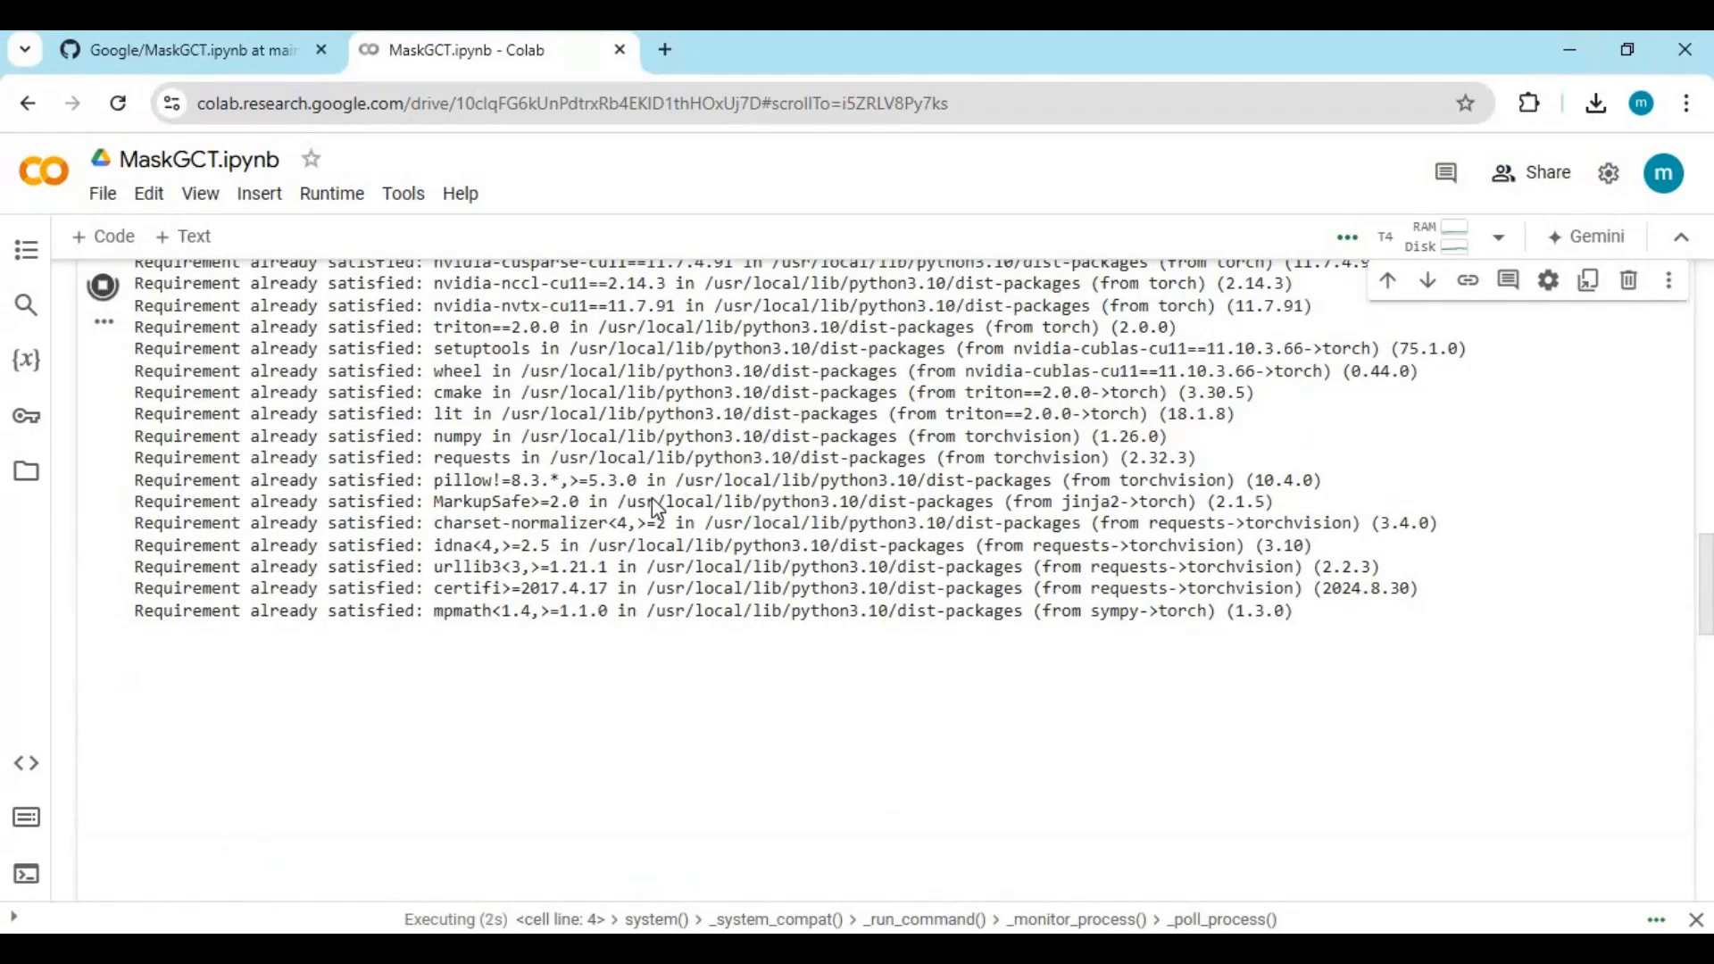
scroll(down, 3)
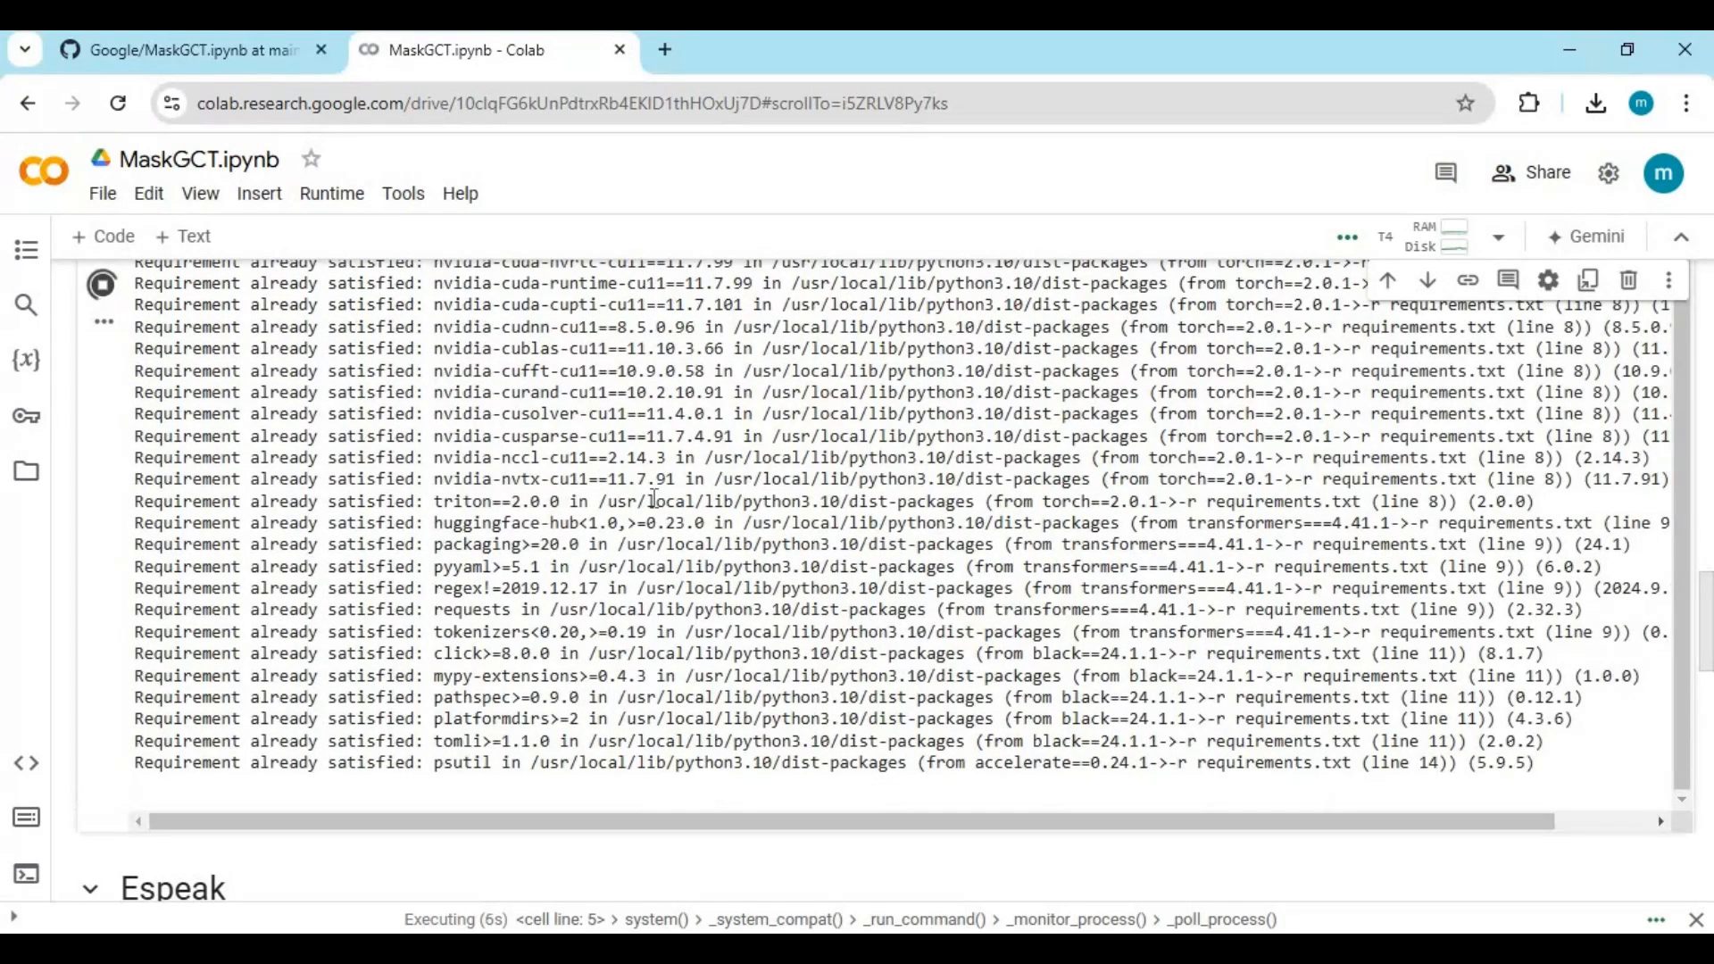
scroll(down, 3)
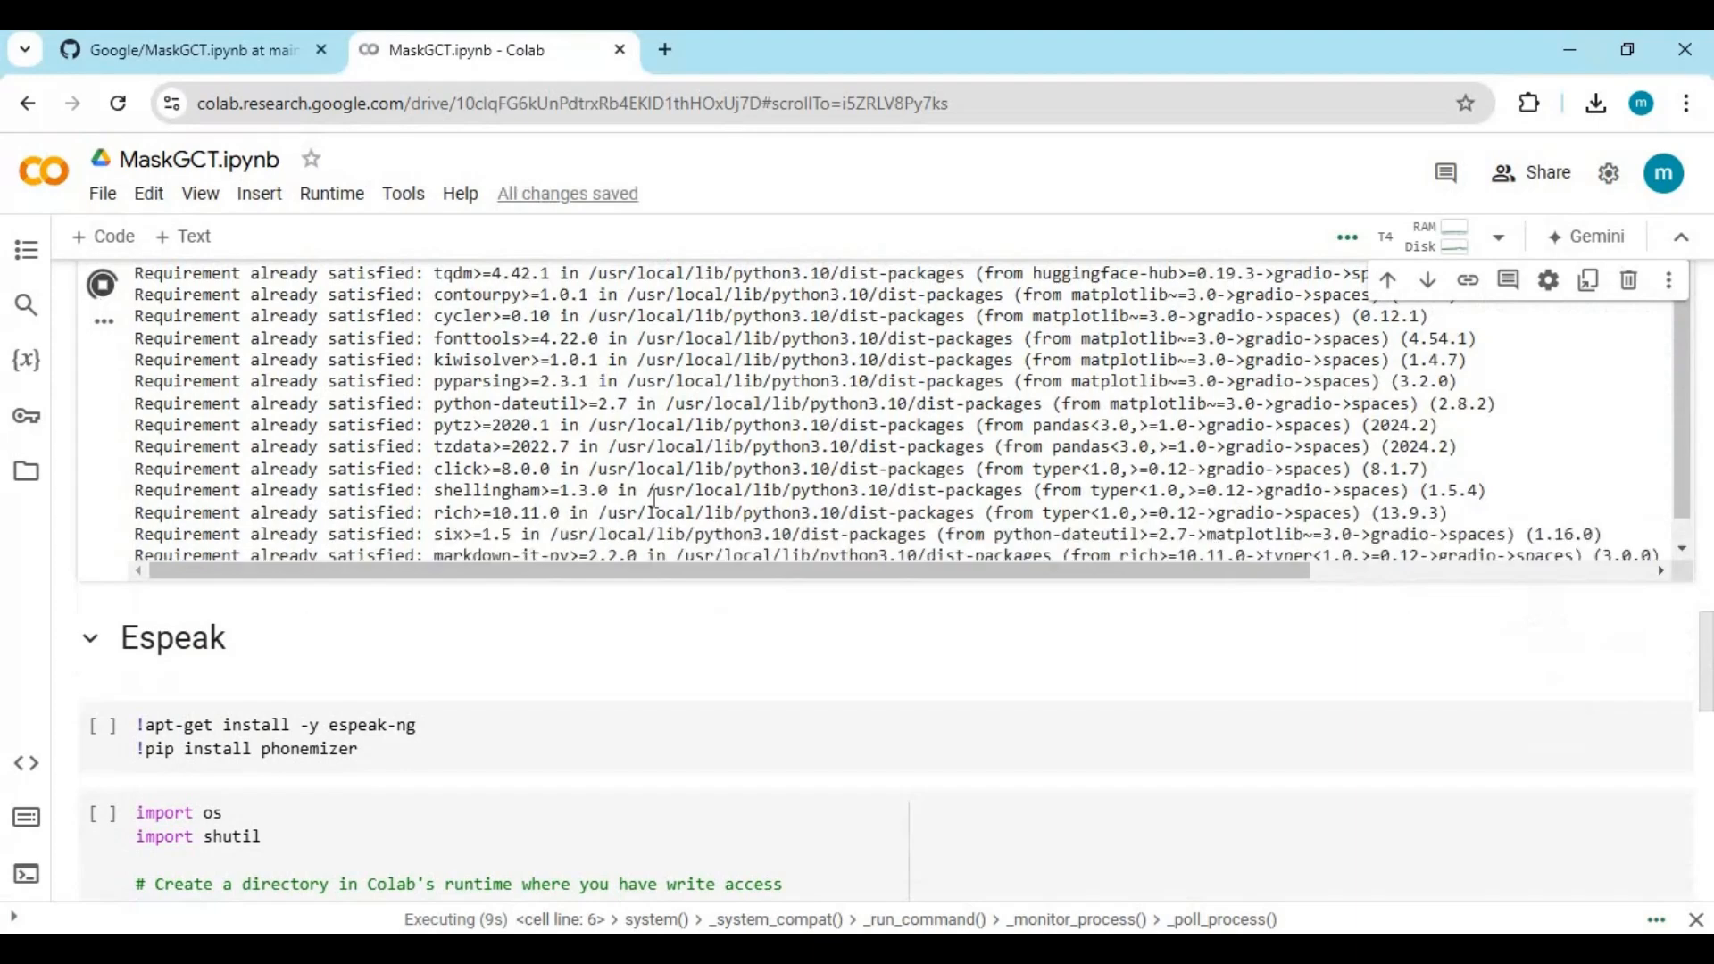
scroll(down, 3)
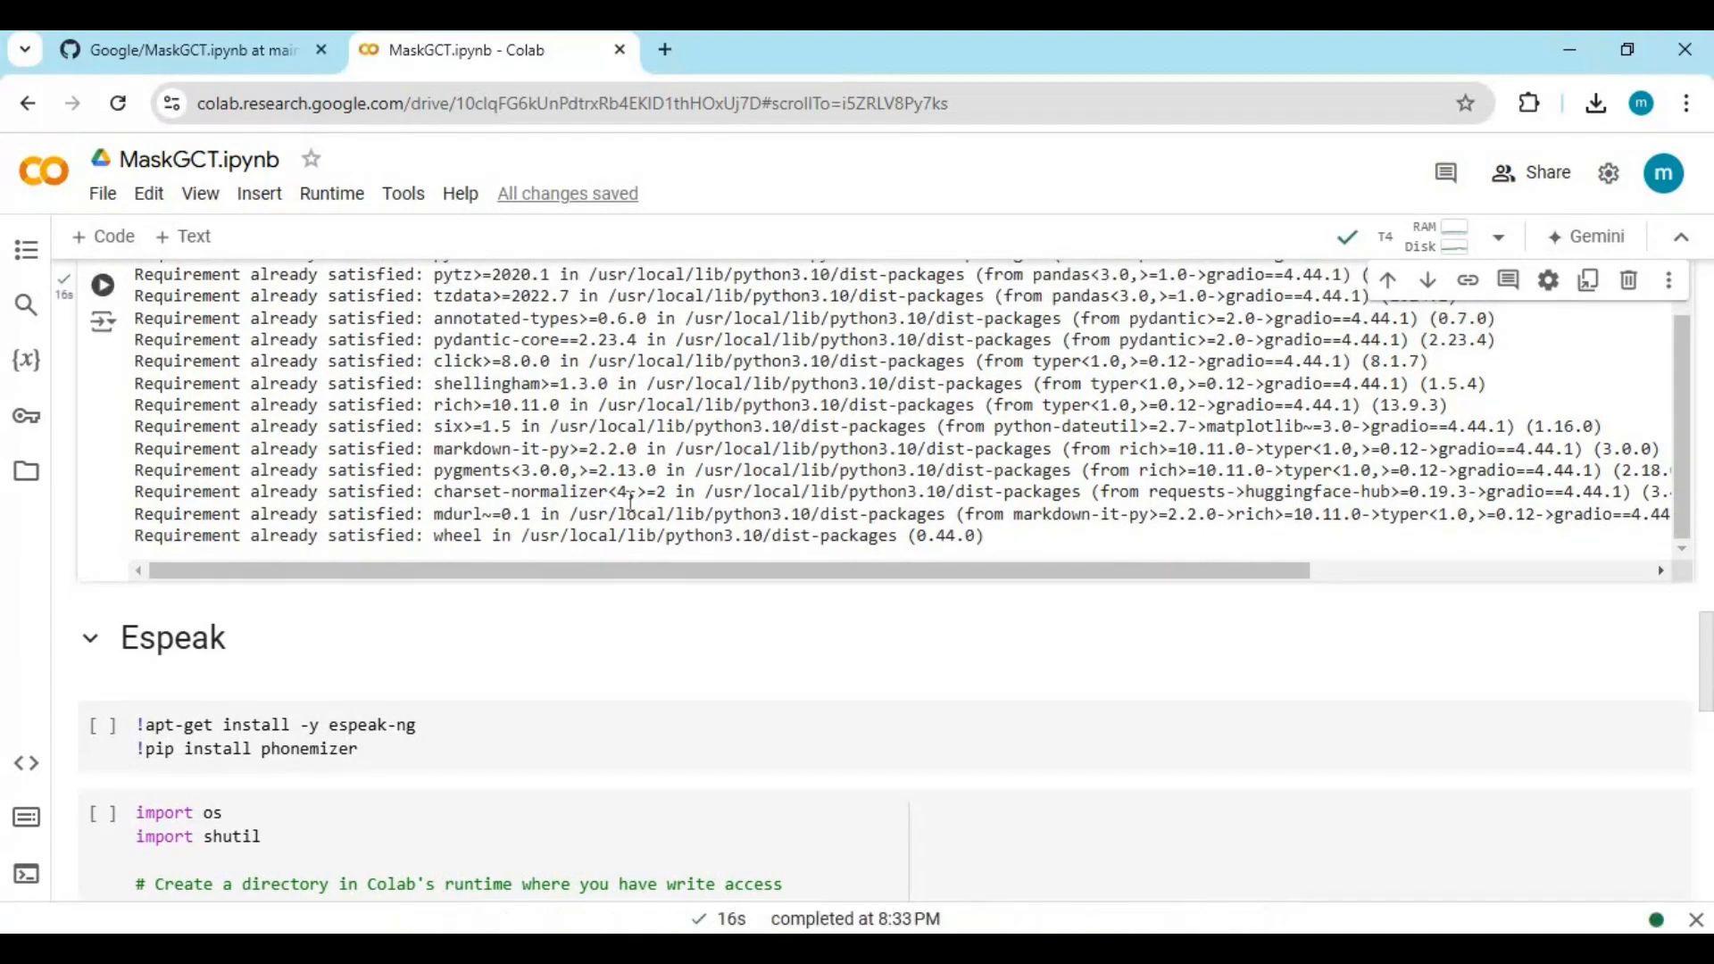
Run the Espeak install cell, then the os/shutil cell that copies and symlinks libraries into /content/local_libs.
scroll(down, 3)
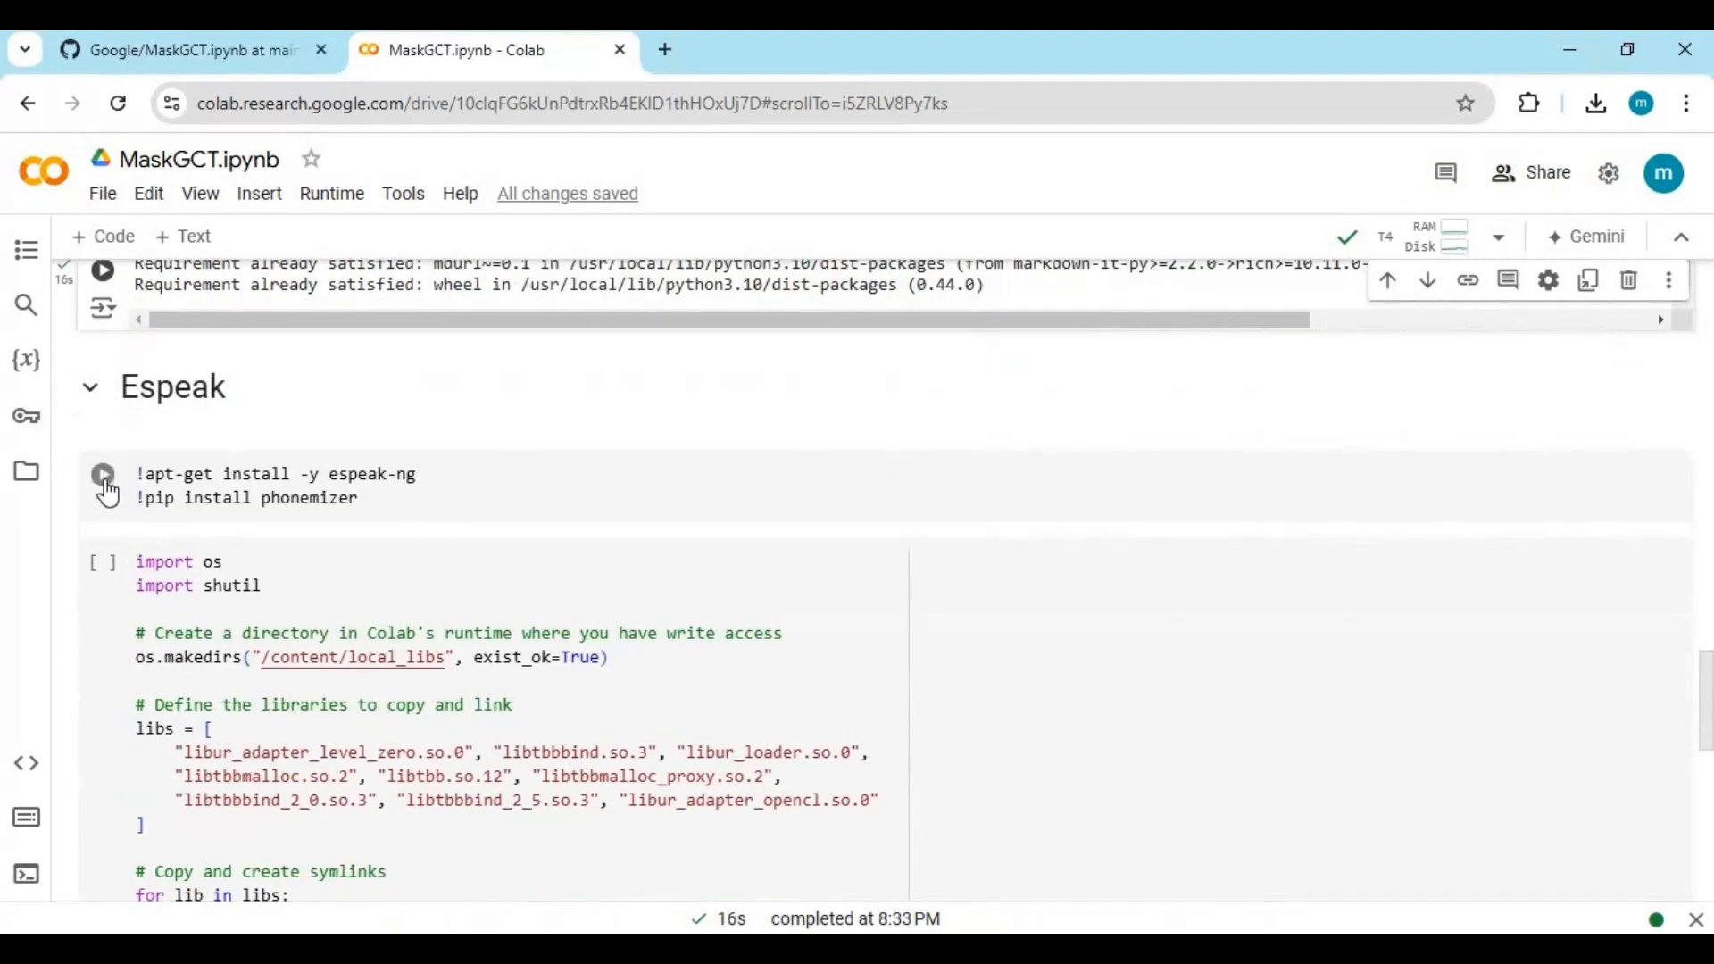
click(104, 473)
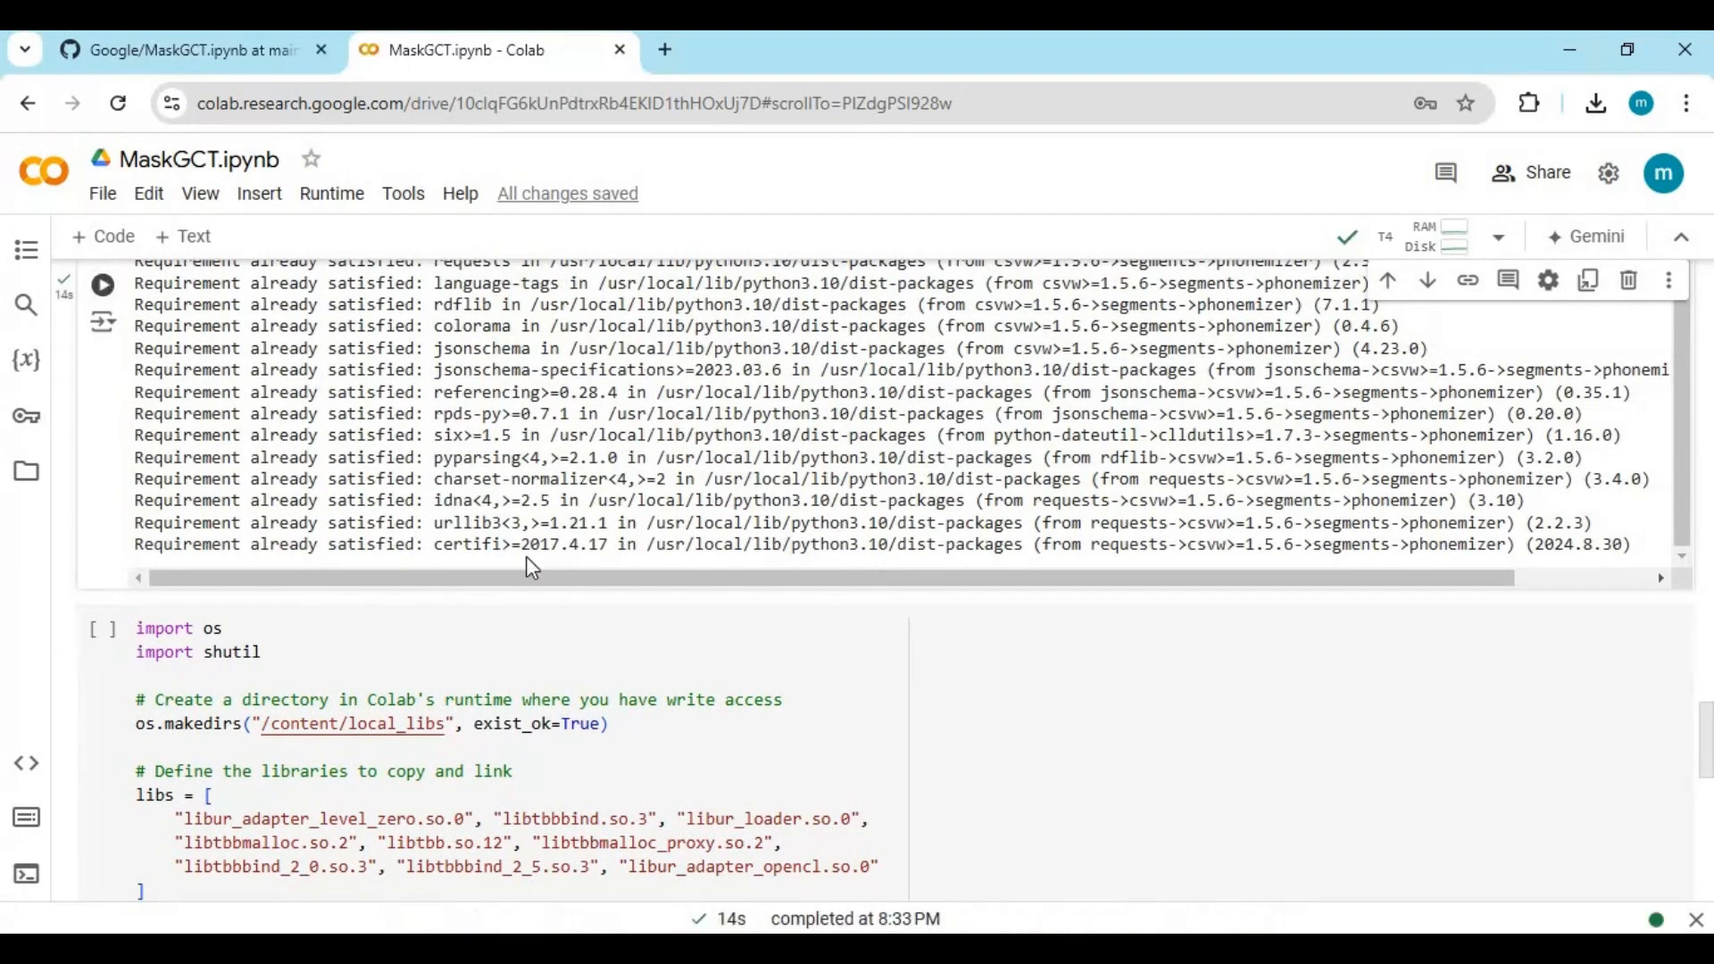
click(103, 504)
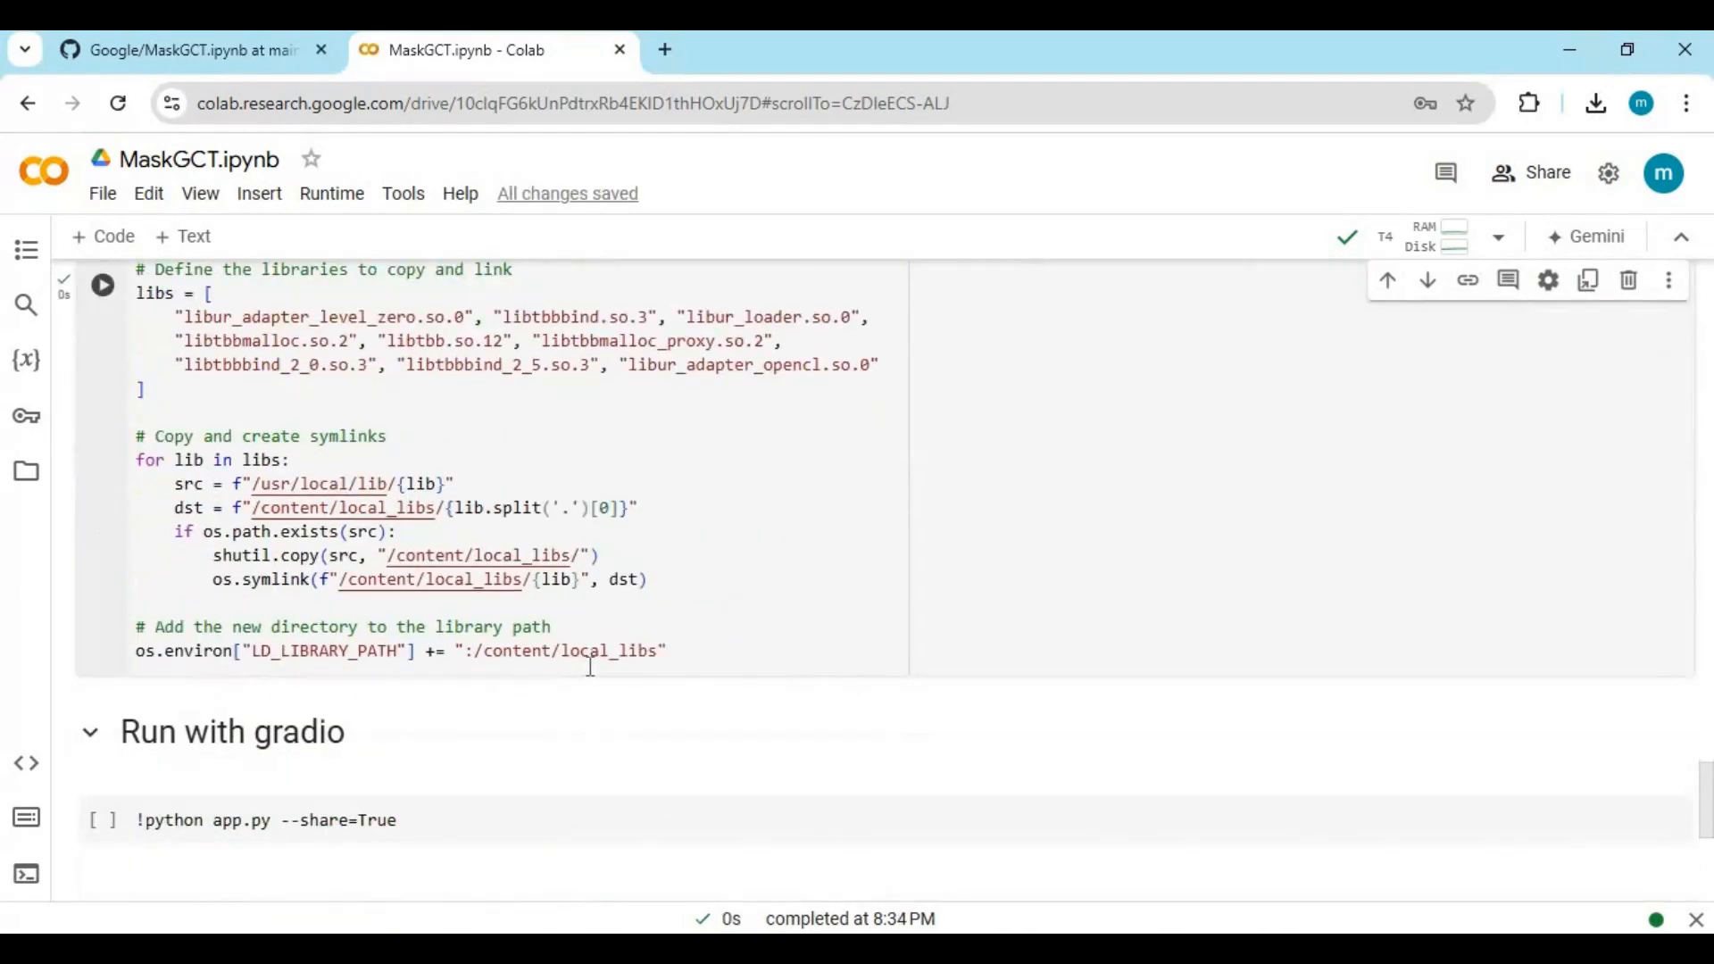
scroll(up, 3)
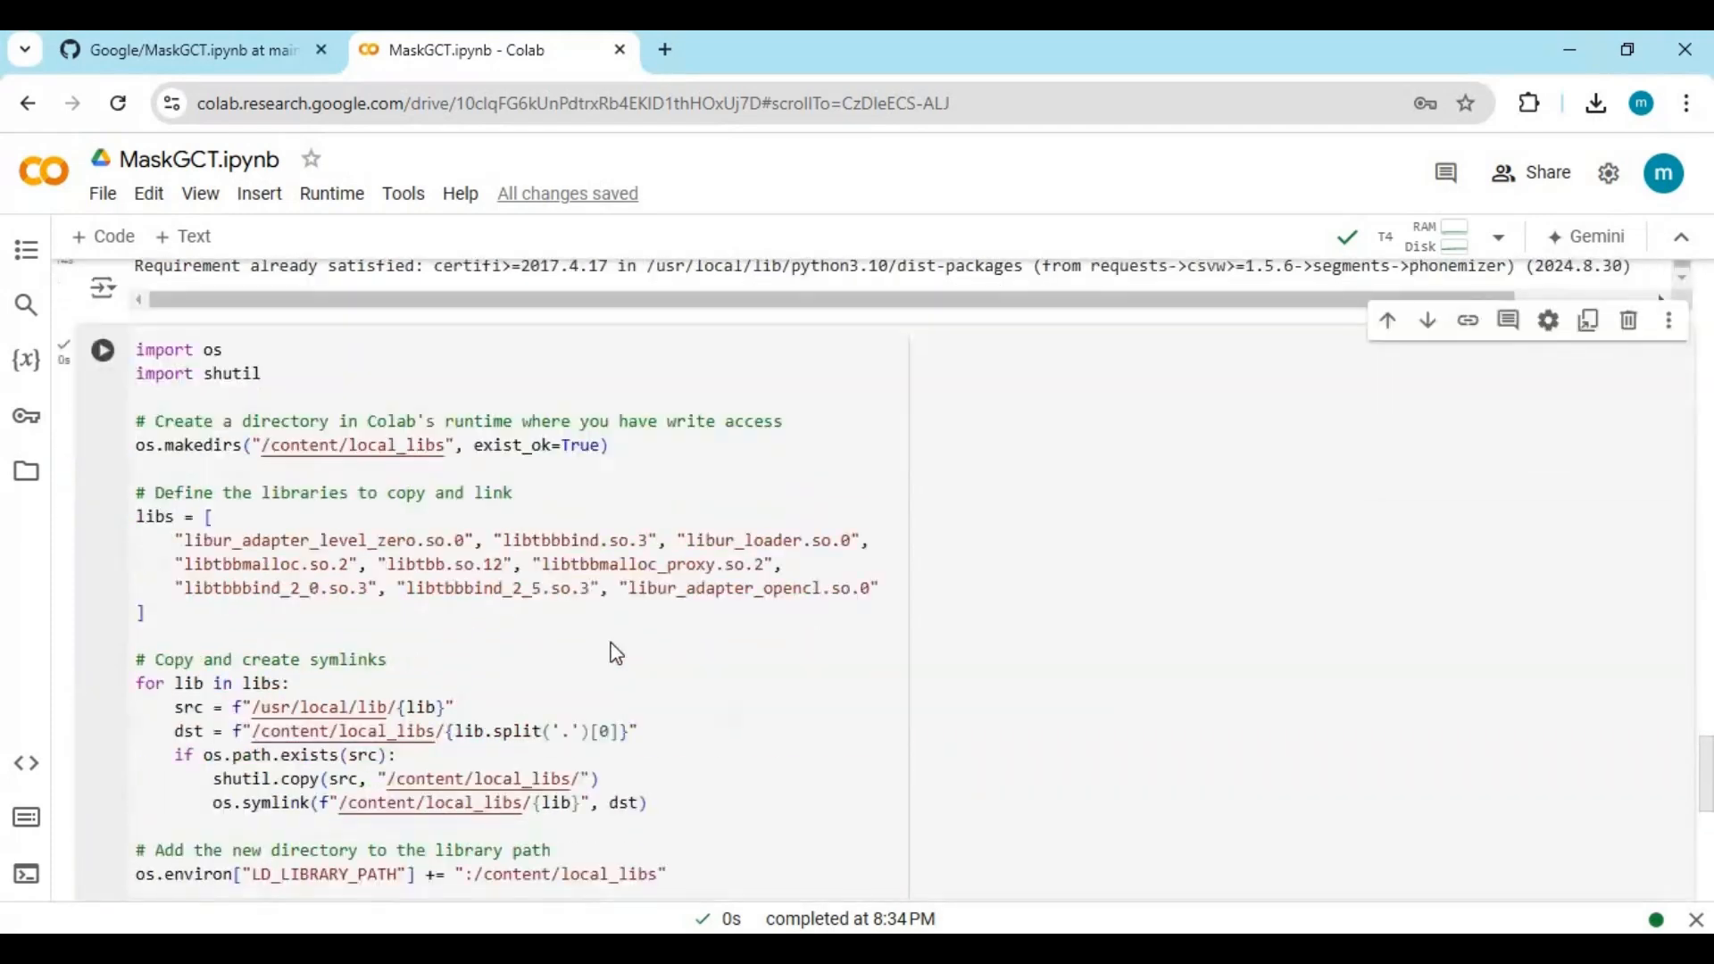
Run the gradio app cell, then open app.py from the runtime's Files browser for editing.
scroll(down, 3)
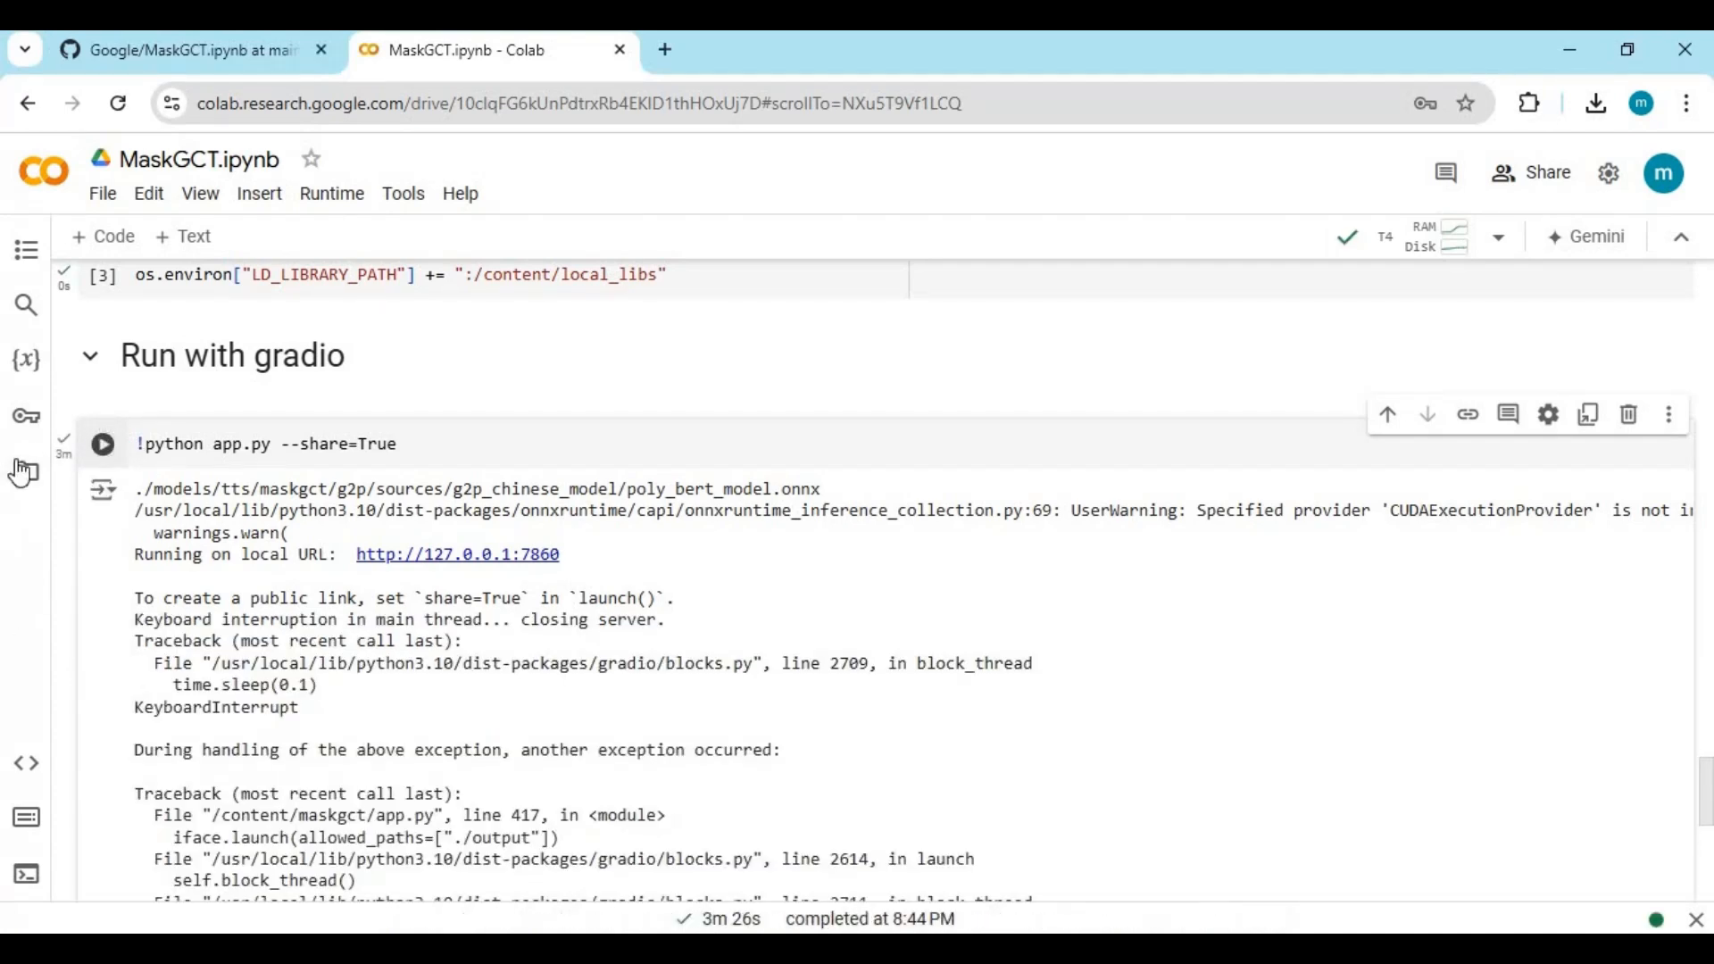
click(27, 475)
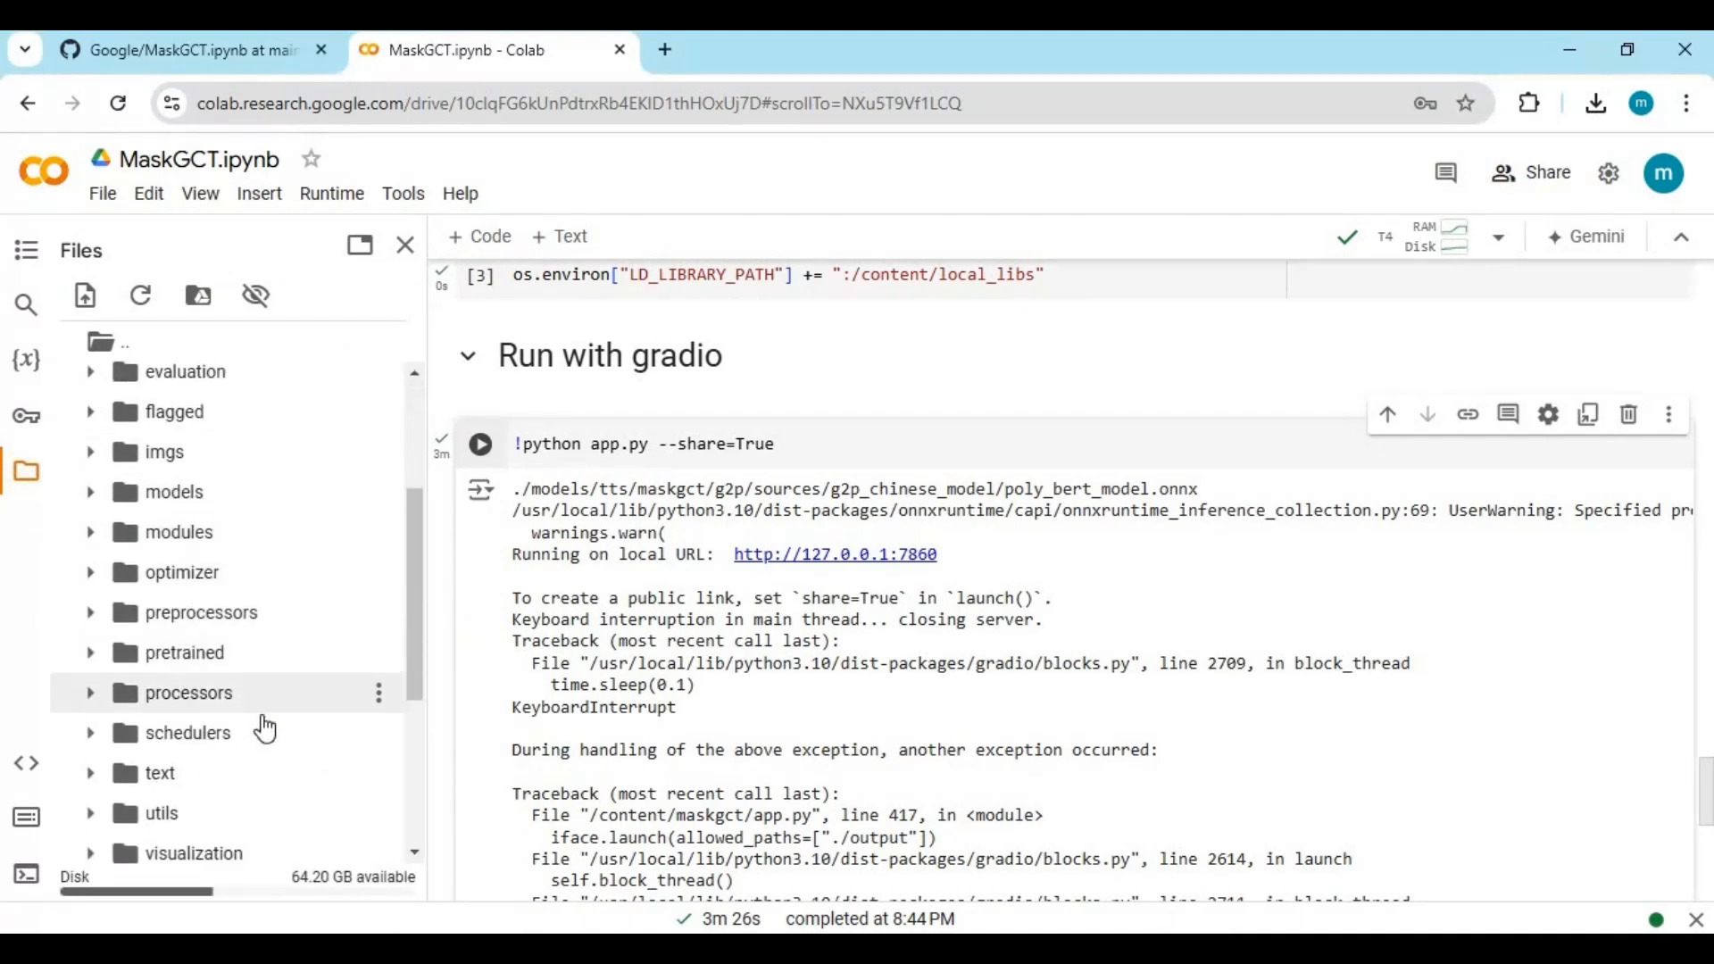
double_click(172, 762)
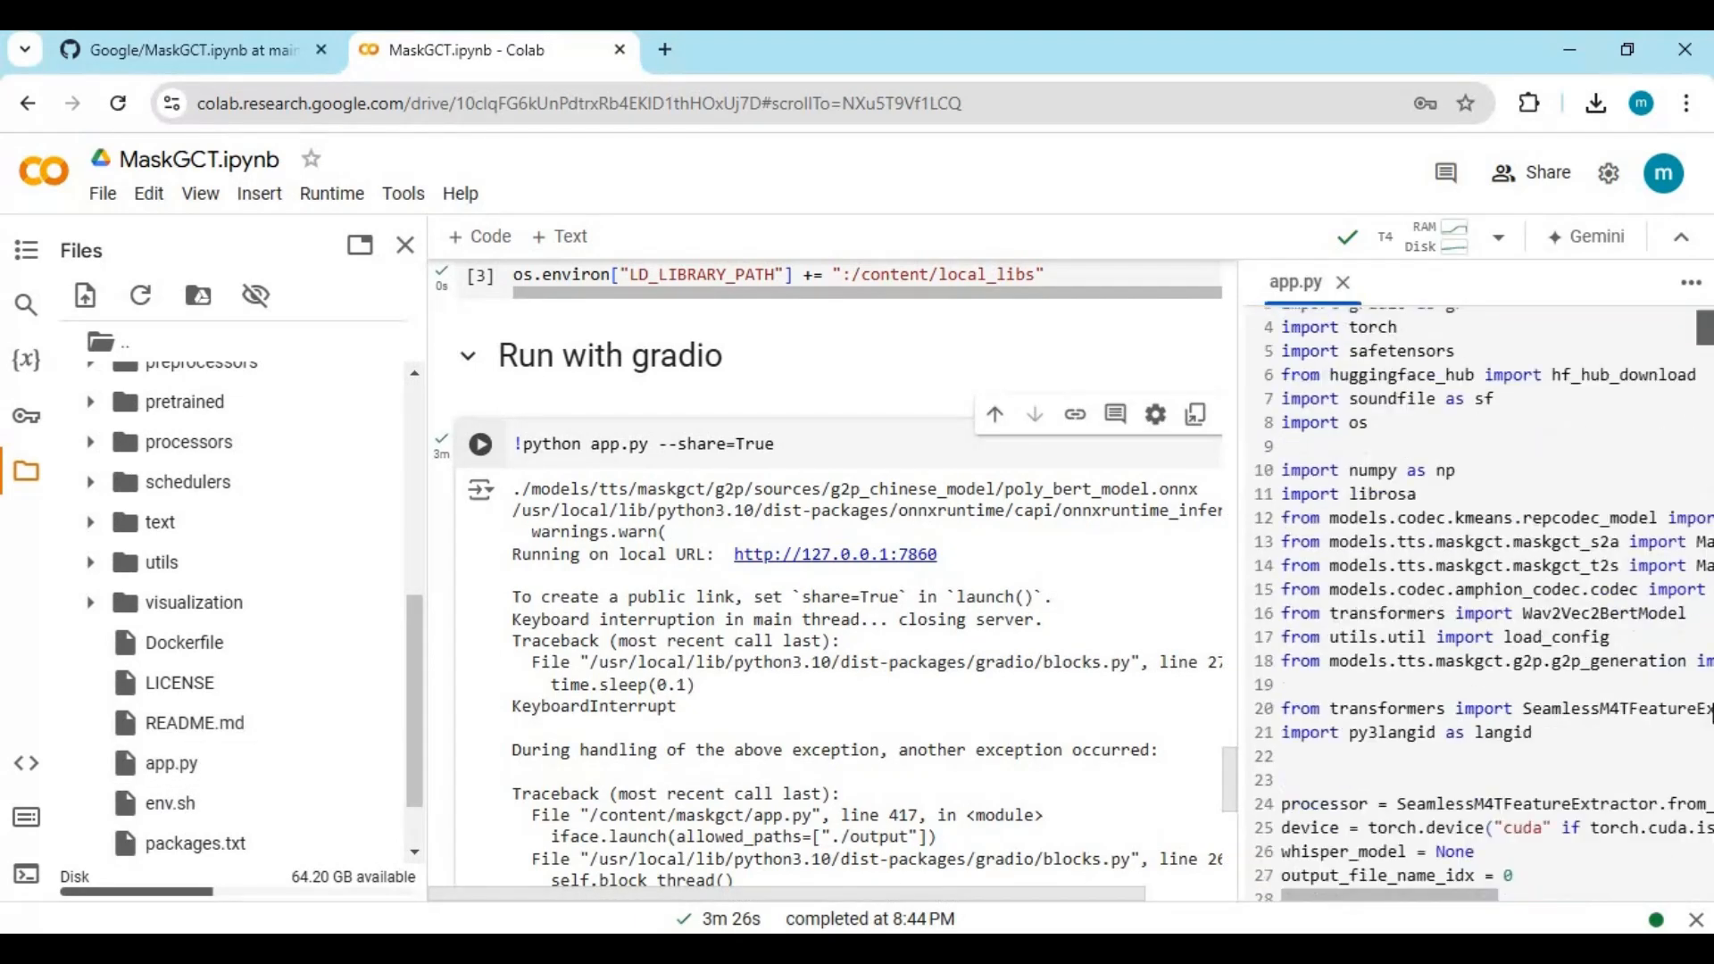
Append share=True to line 417 of app.py and rerun the gradio cell, hitting a SyntaxError.
scroll(down, 3)
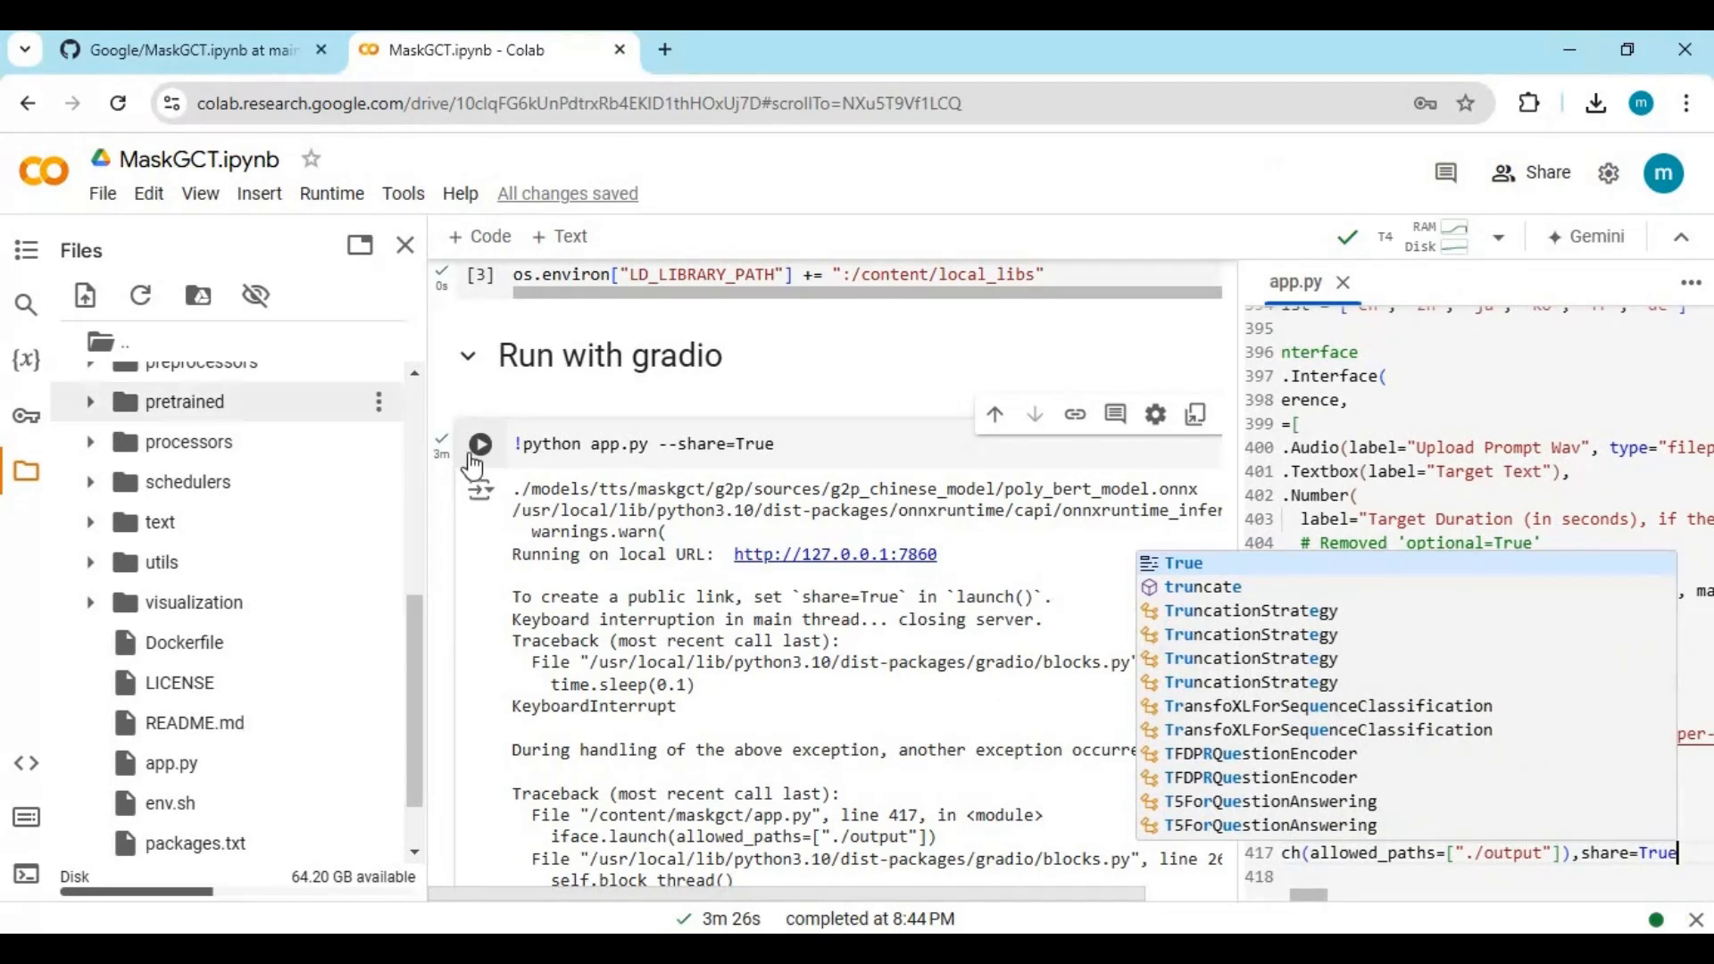
click(478, 444)
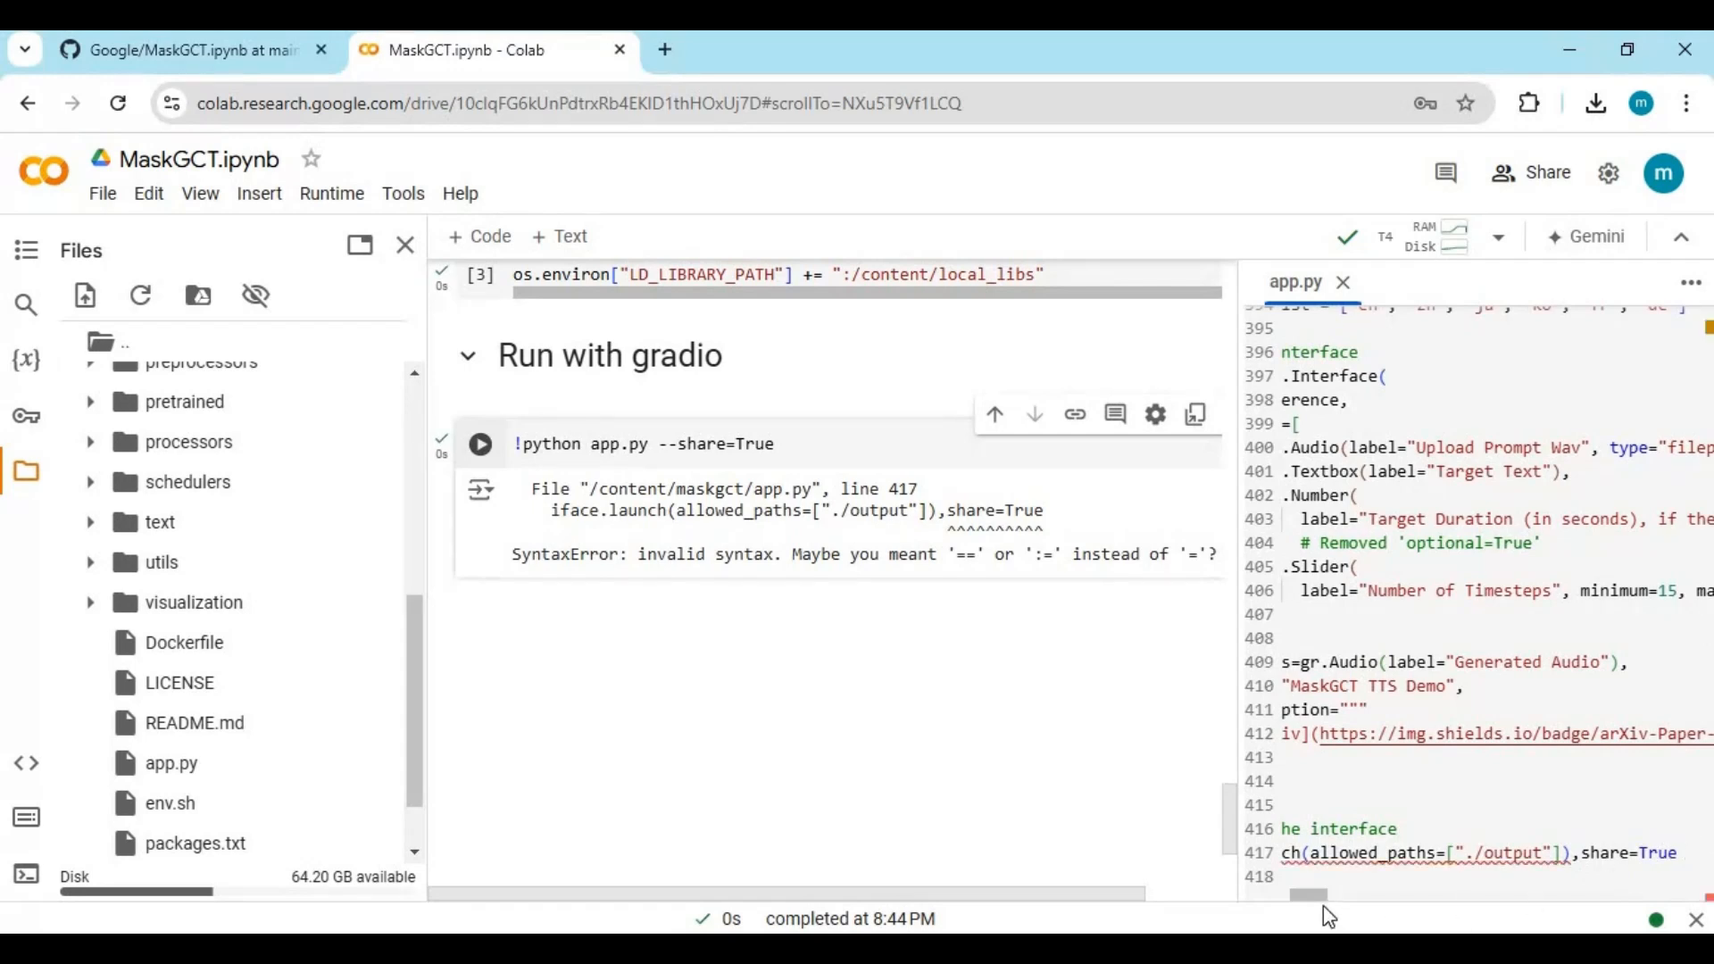
mouse_move(1355, 905)
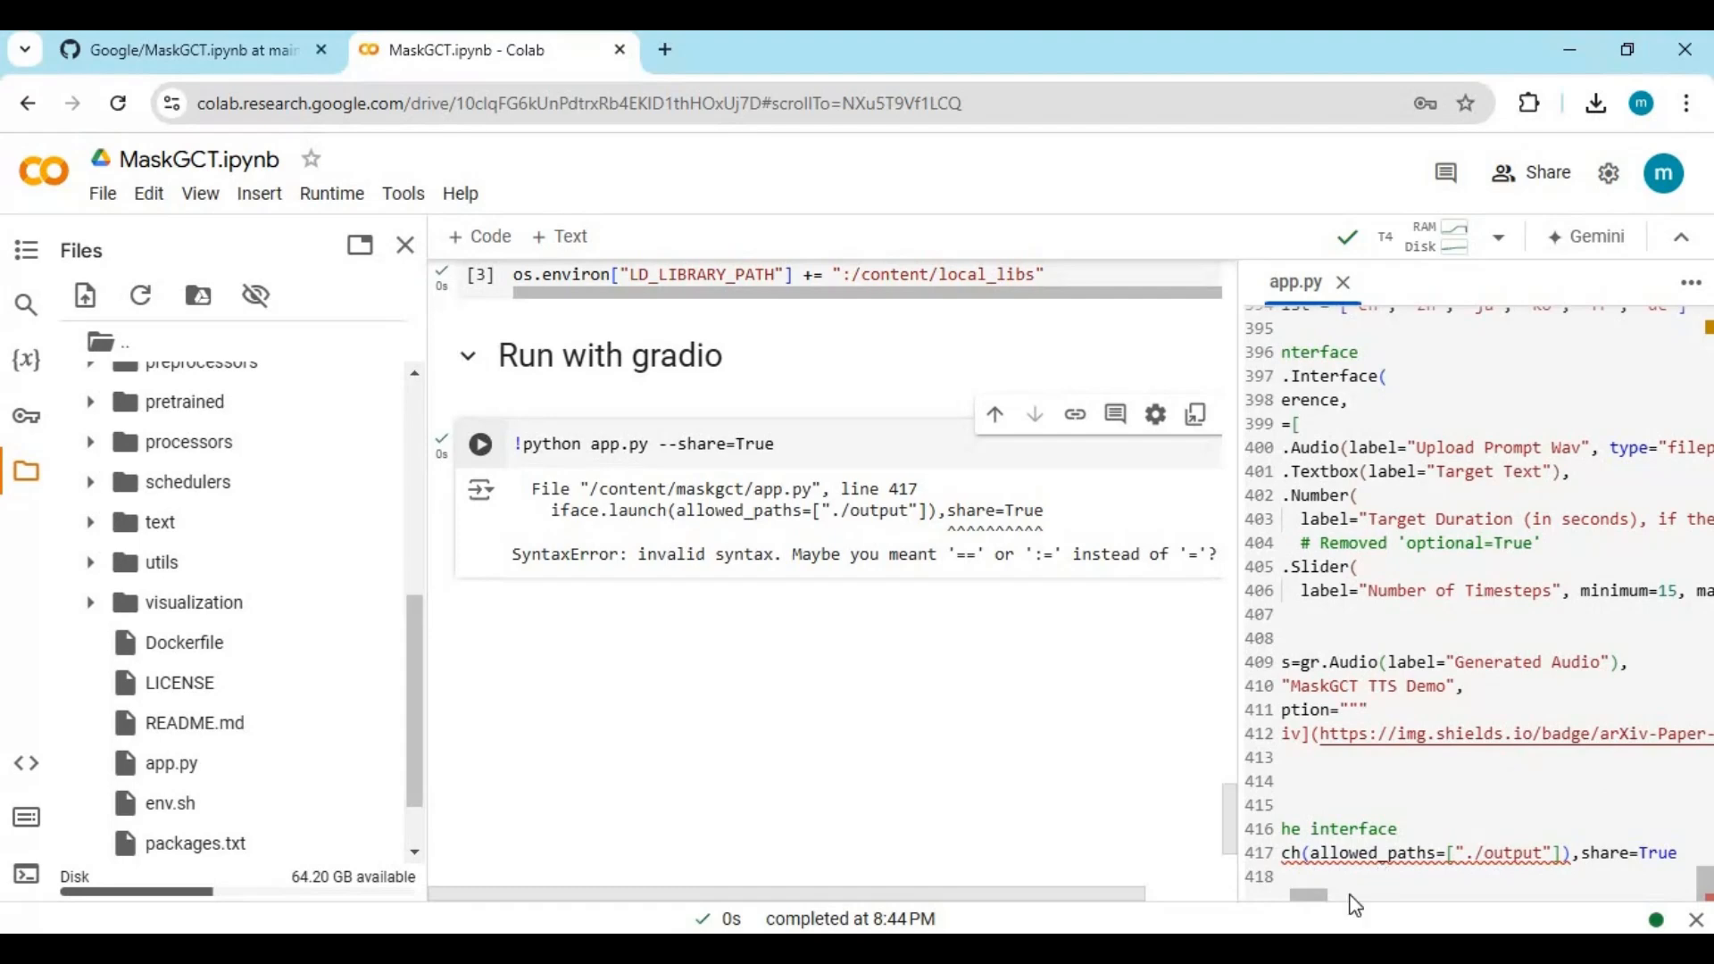
Rewrite line 417 as ],share=True) so share sits inside launch(), and relaunch the gradio app.
scroll(left, 3)
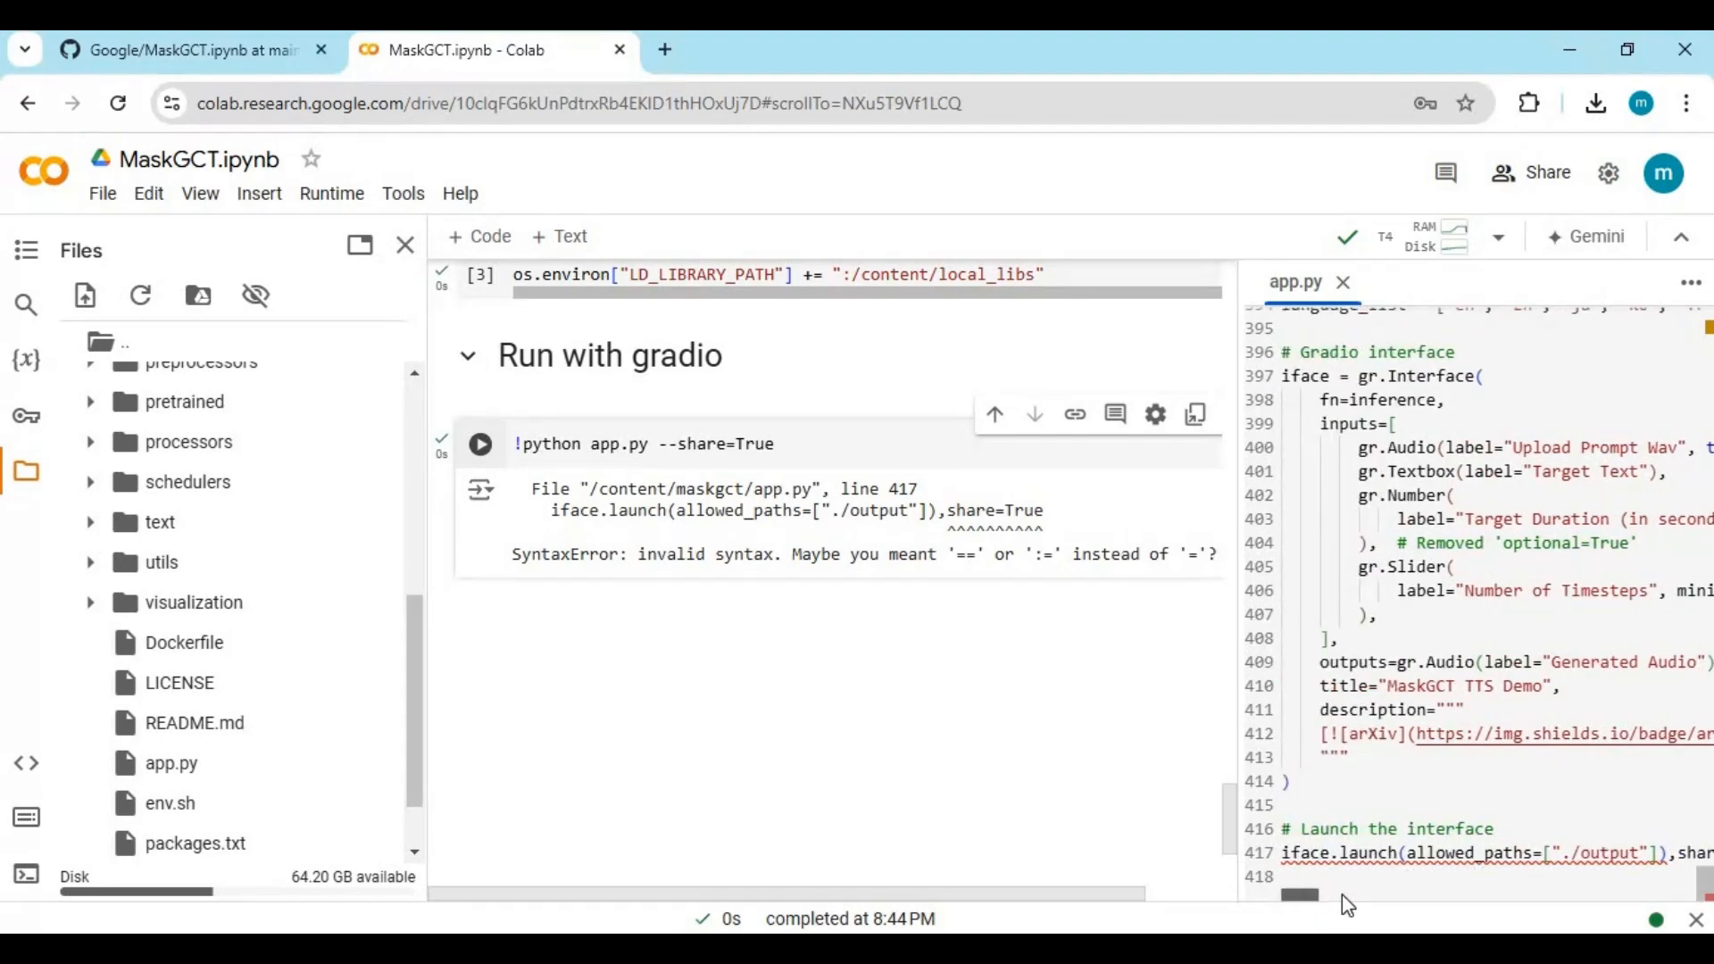
scroll(right, 3)
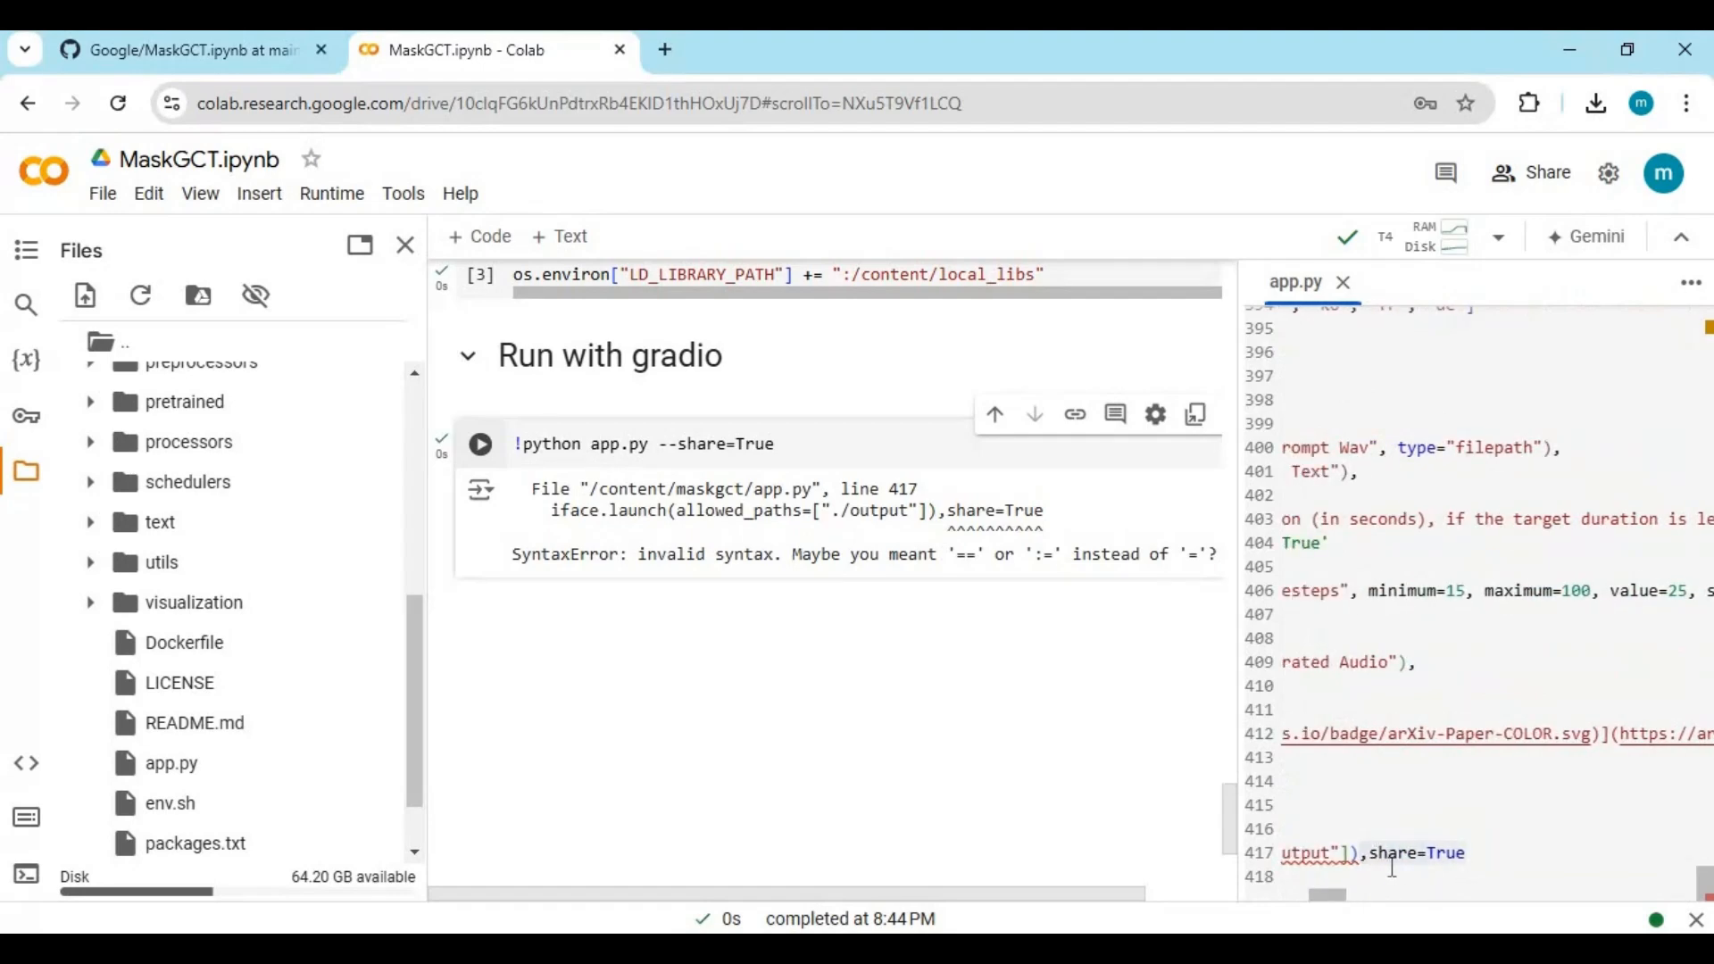
double_click(1444, 853)
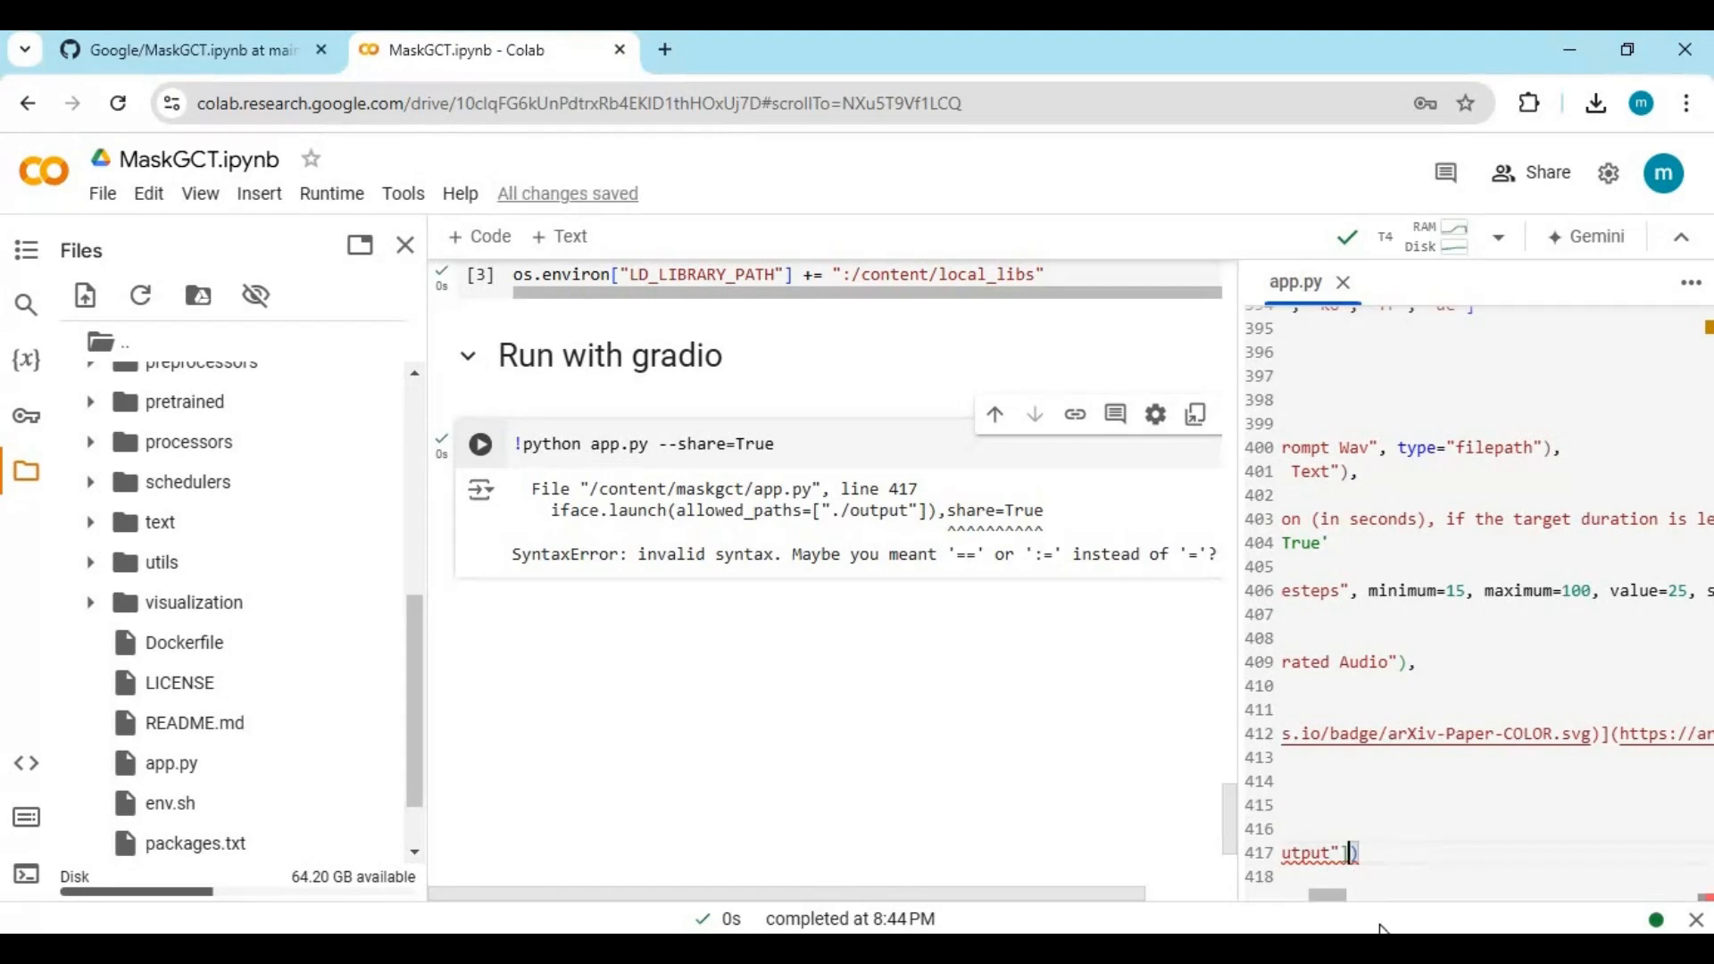
text(])
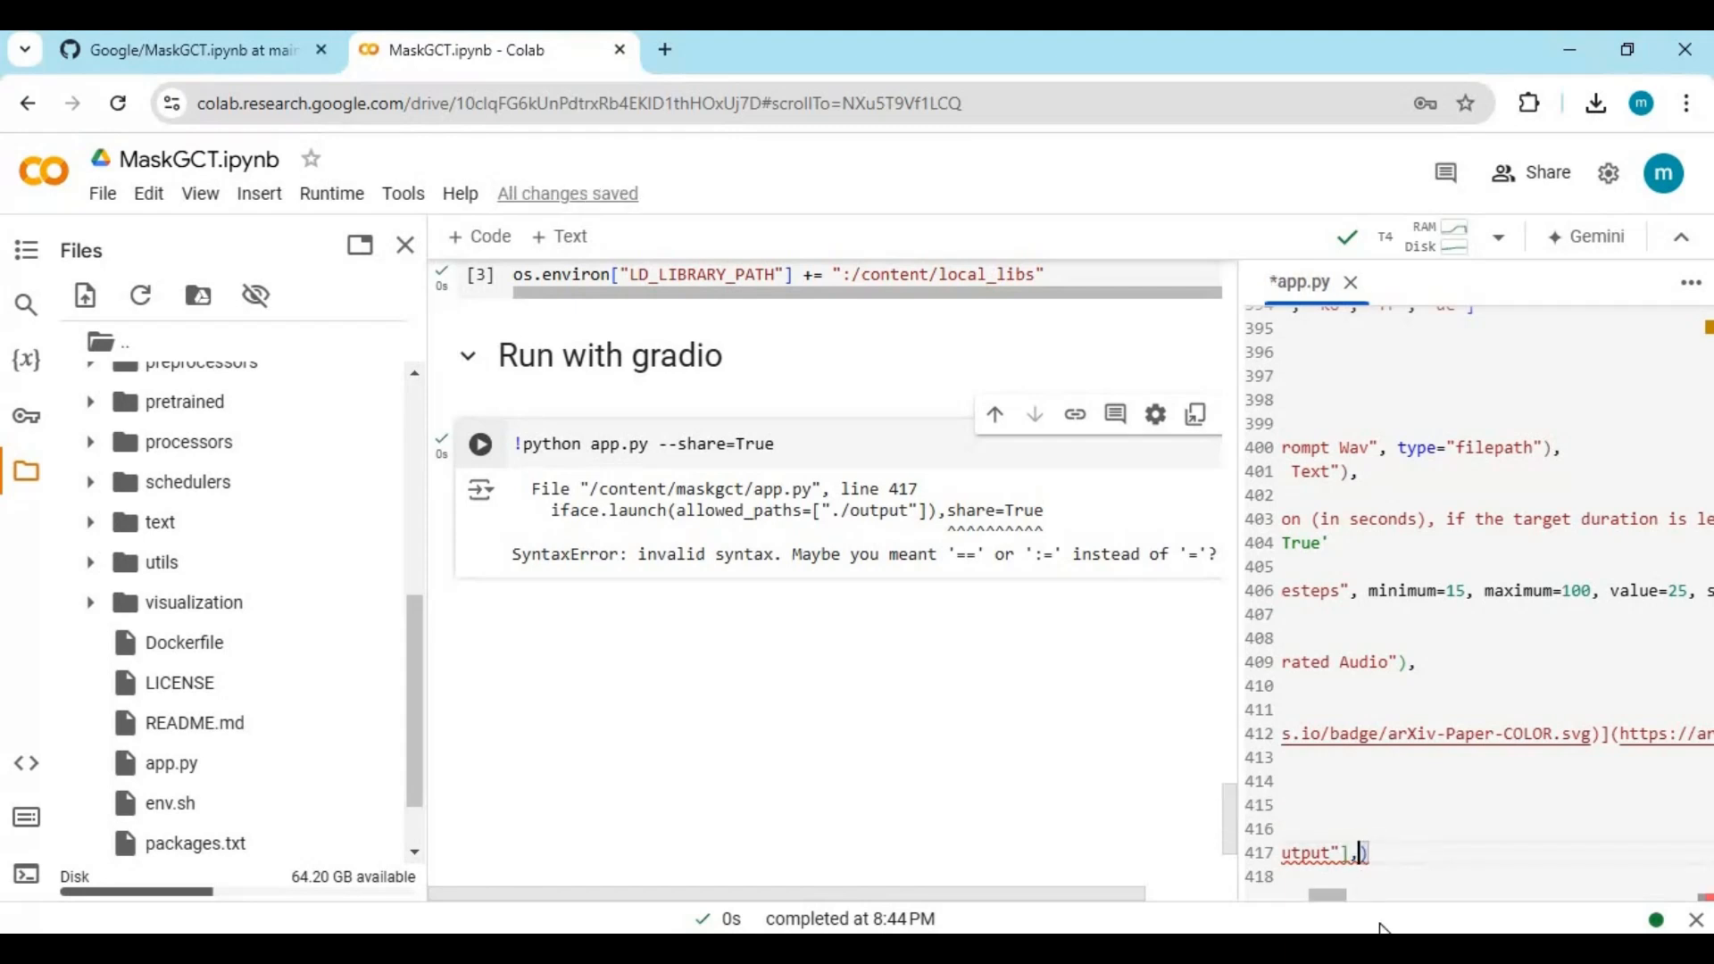
text(,share))
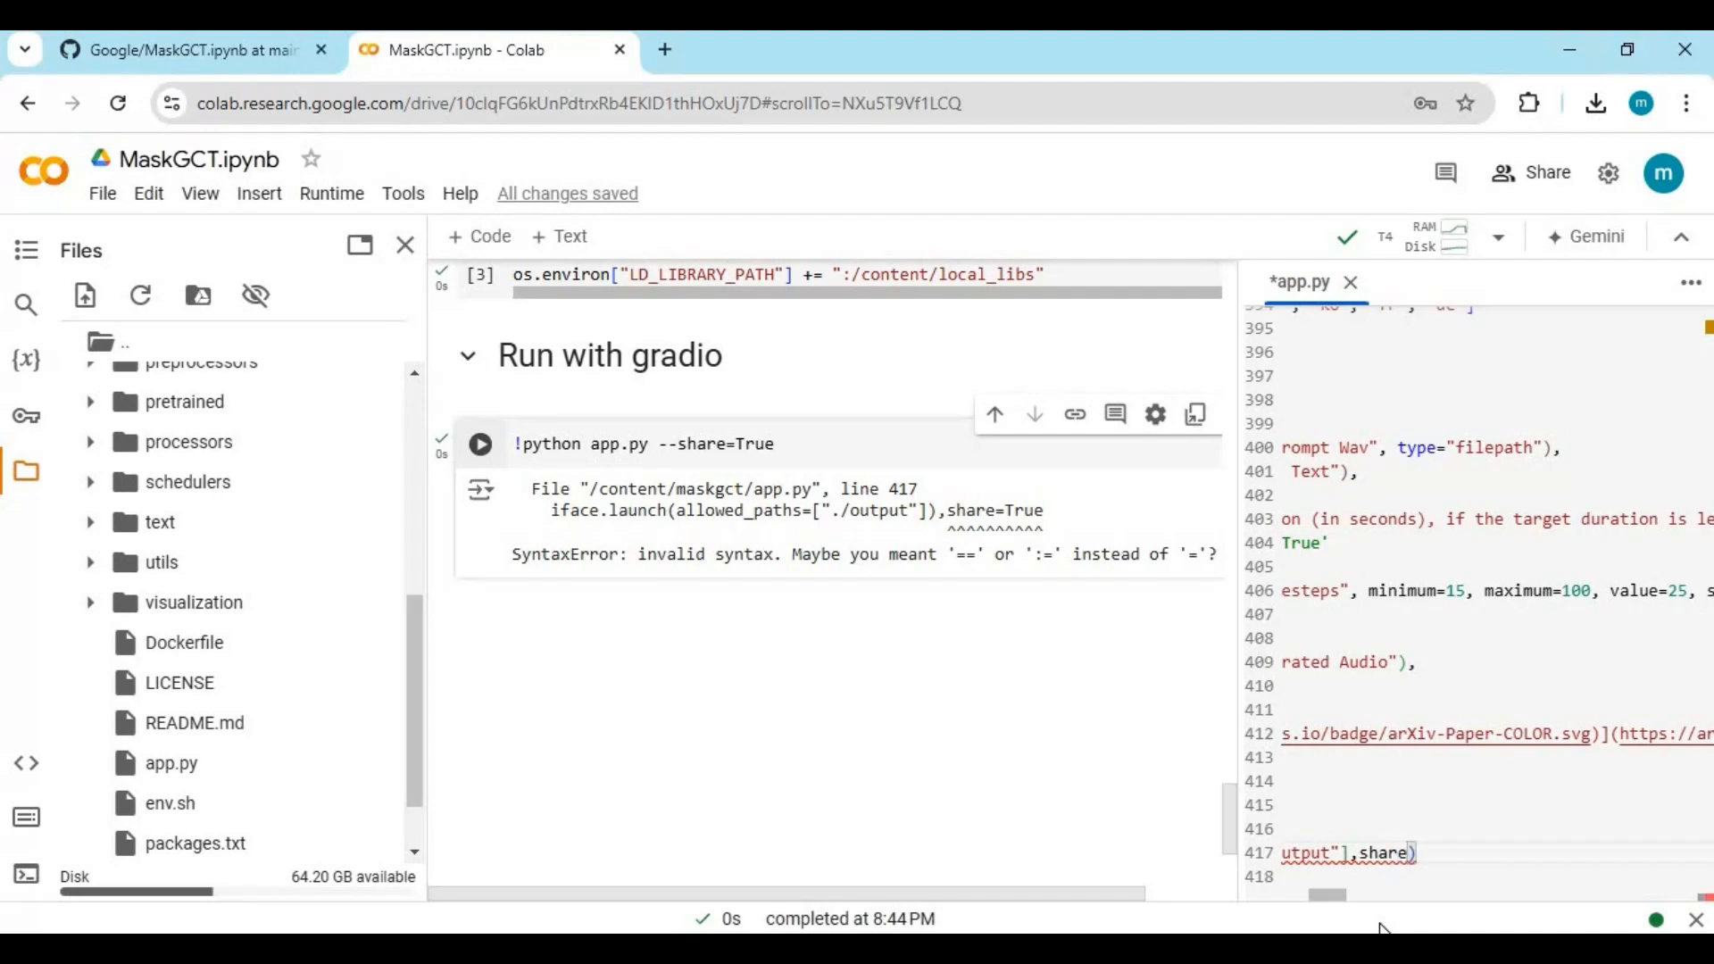
text(T)
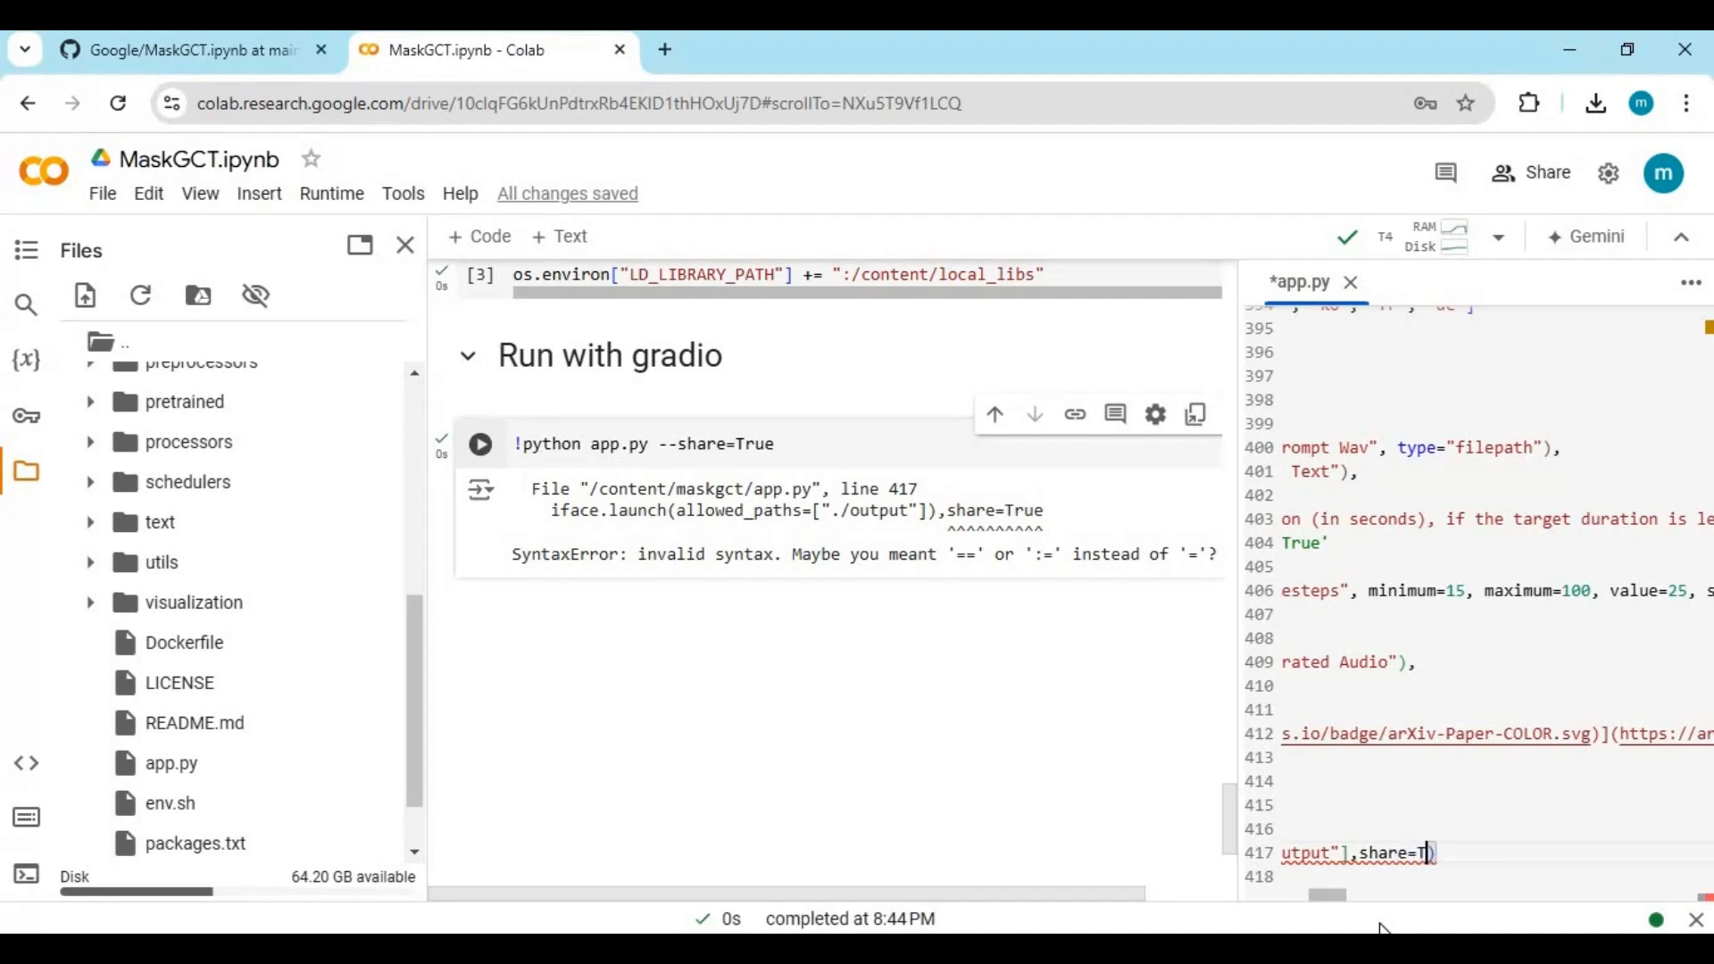
text(rue))
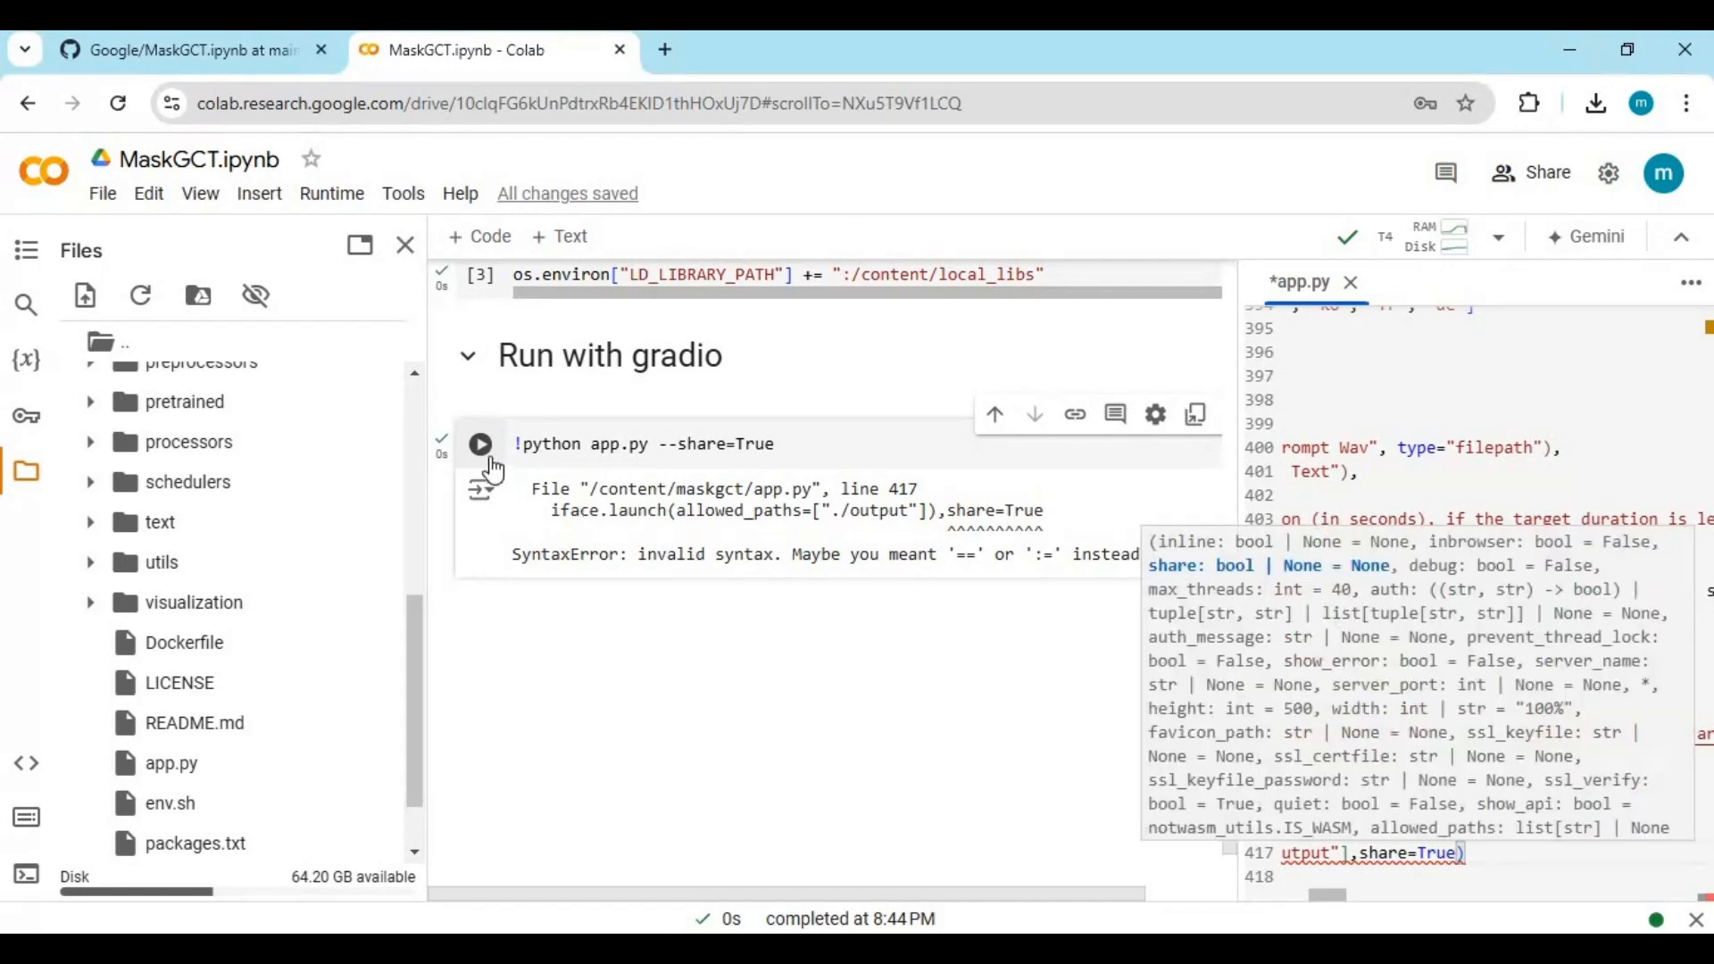
click(478, 444)
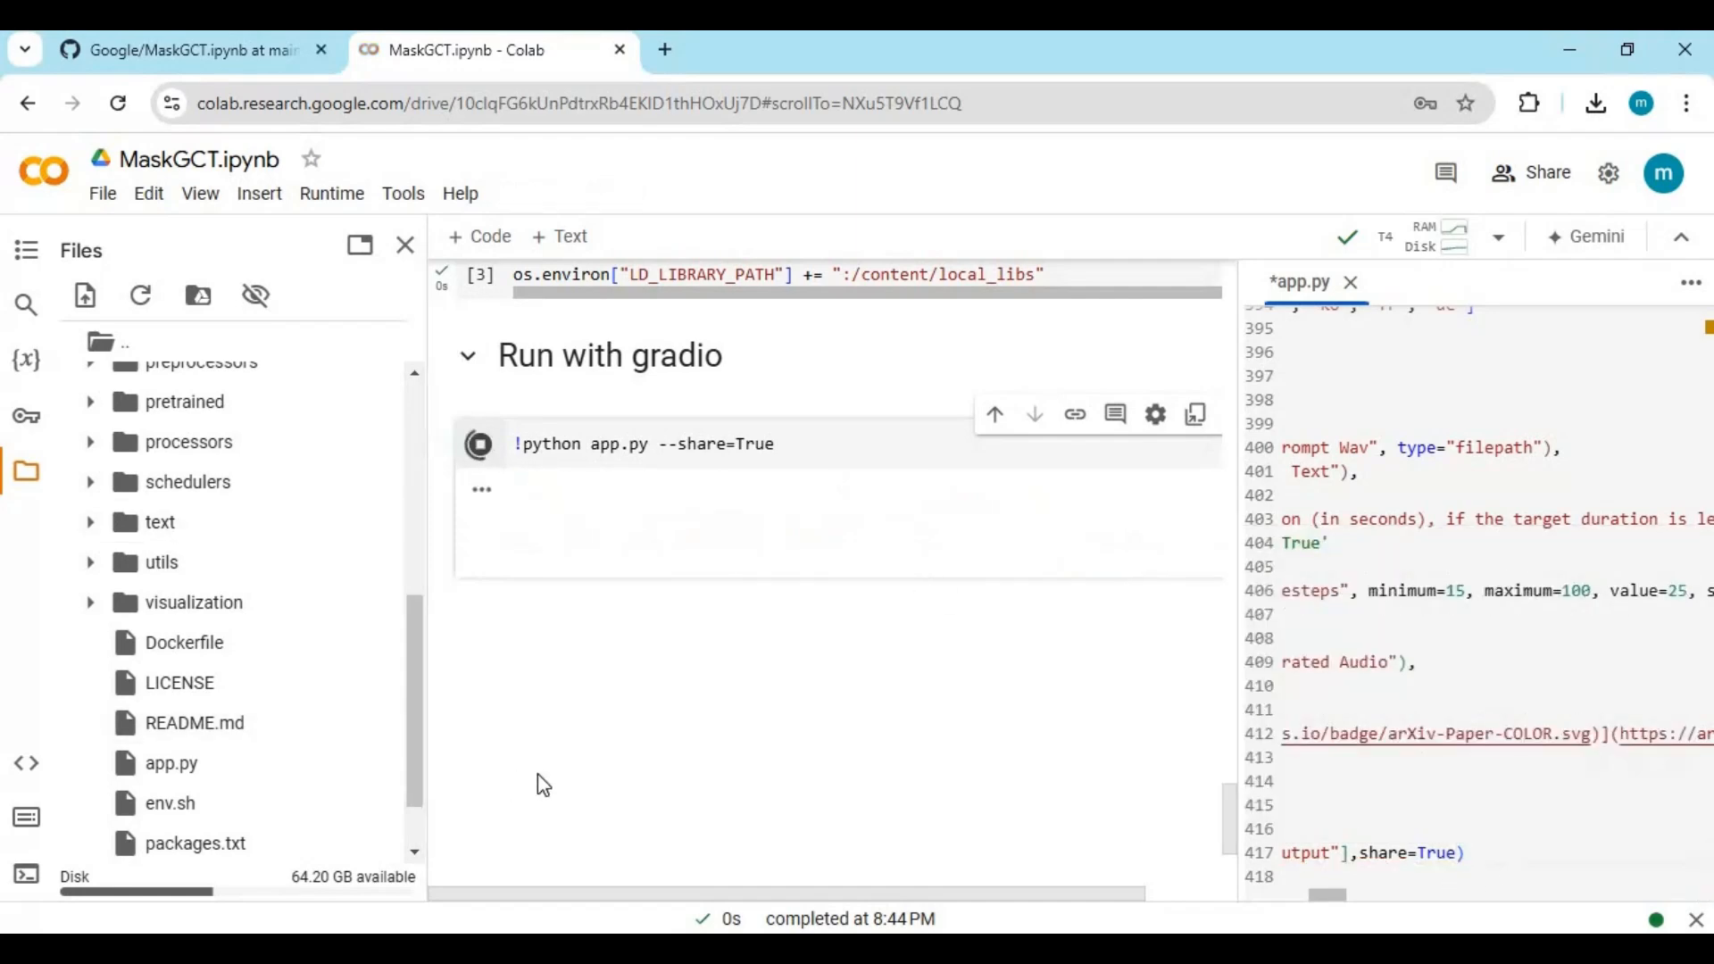
Close the Files panel and follow the public gradio.live link to the MaskGCT TTS Demo.
click(478, 444)
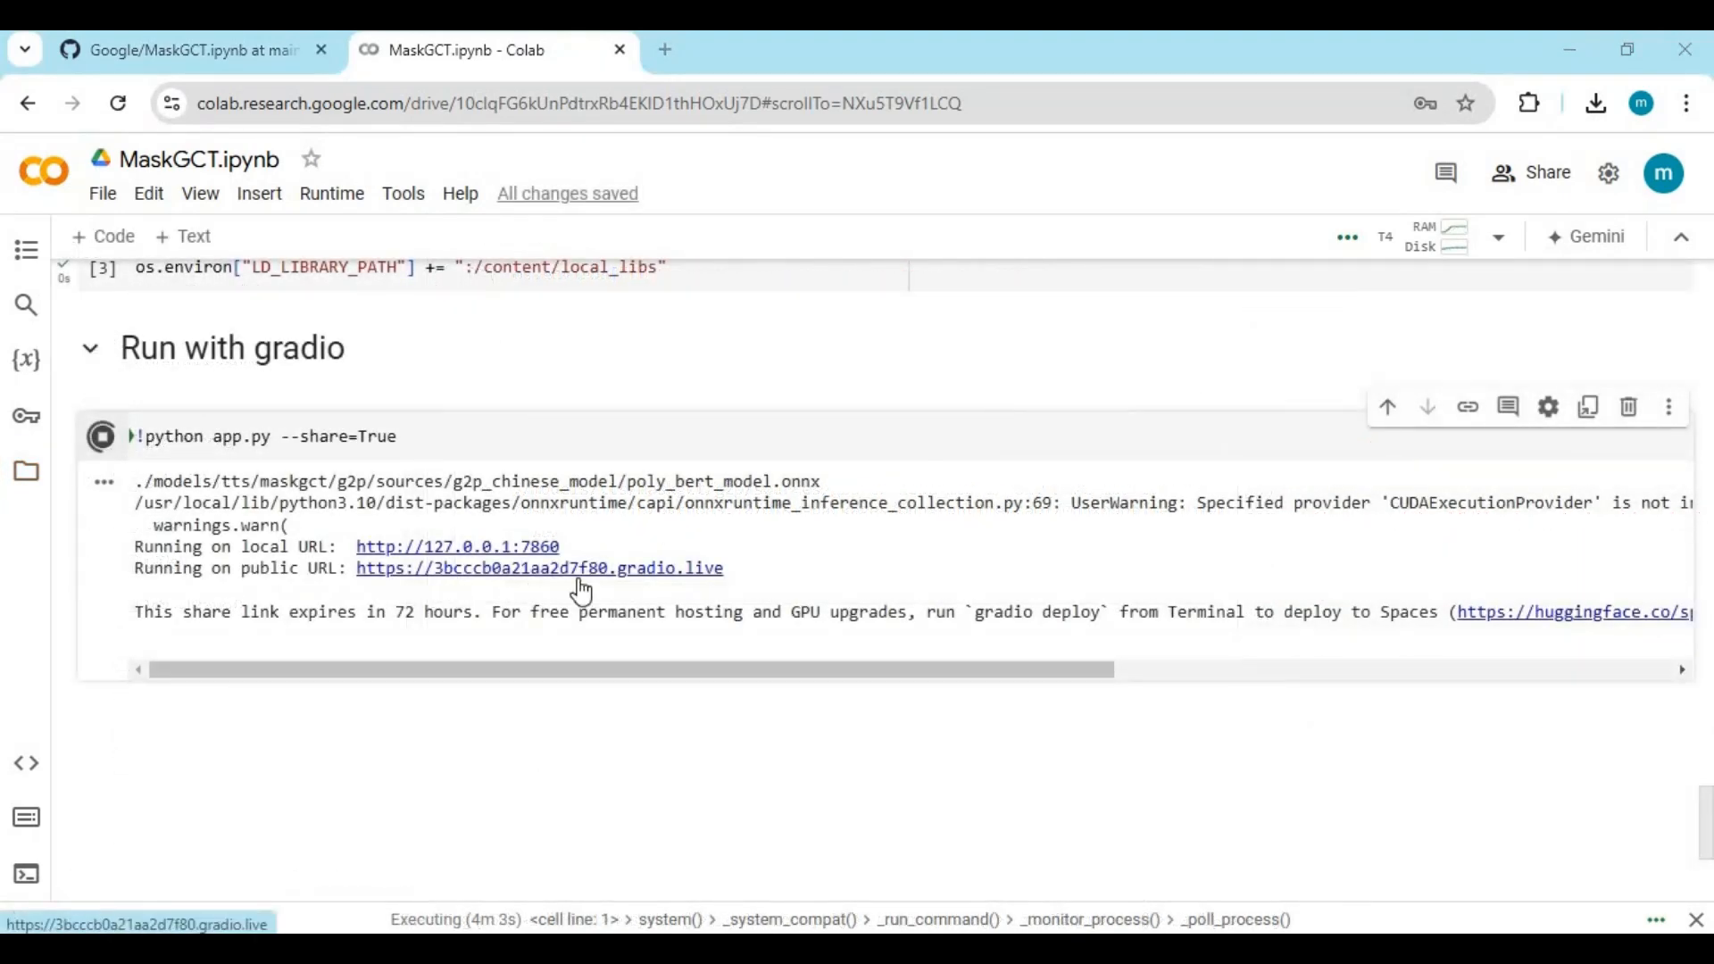
mouse_move(590, 573)
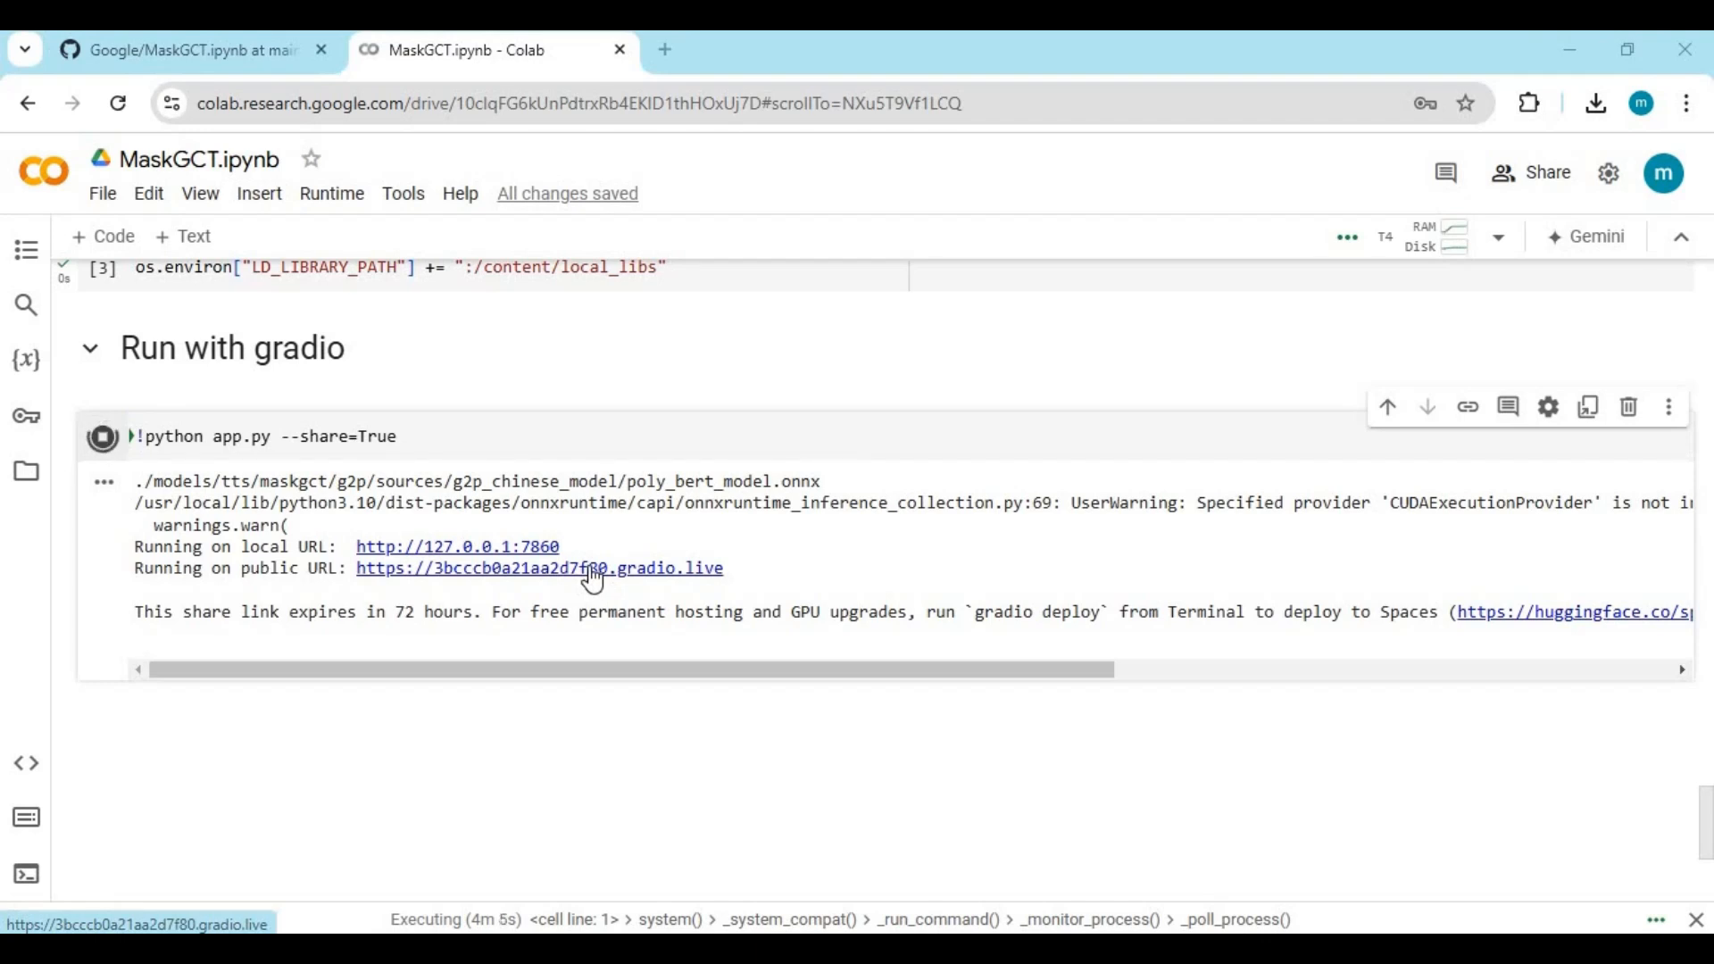
click(538, 568)
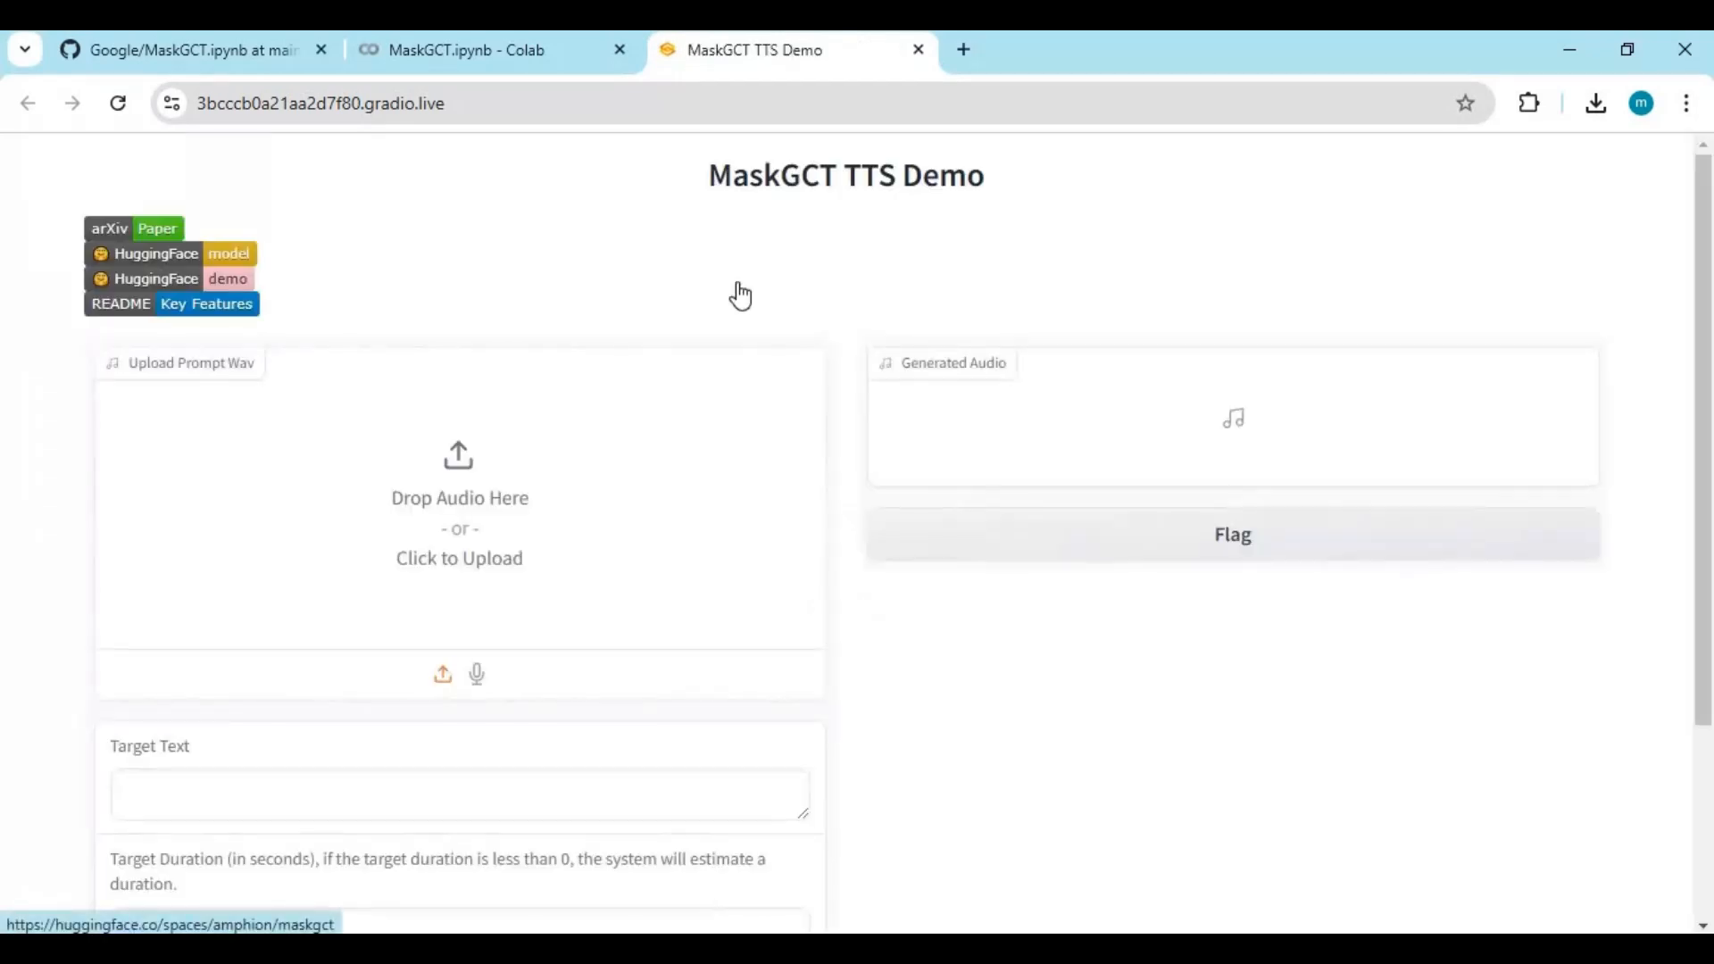
Upload a short WAV from New Volume (D:) as the prompt audio in the Upload Prompt Wav box.
scroll(down, 3)
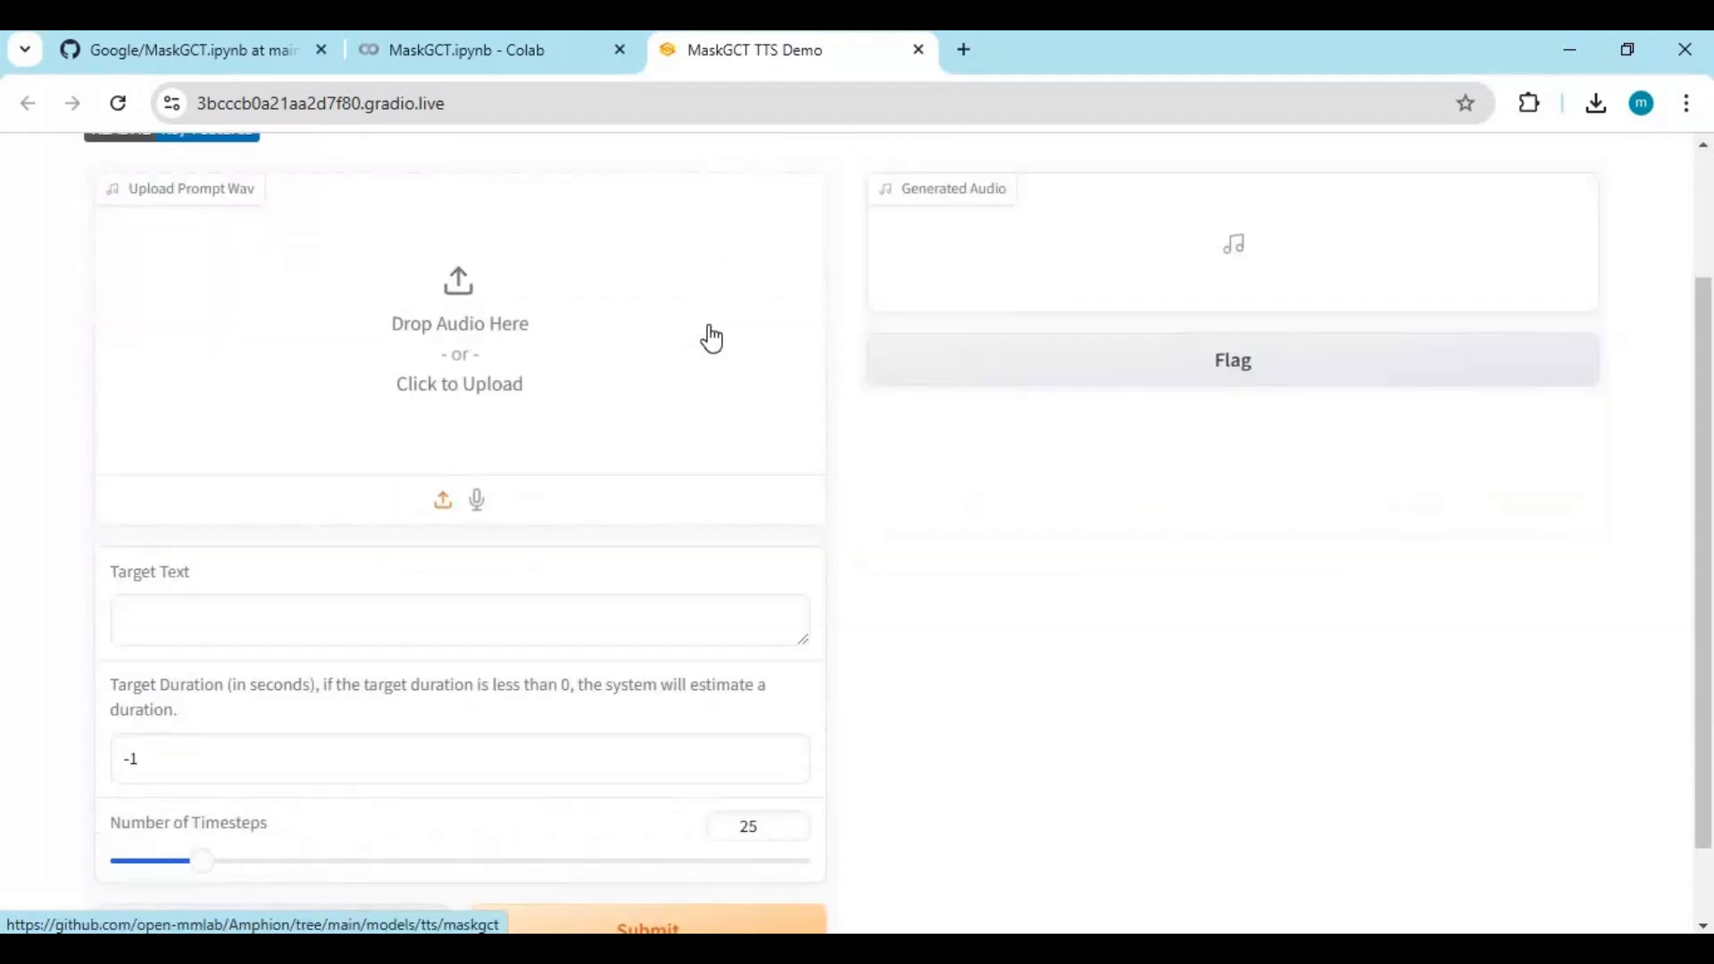
scroll(down, 3)
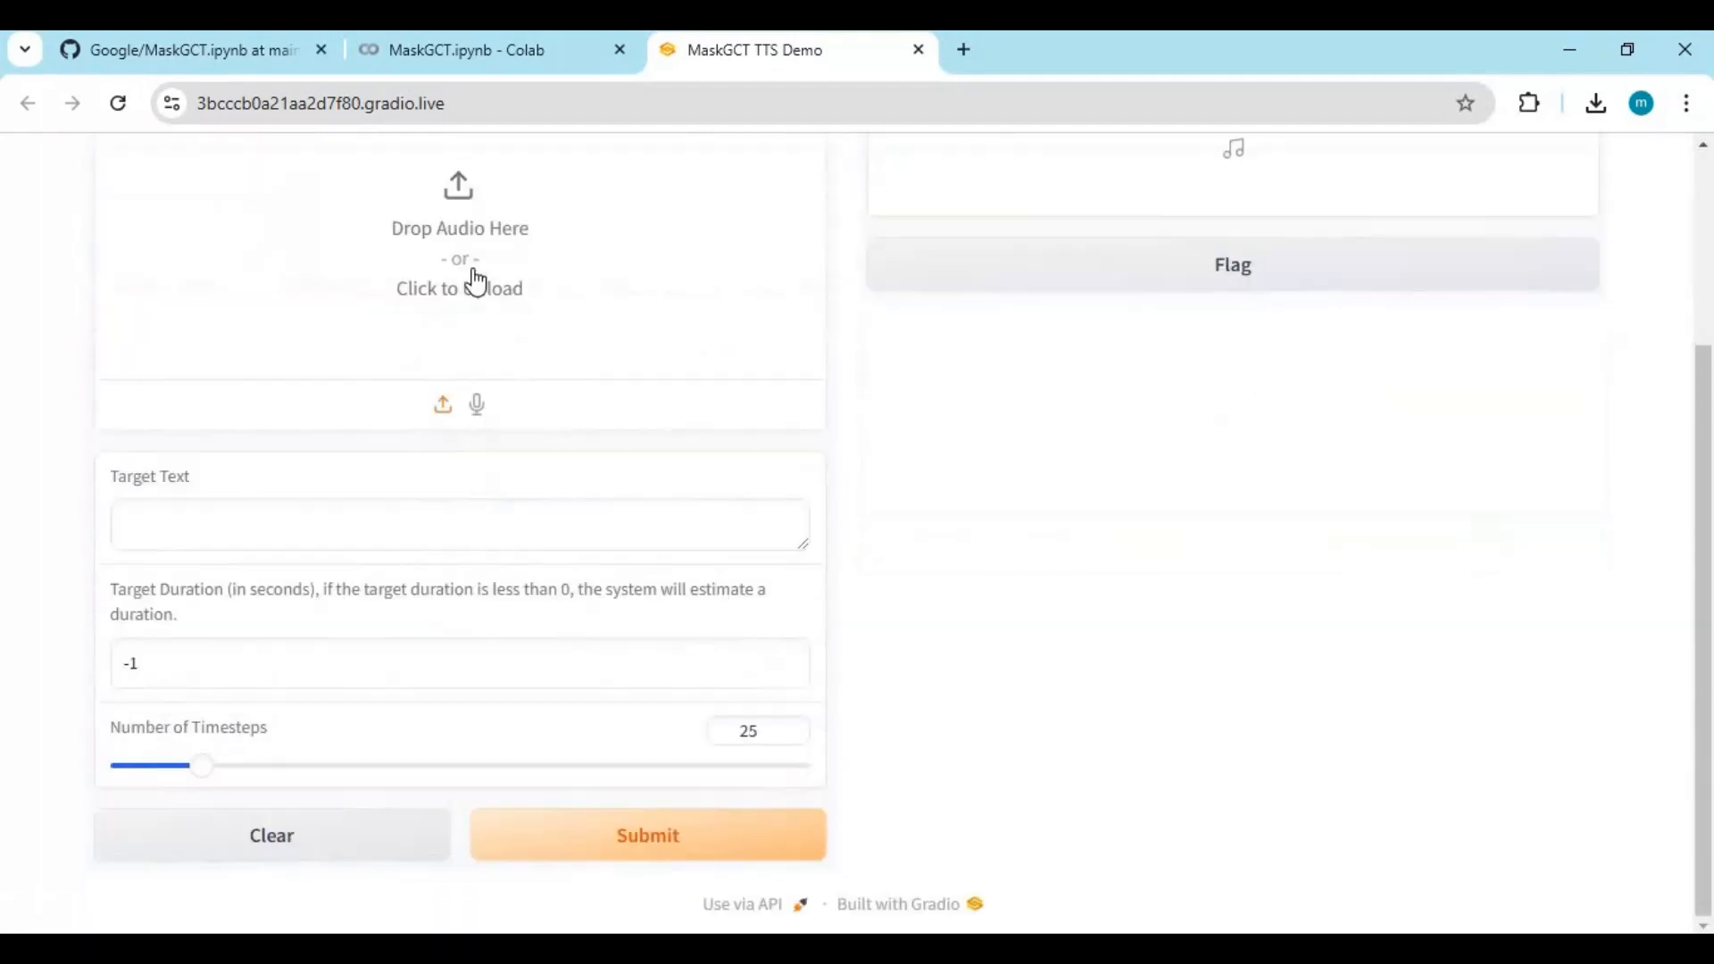
click(459, 273)
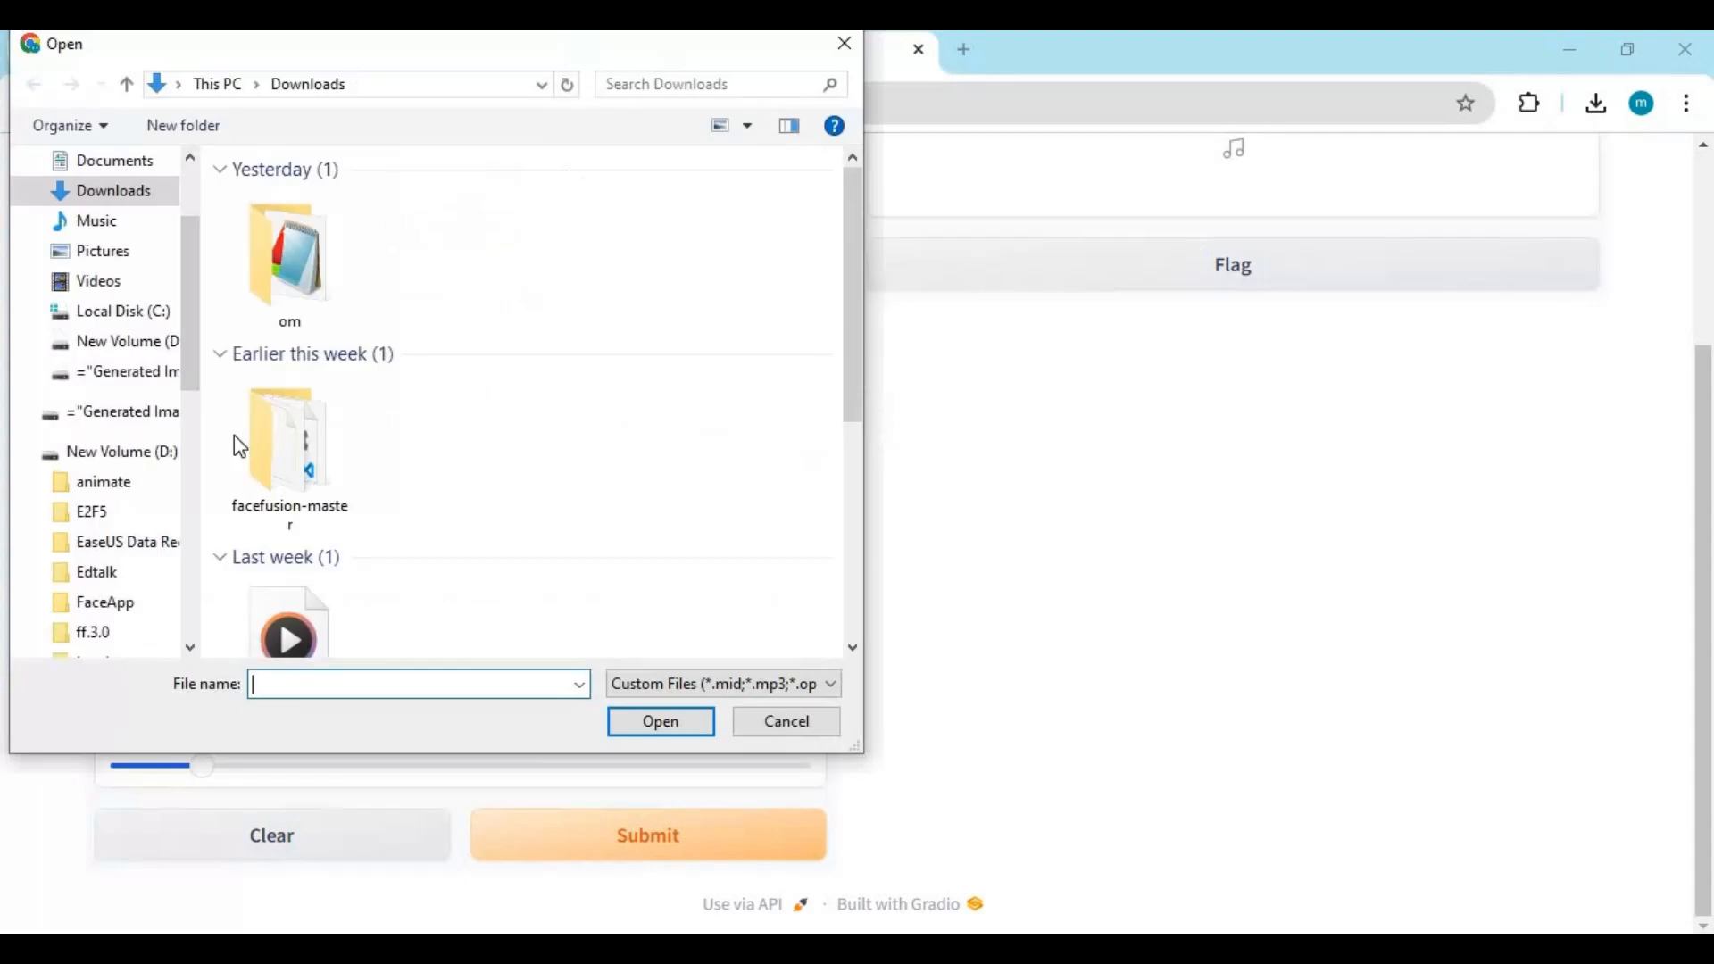
scroll(down, 3)
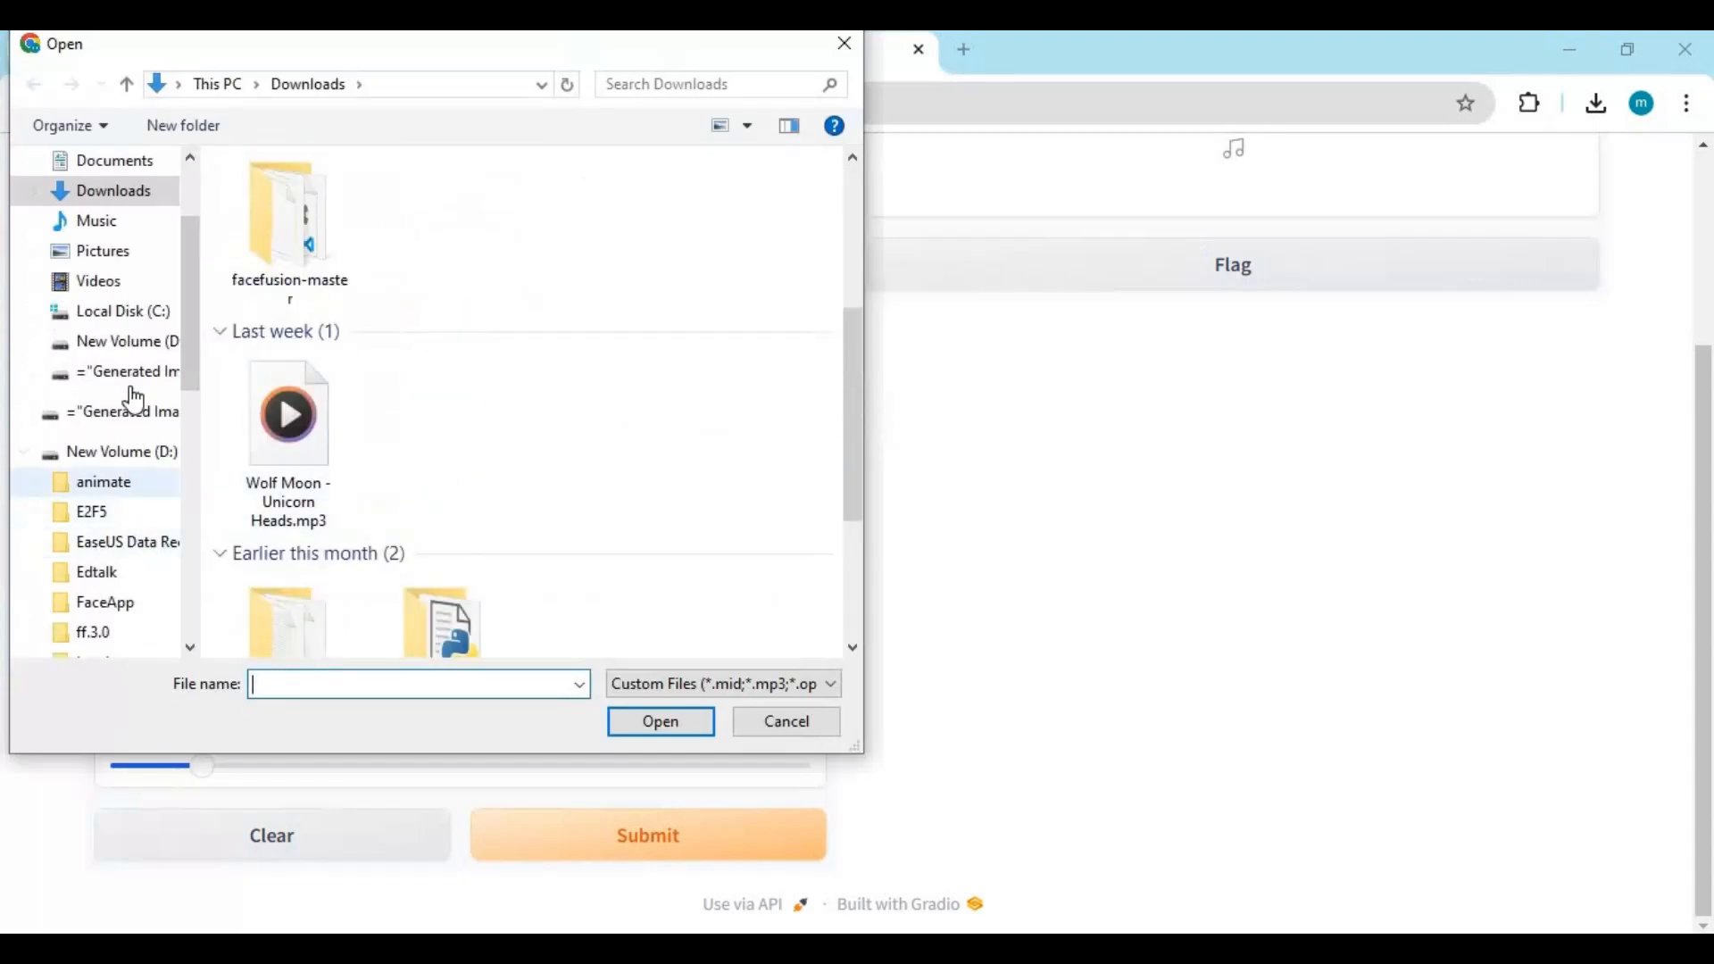
click(123, 341)
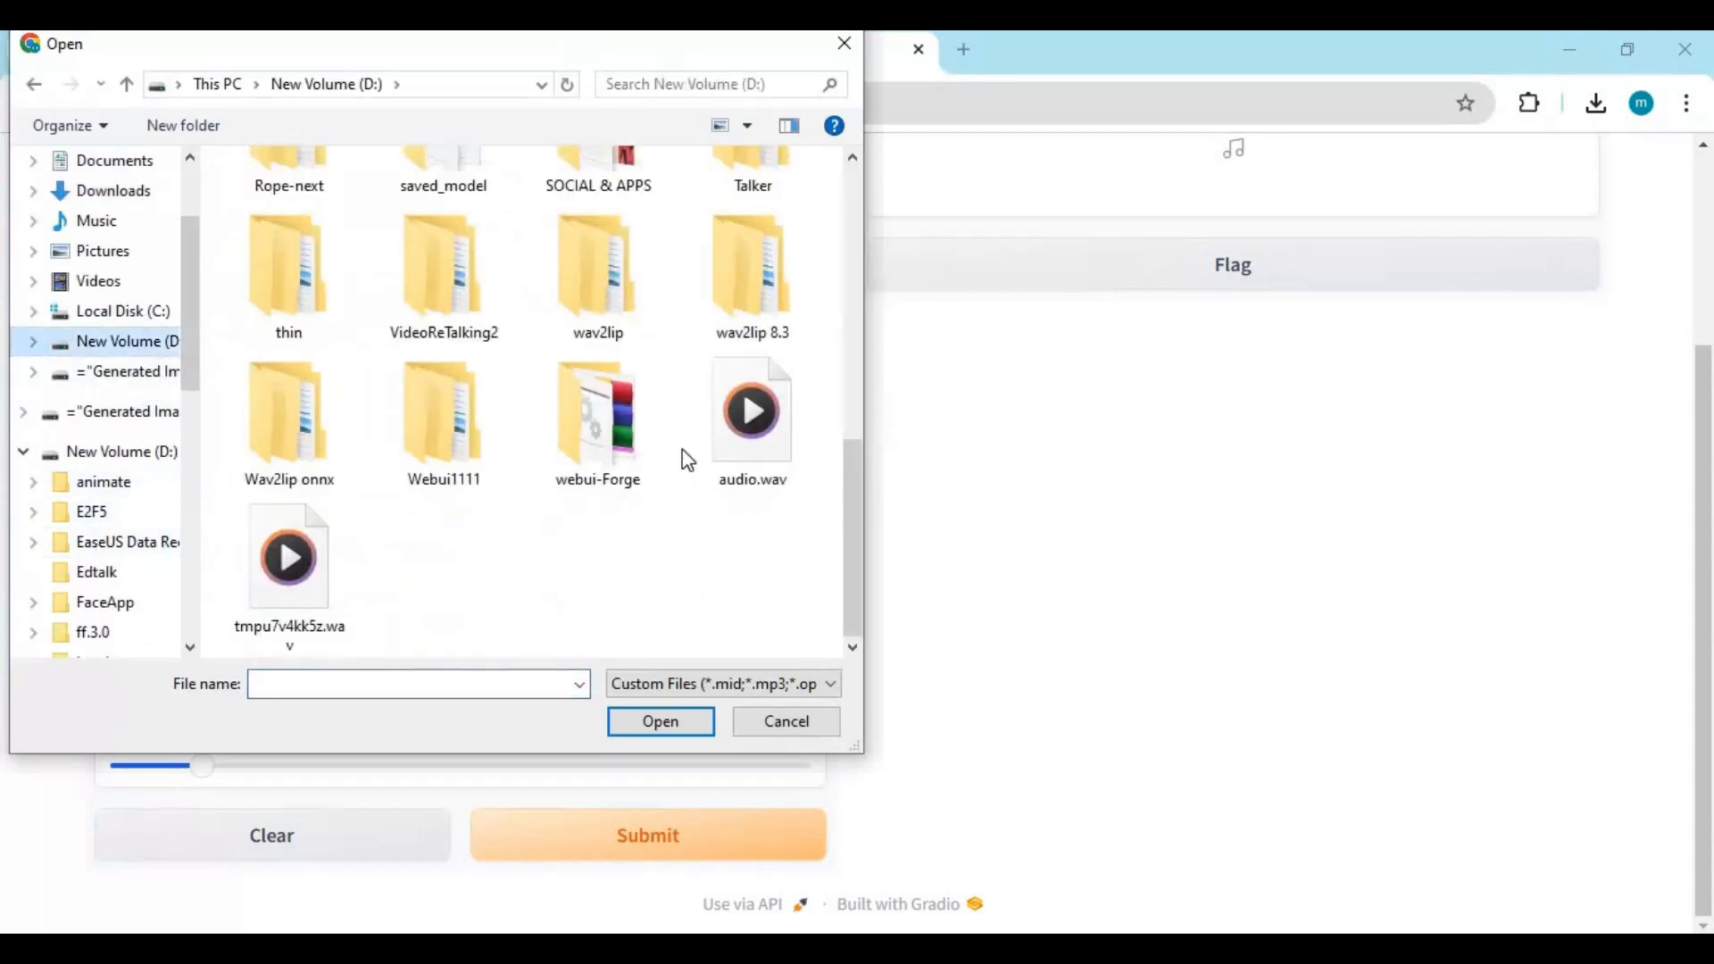
click(660, 720)
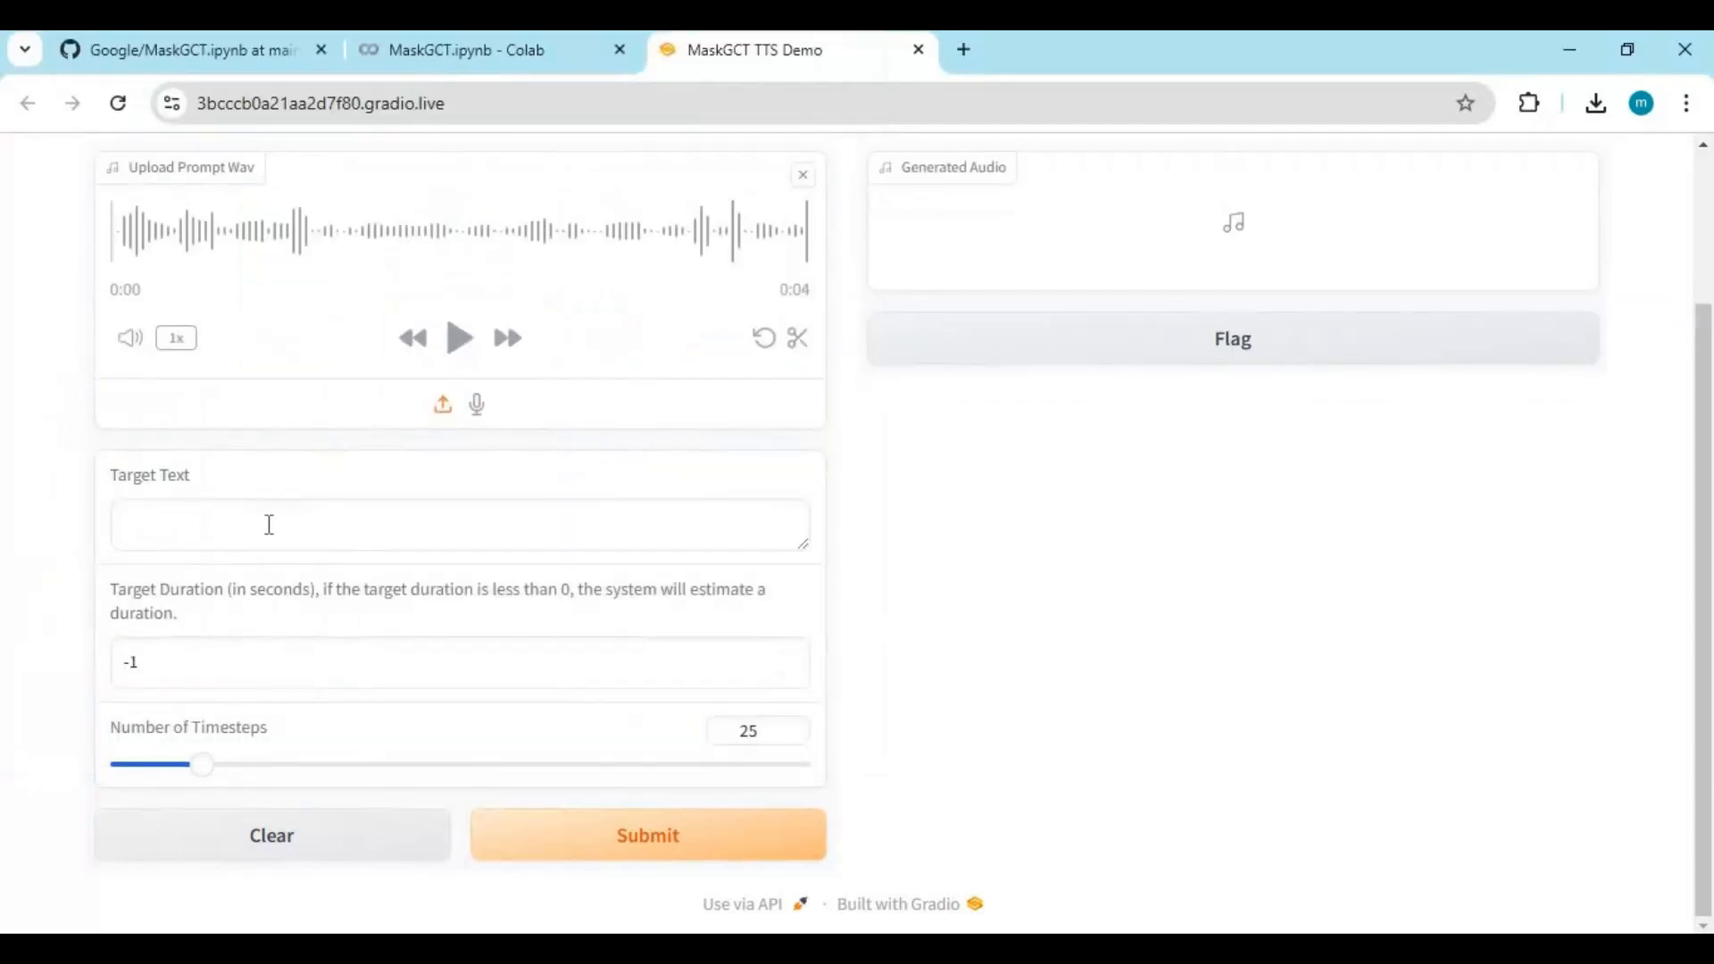
Enter target text thanking viewers for watching, hoping they liked it and inviting questions or requests.
text(thank you f)
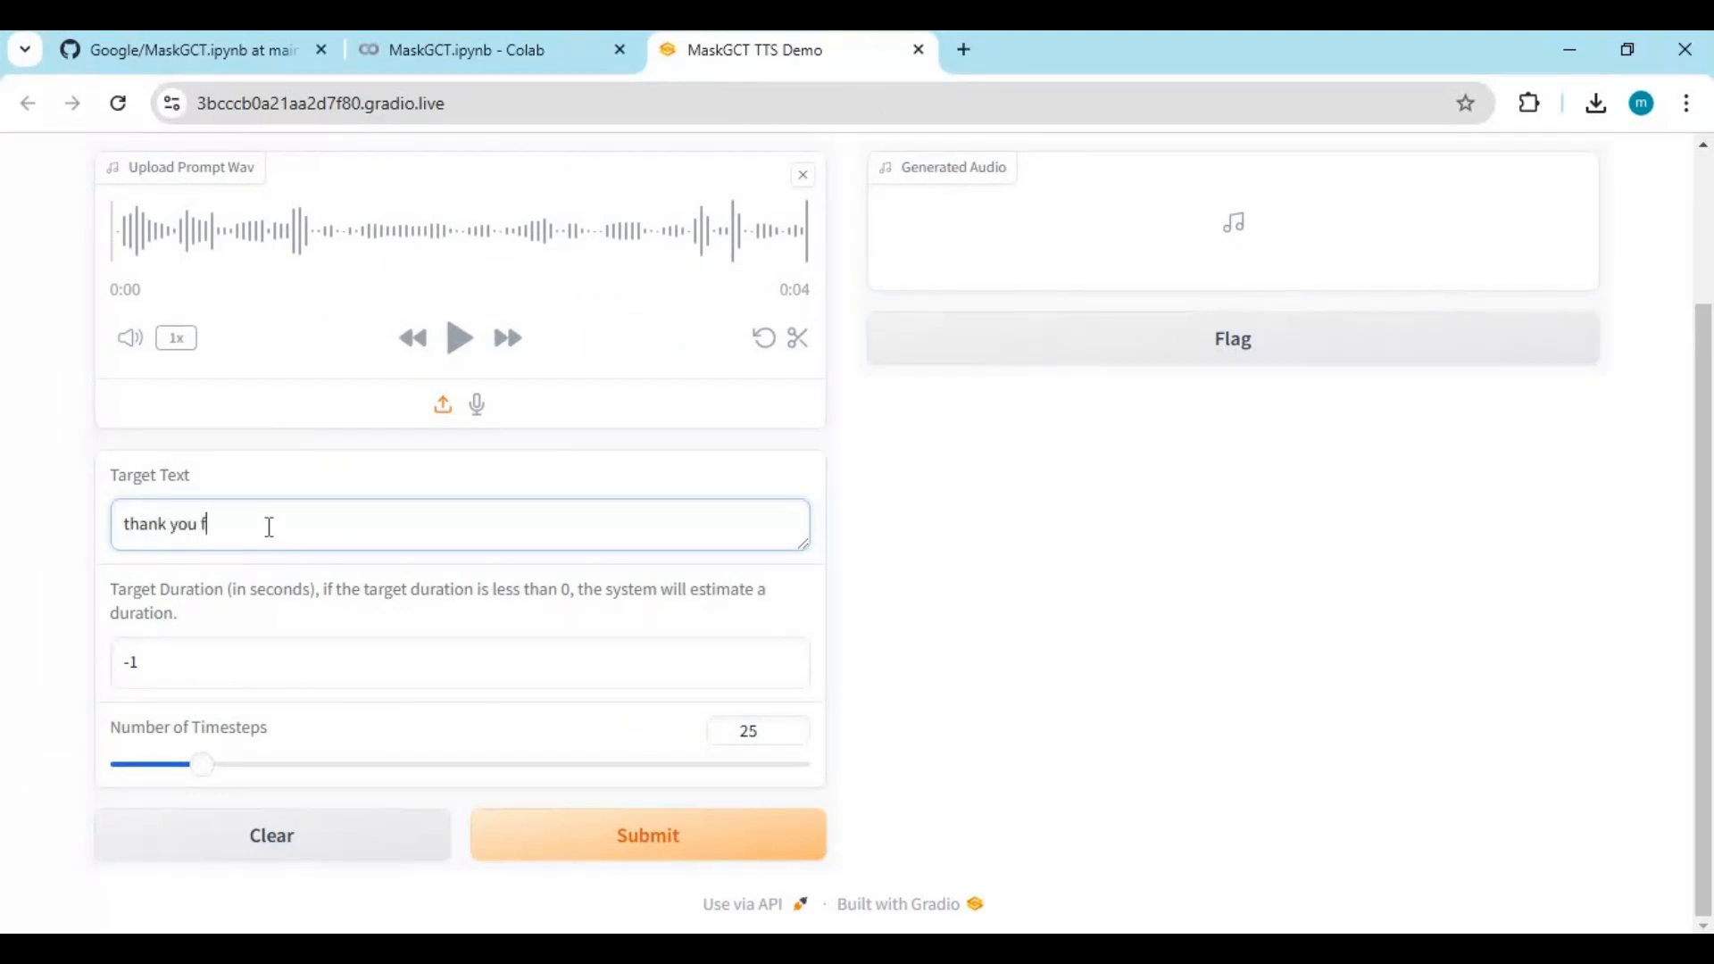
text(or watching my v)
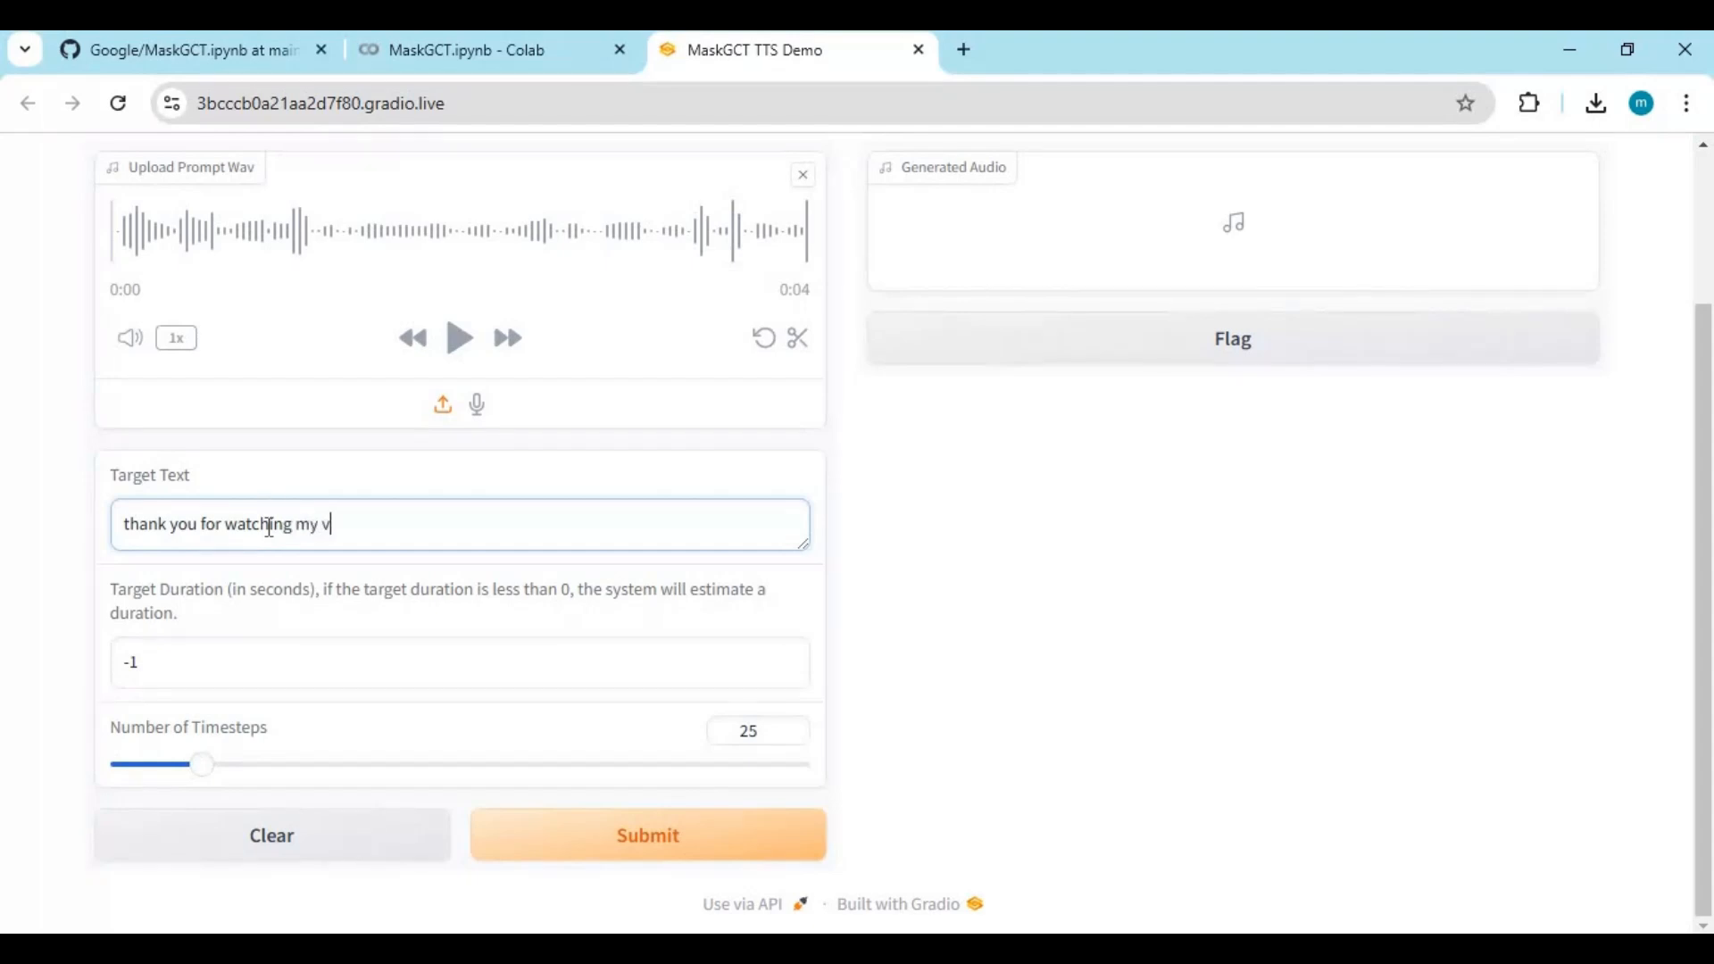
text(ideo)
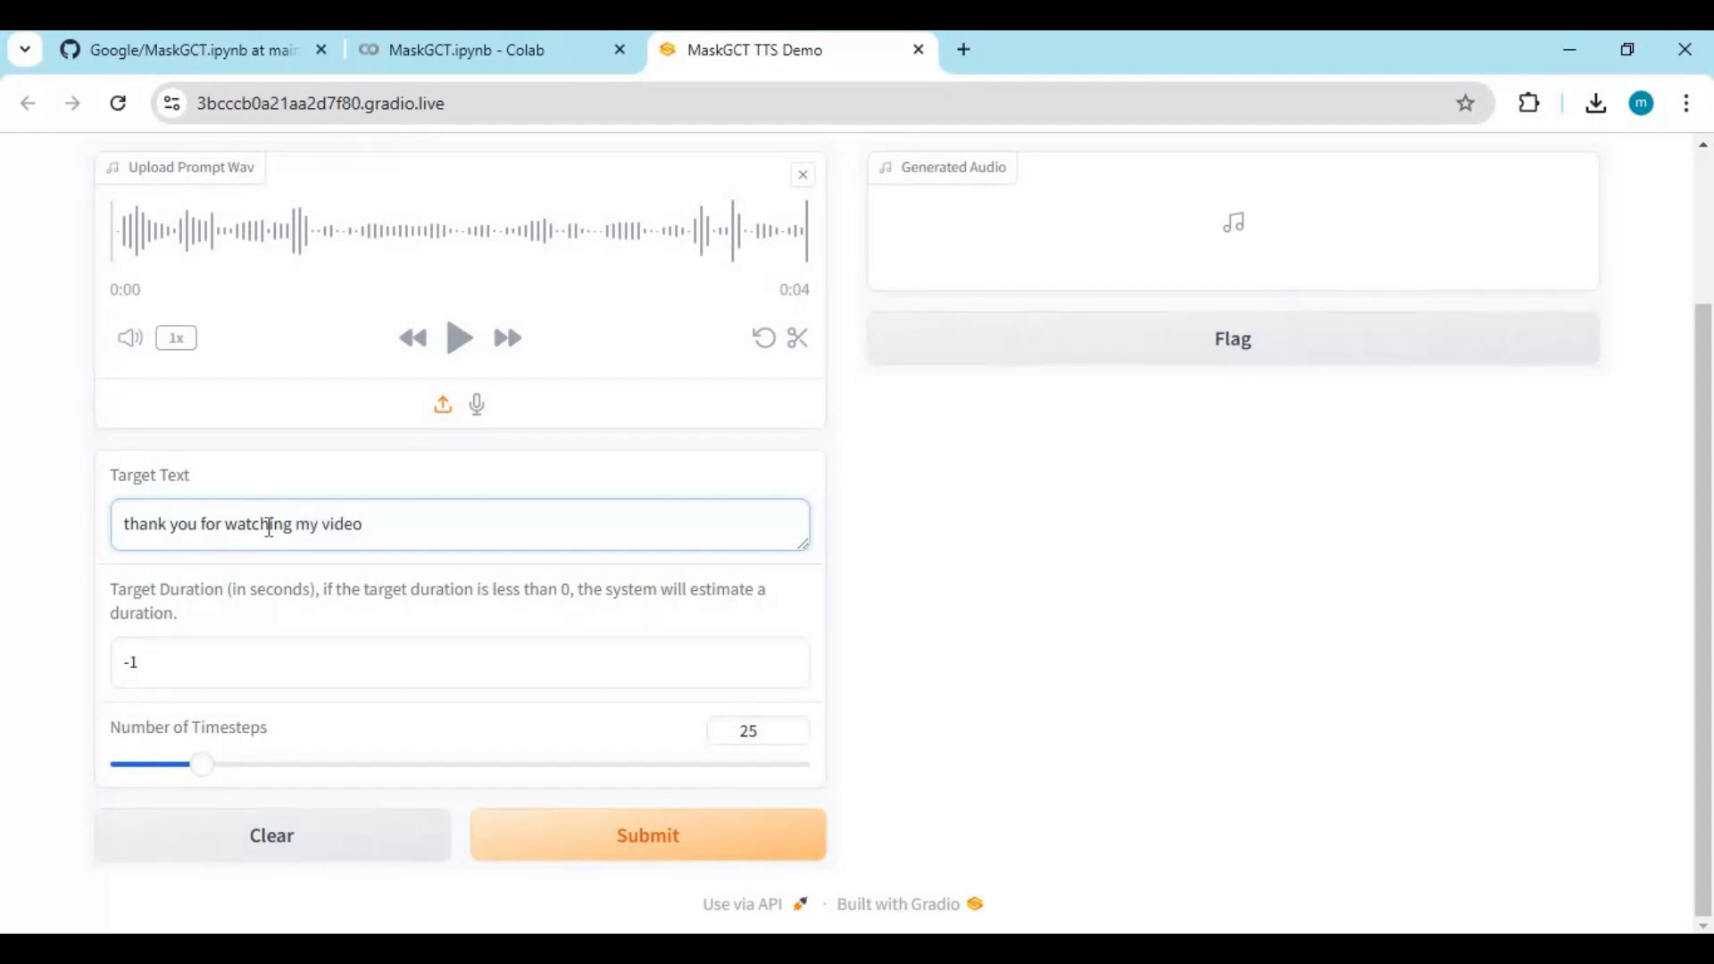
text(. i hop)
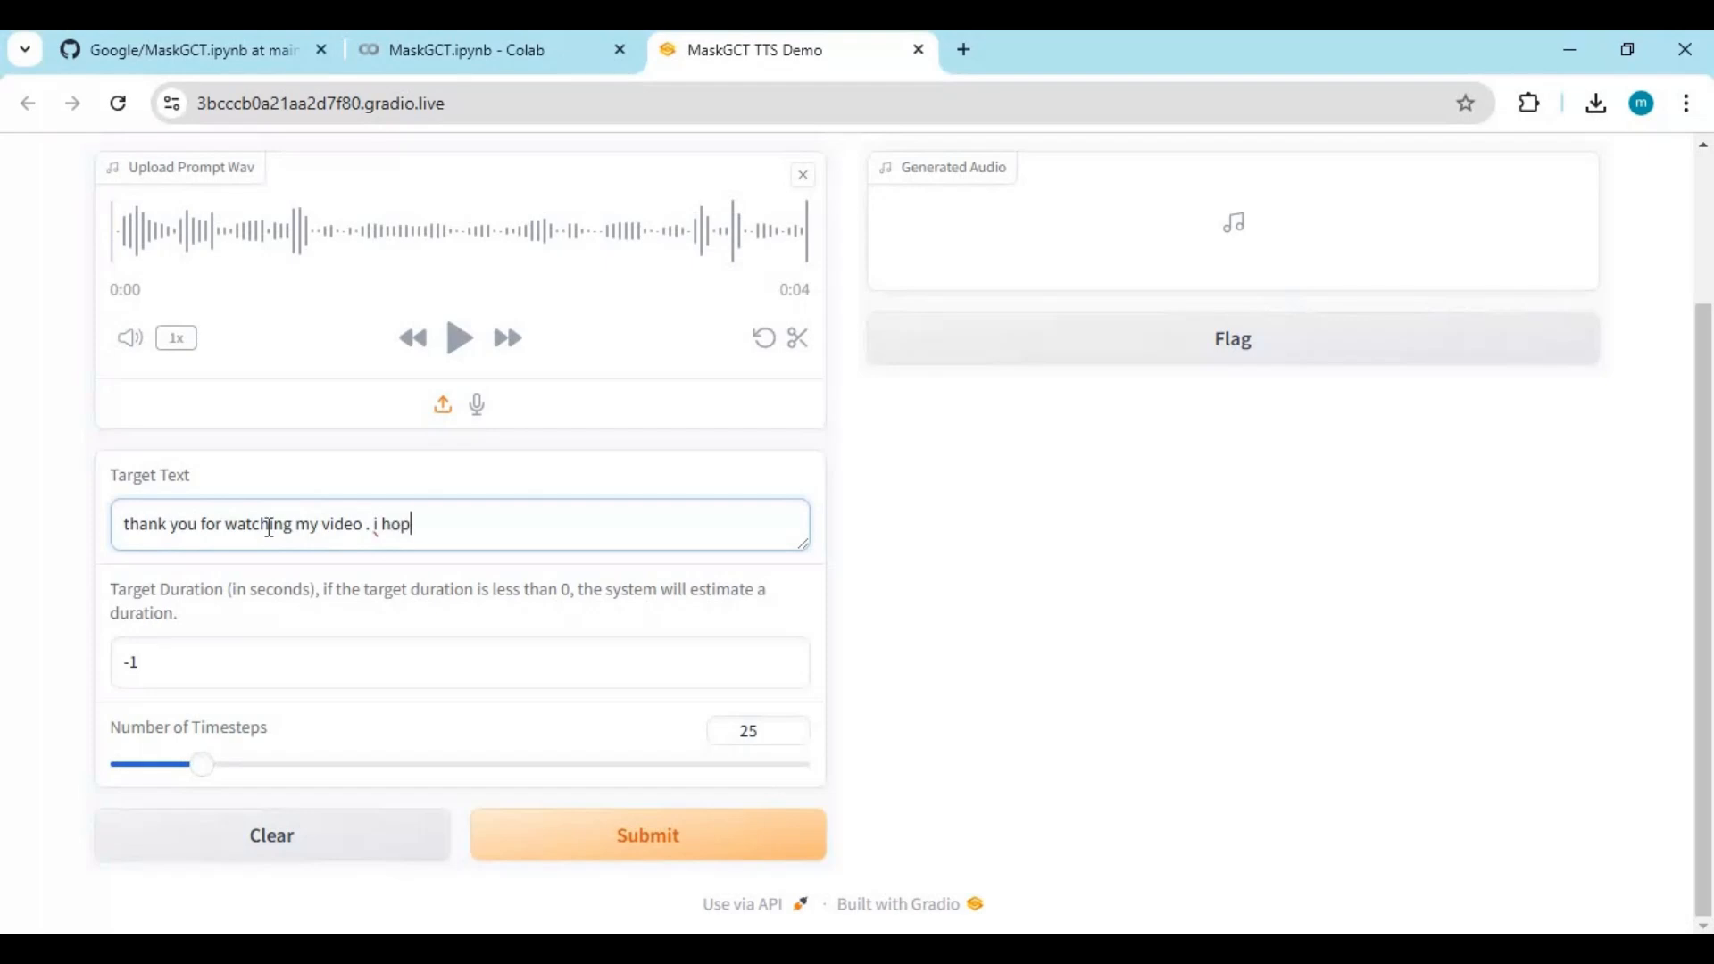
text(e you like)
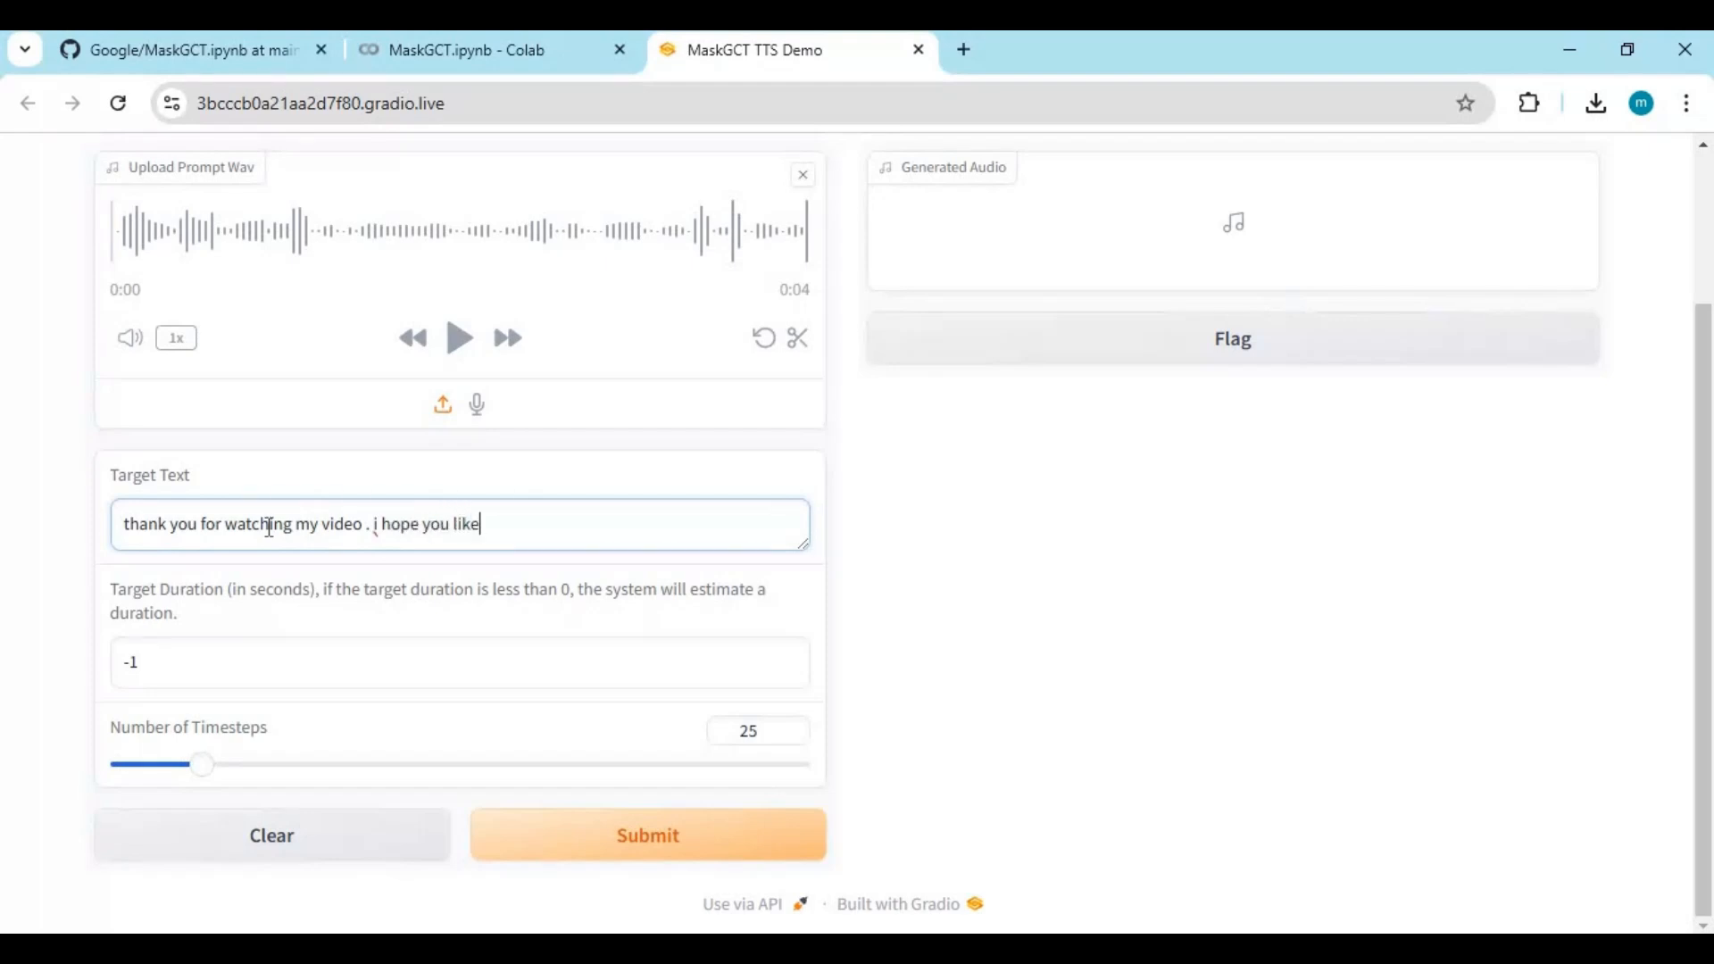
text(it . i)
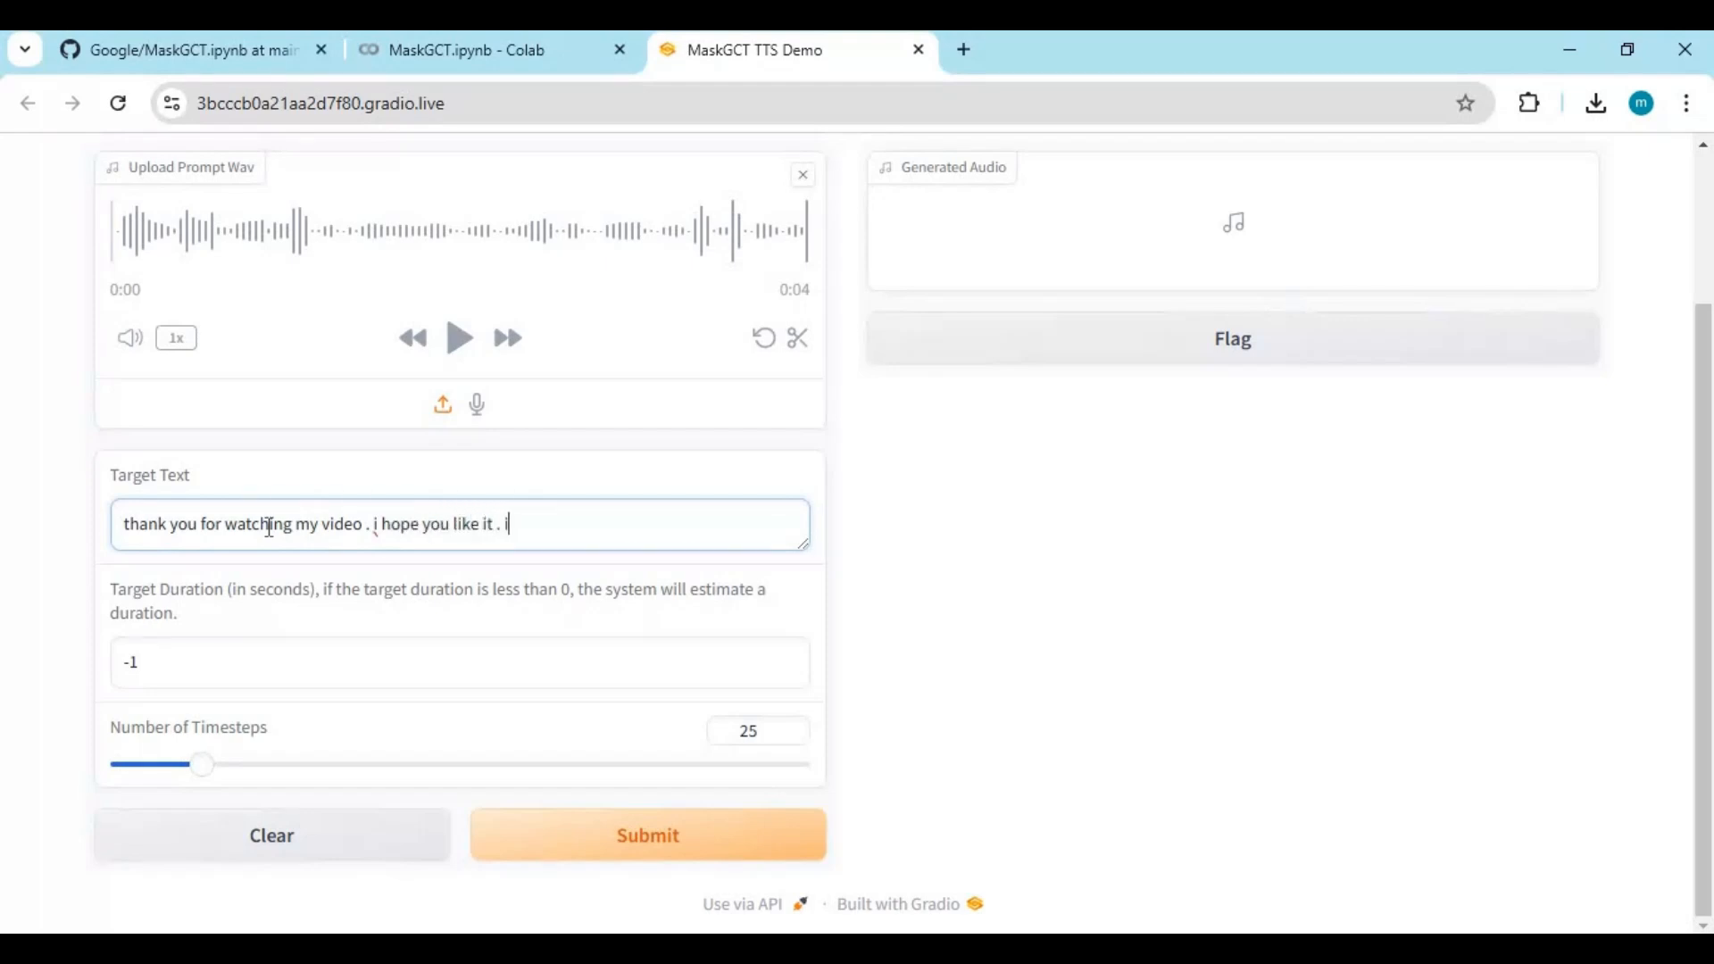
text(if you got)
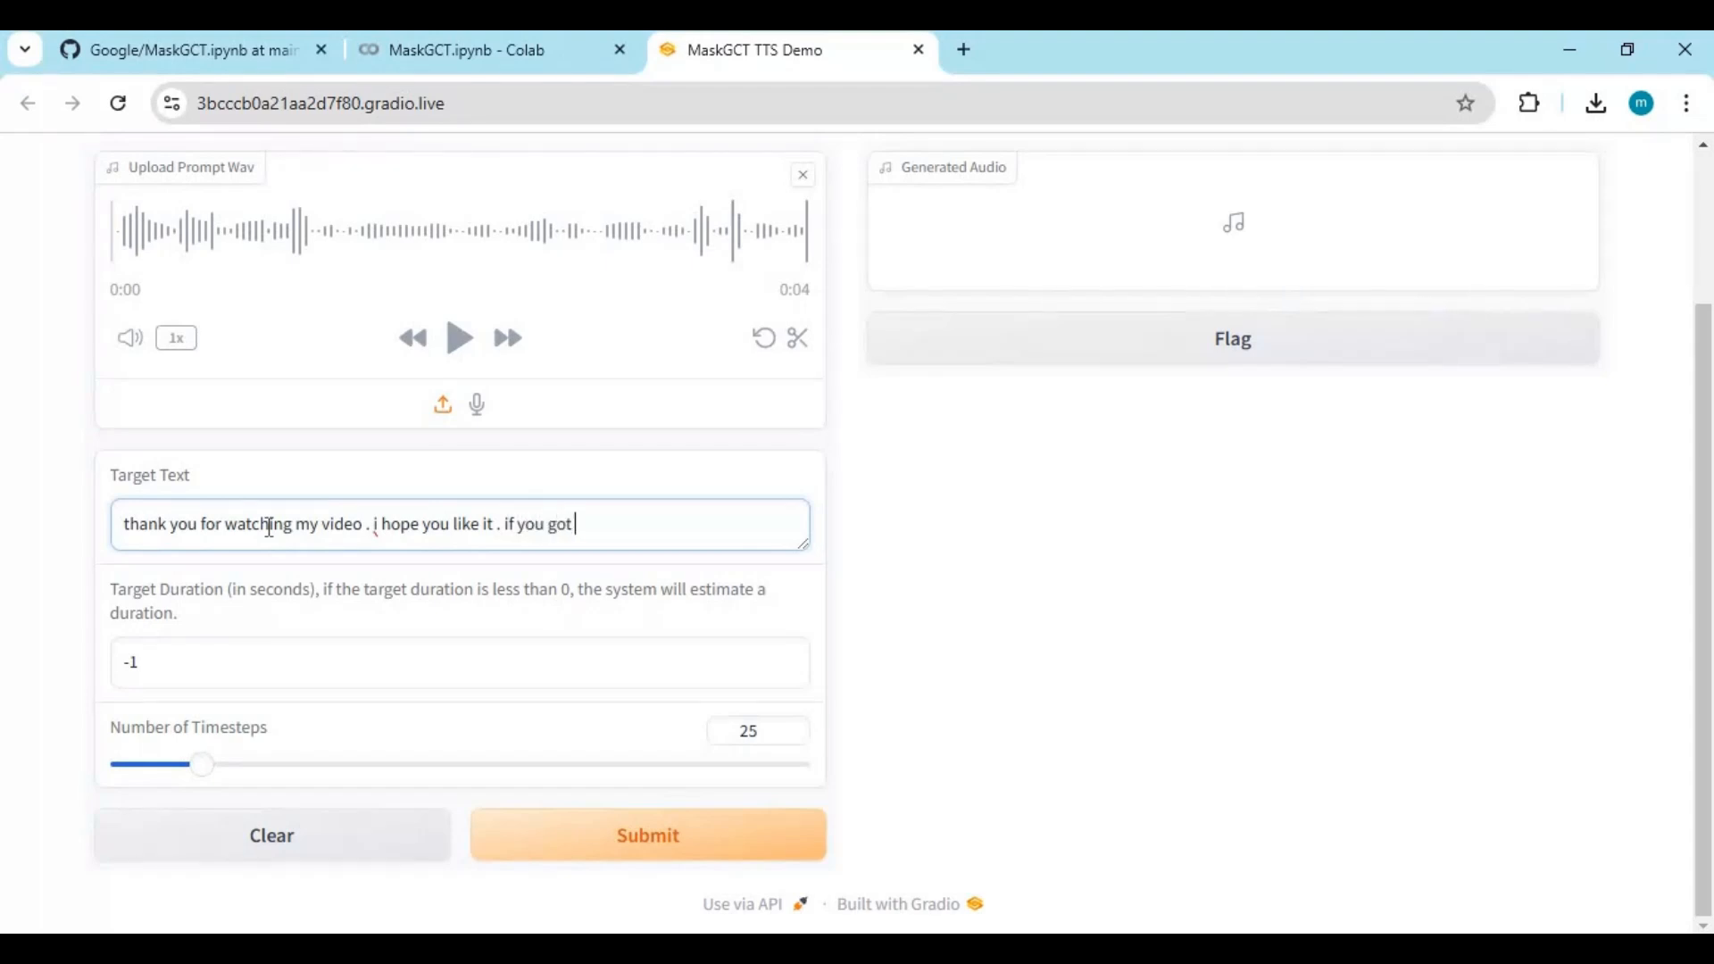
text(any qu)
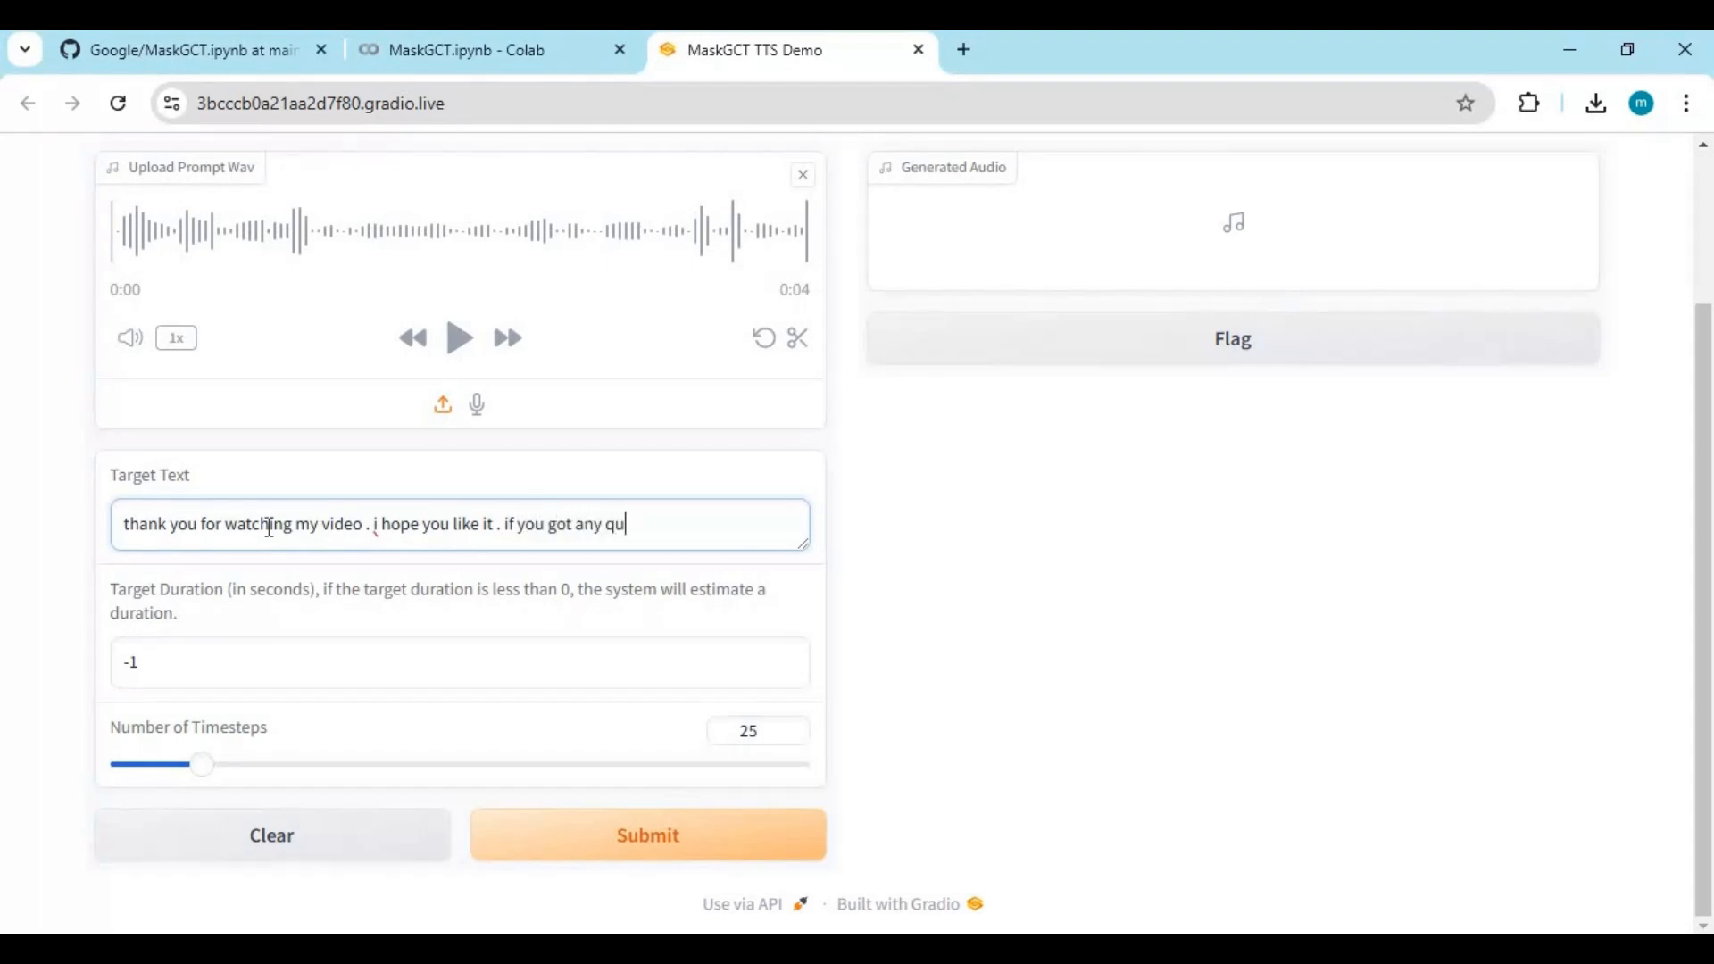
text(estion or)
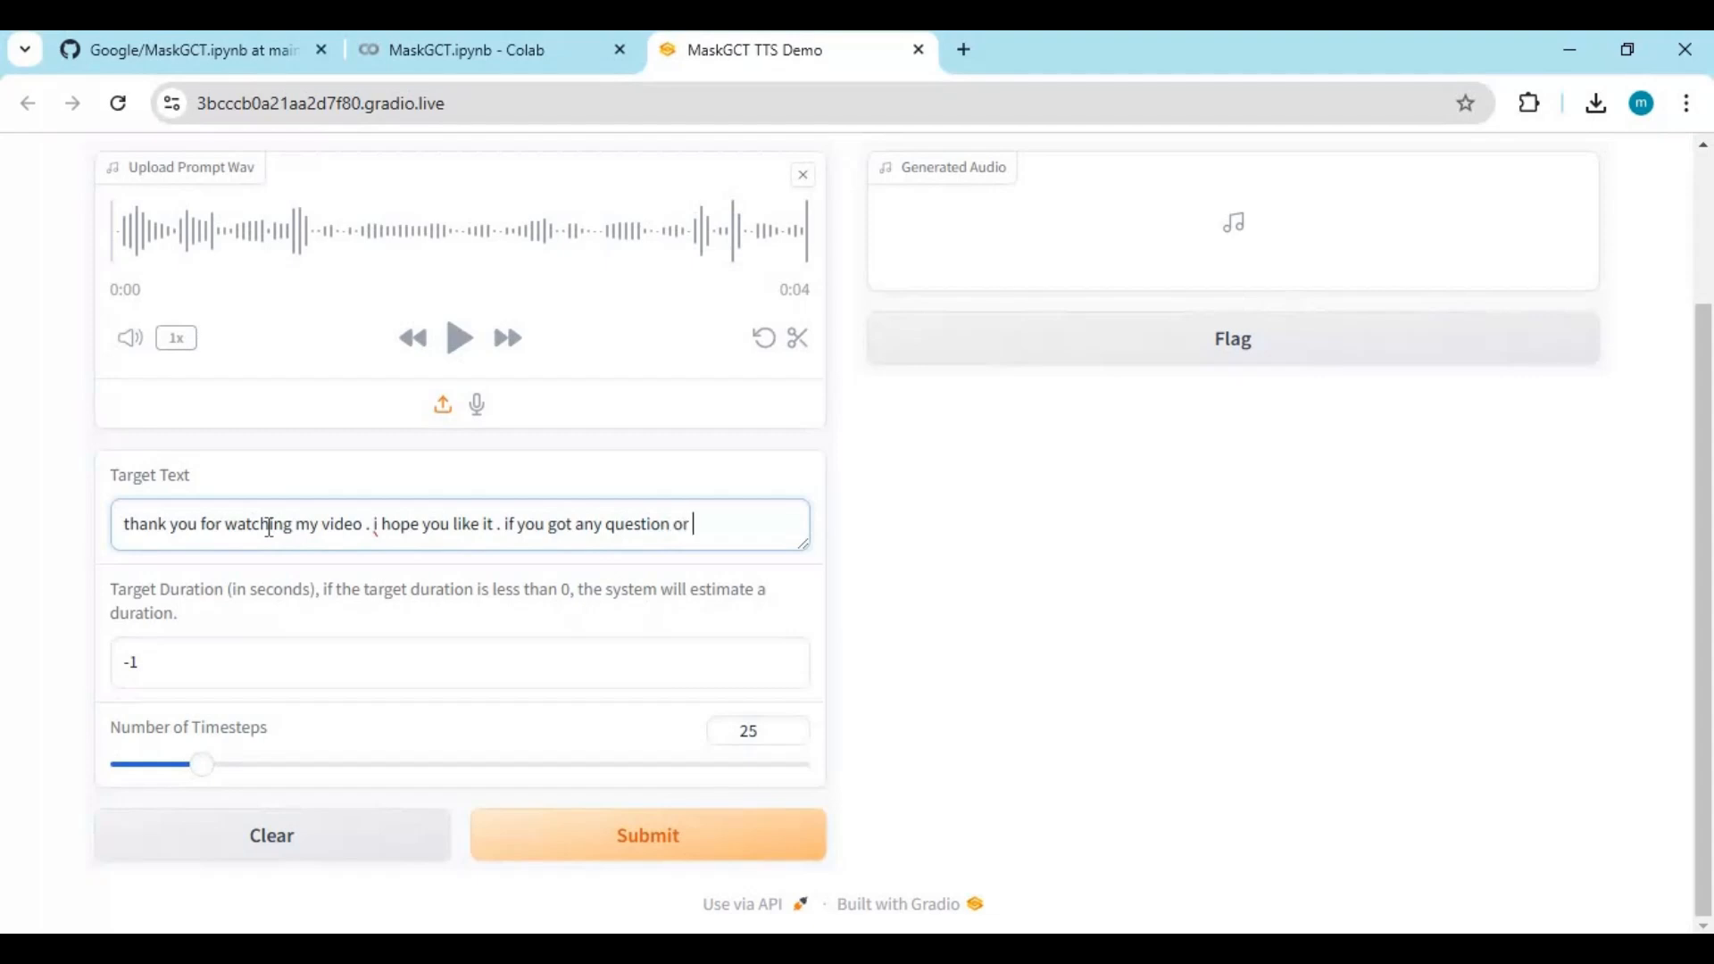
text(request comm)
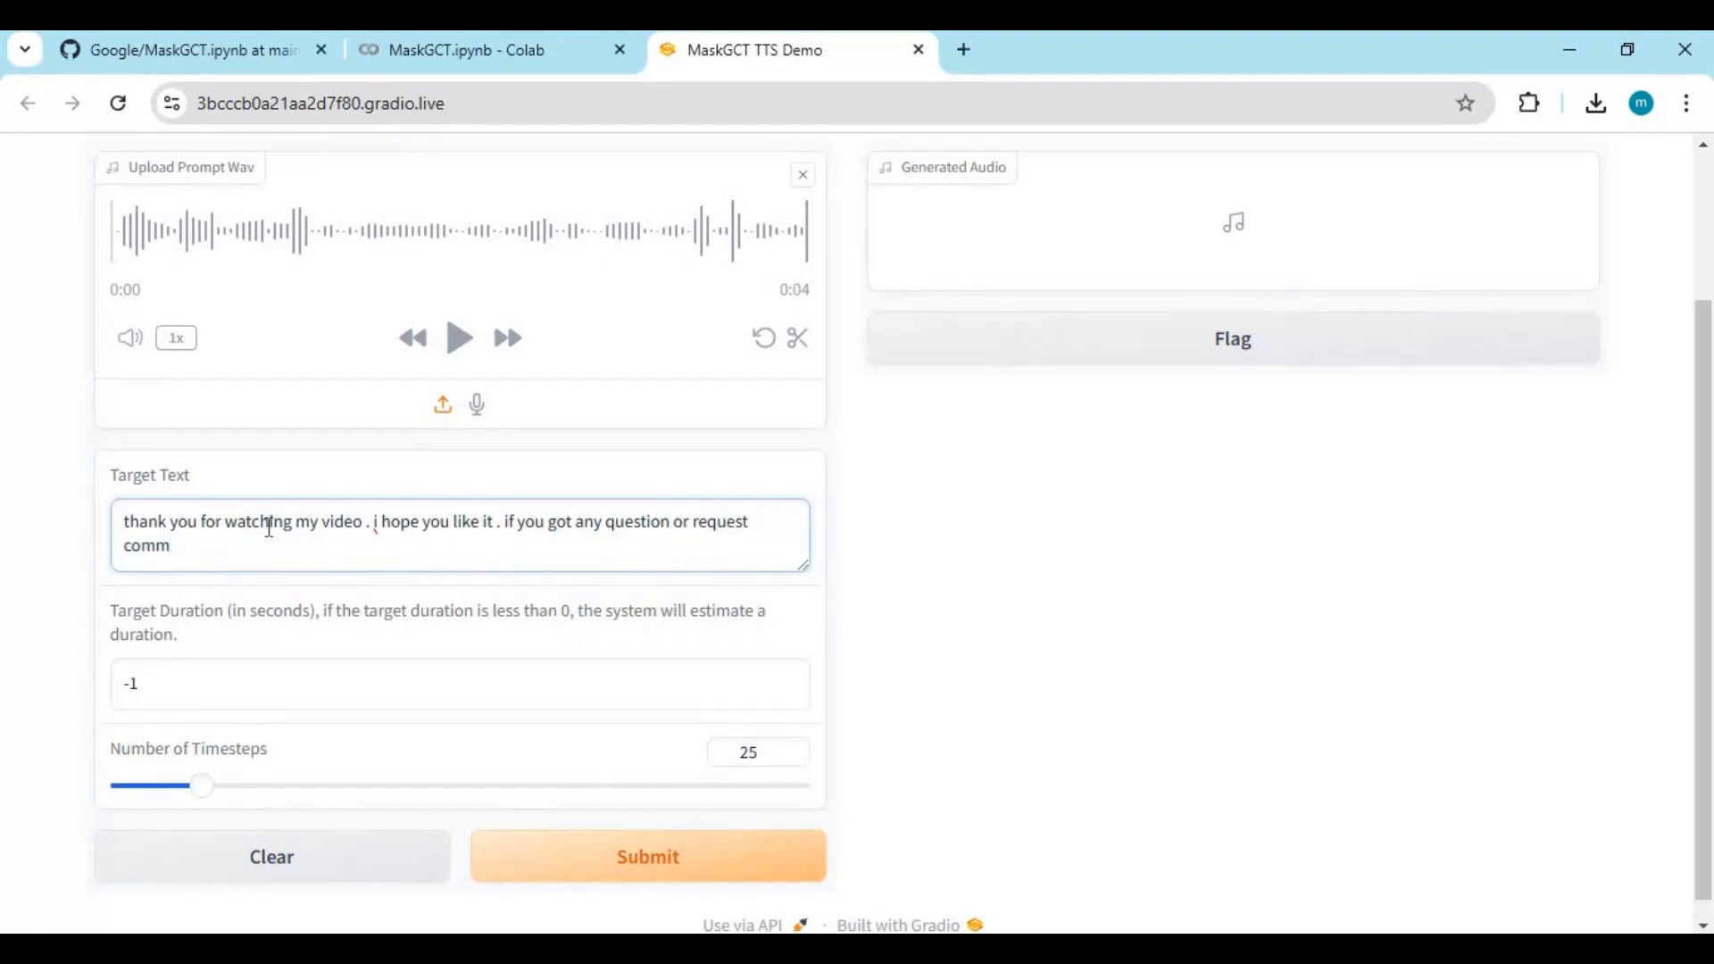
text(ent .)
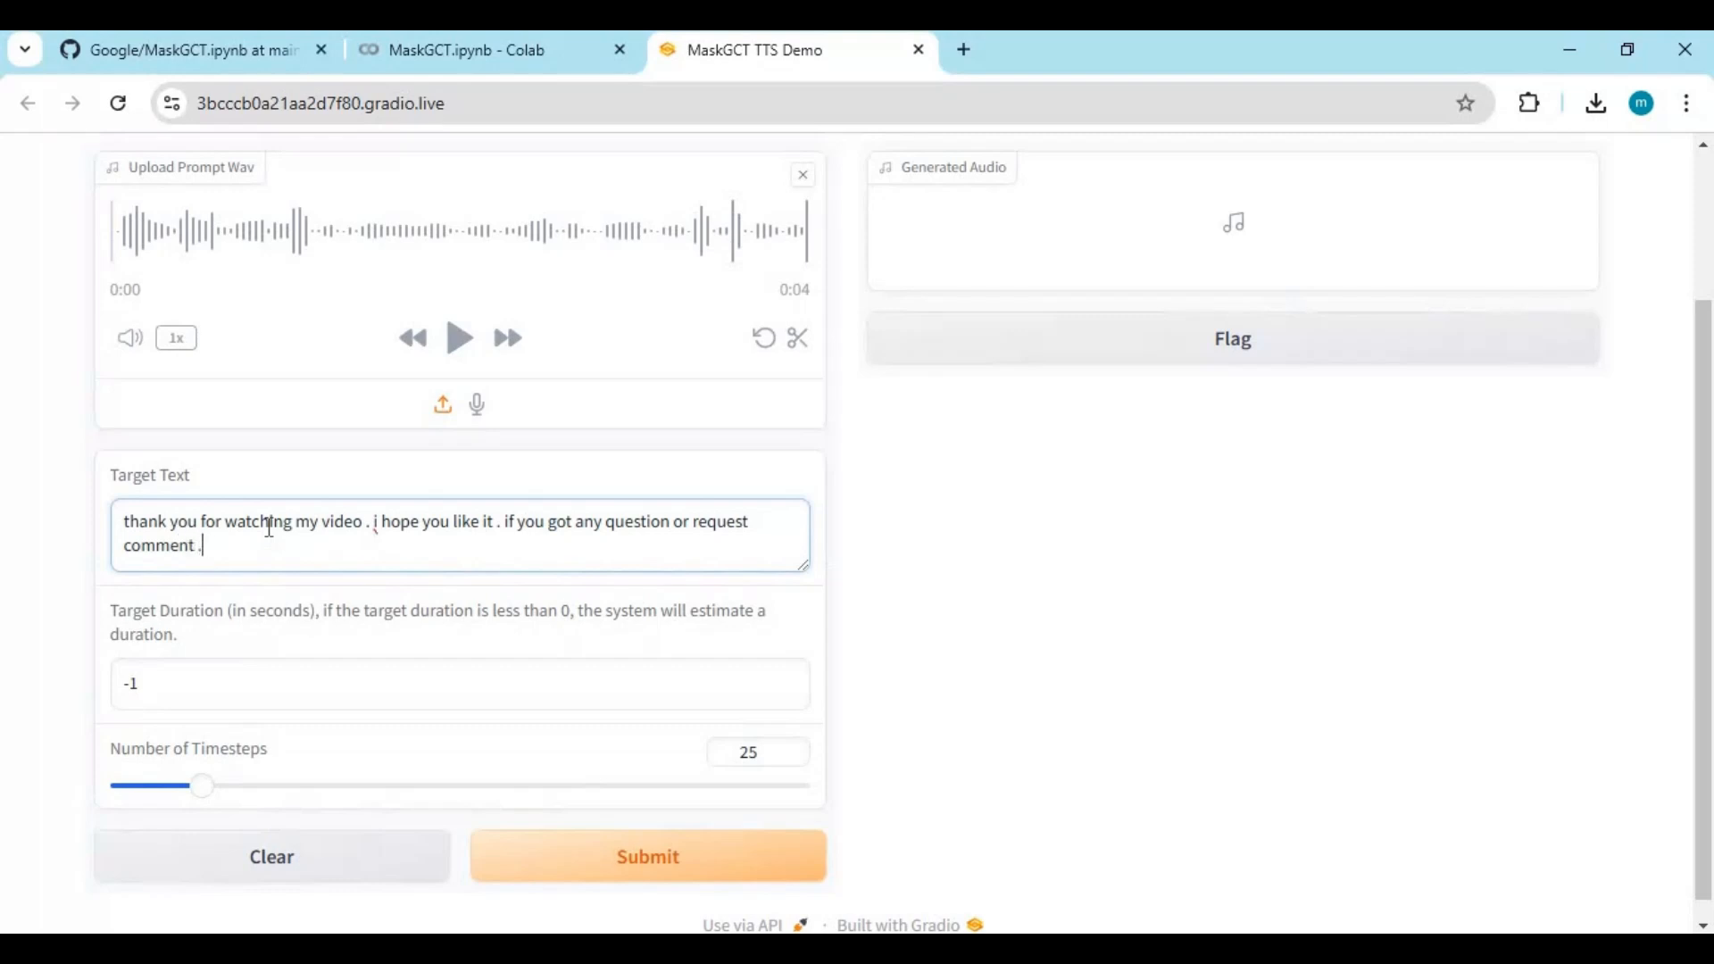
Finish the text with 'dont forget to subscribe to my youtube channel . take care' and submit for generation.
text(dont fo)
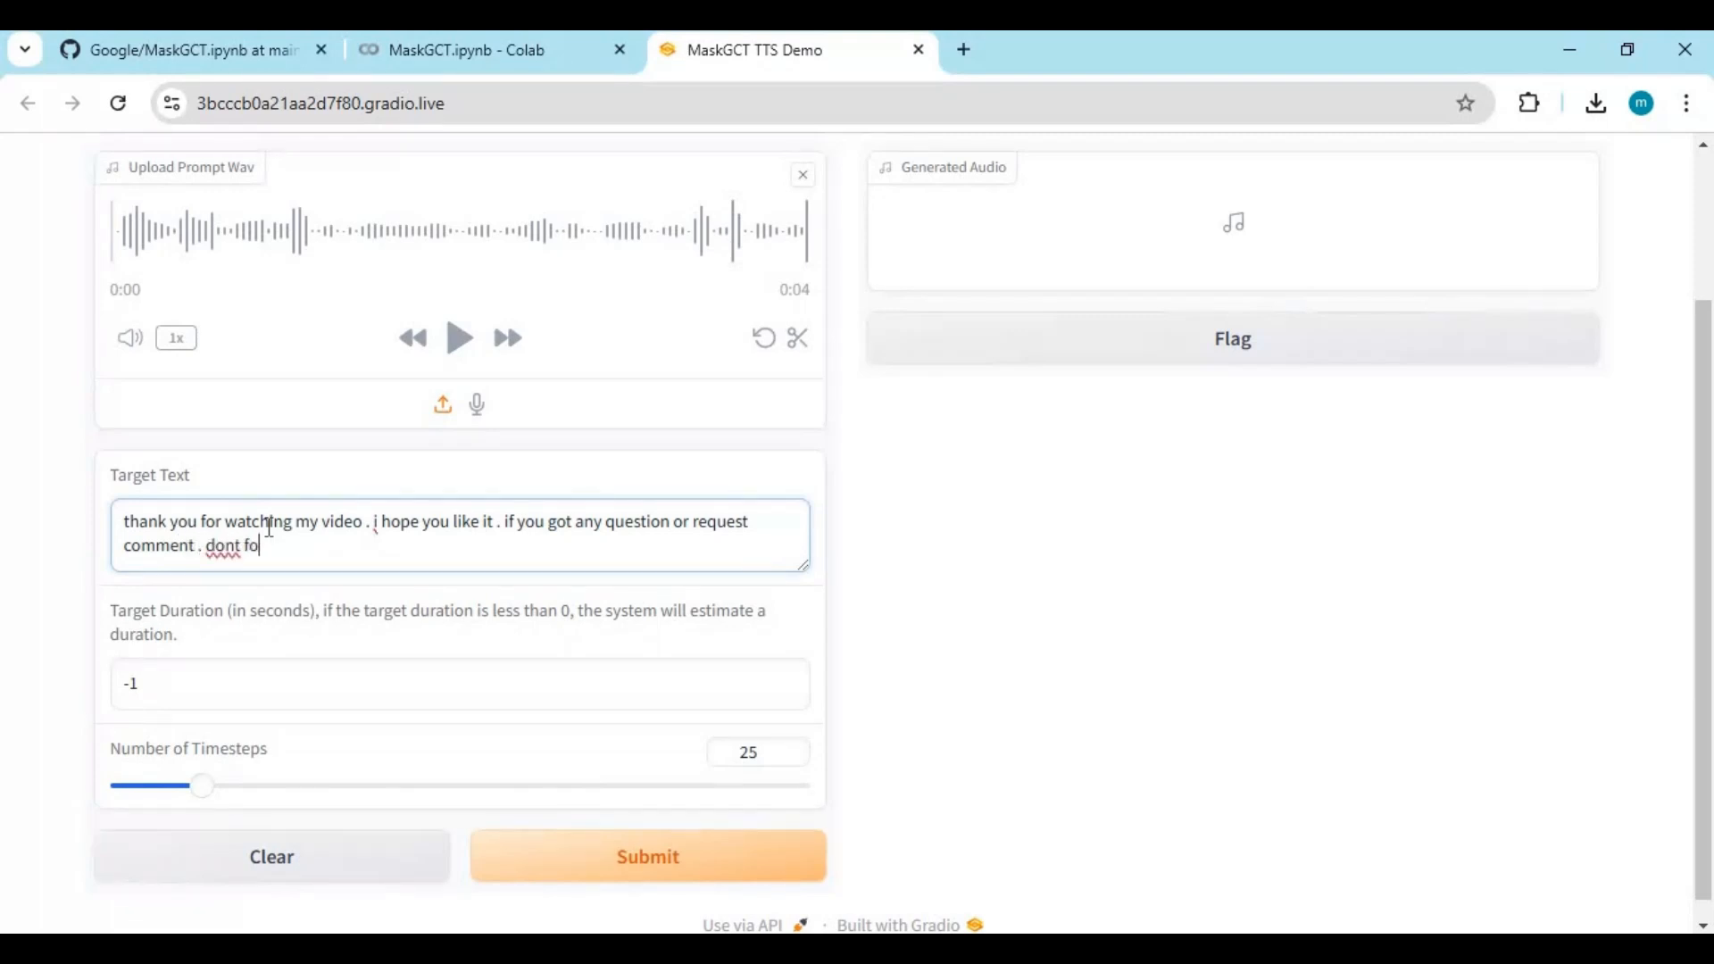
text(rget to s)
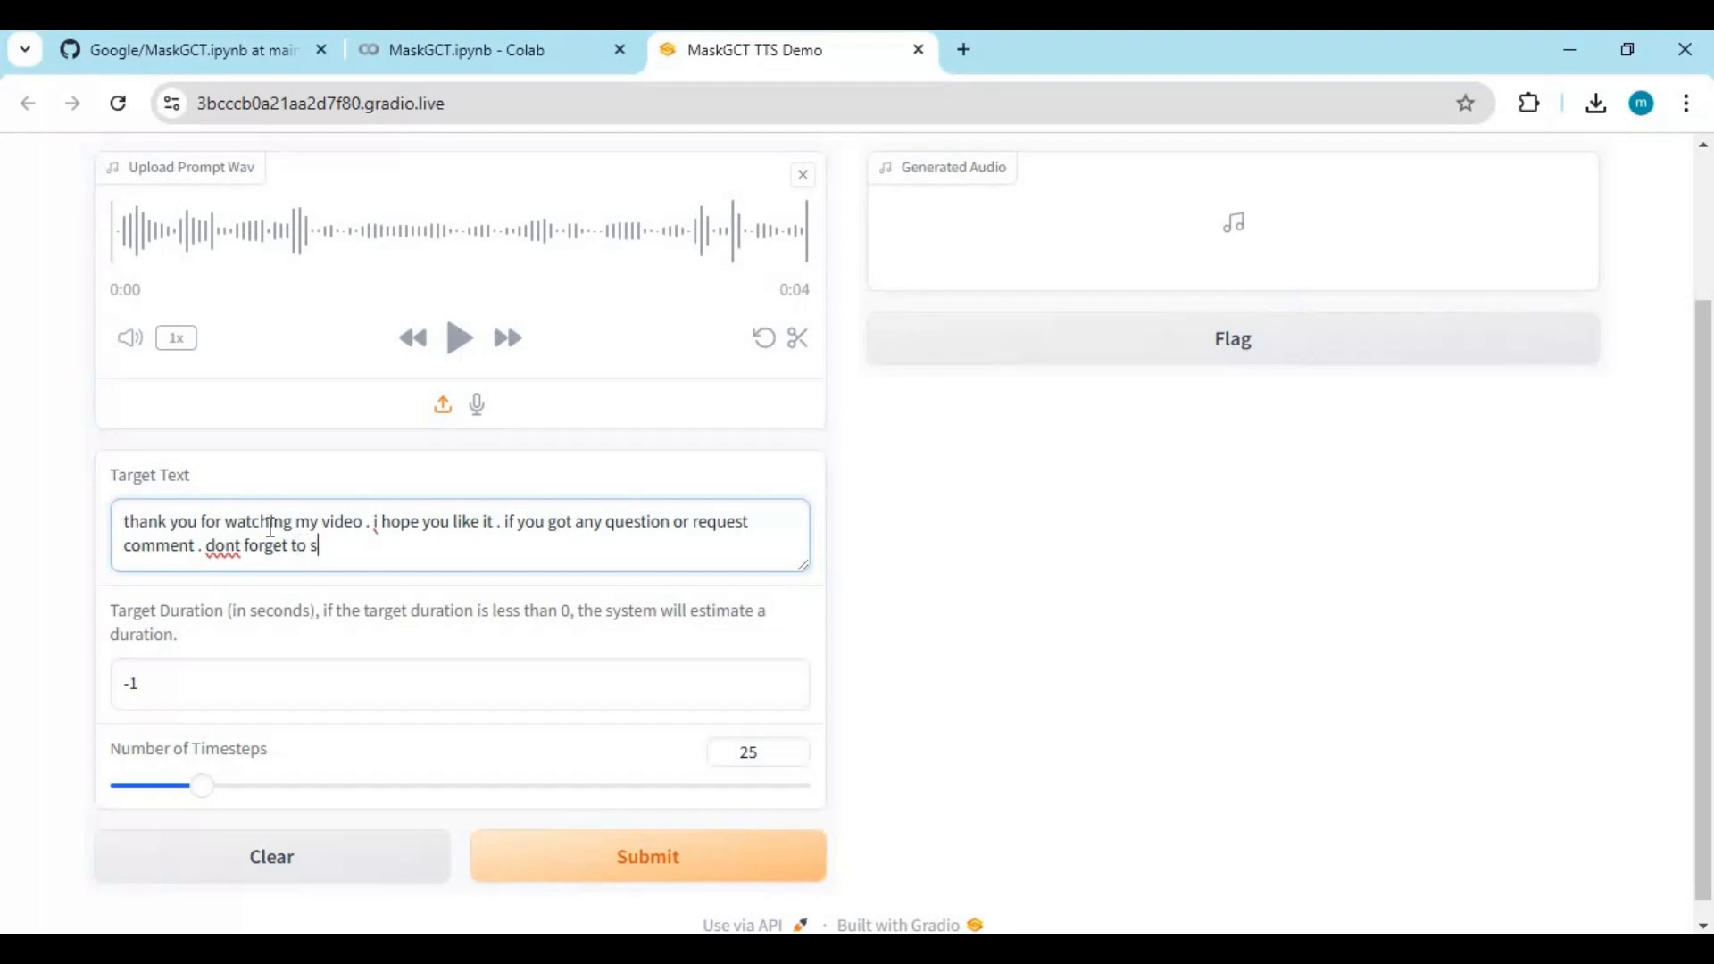
text(ubscri)
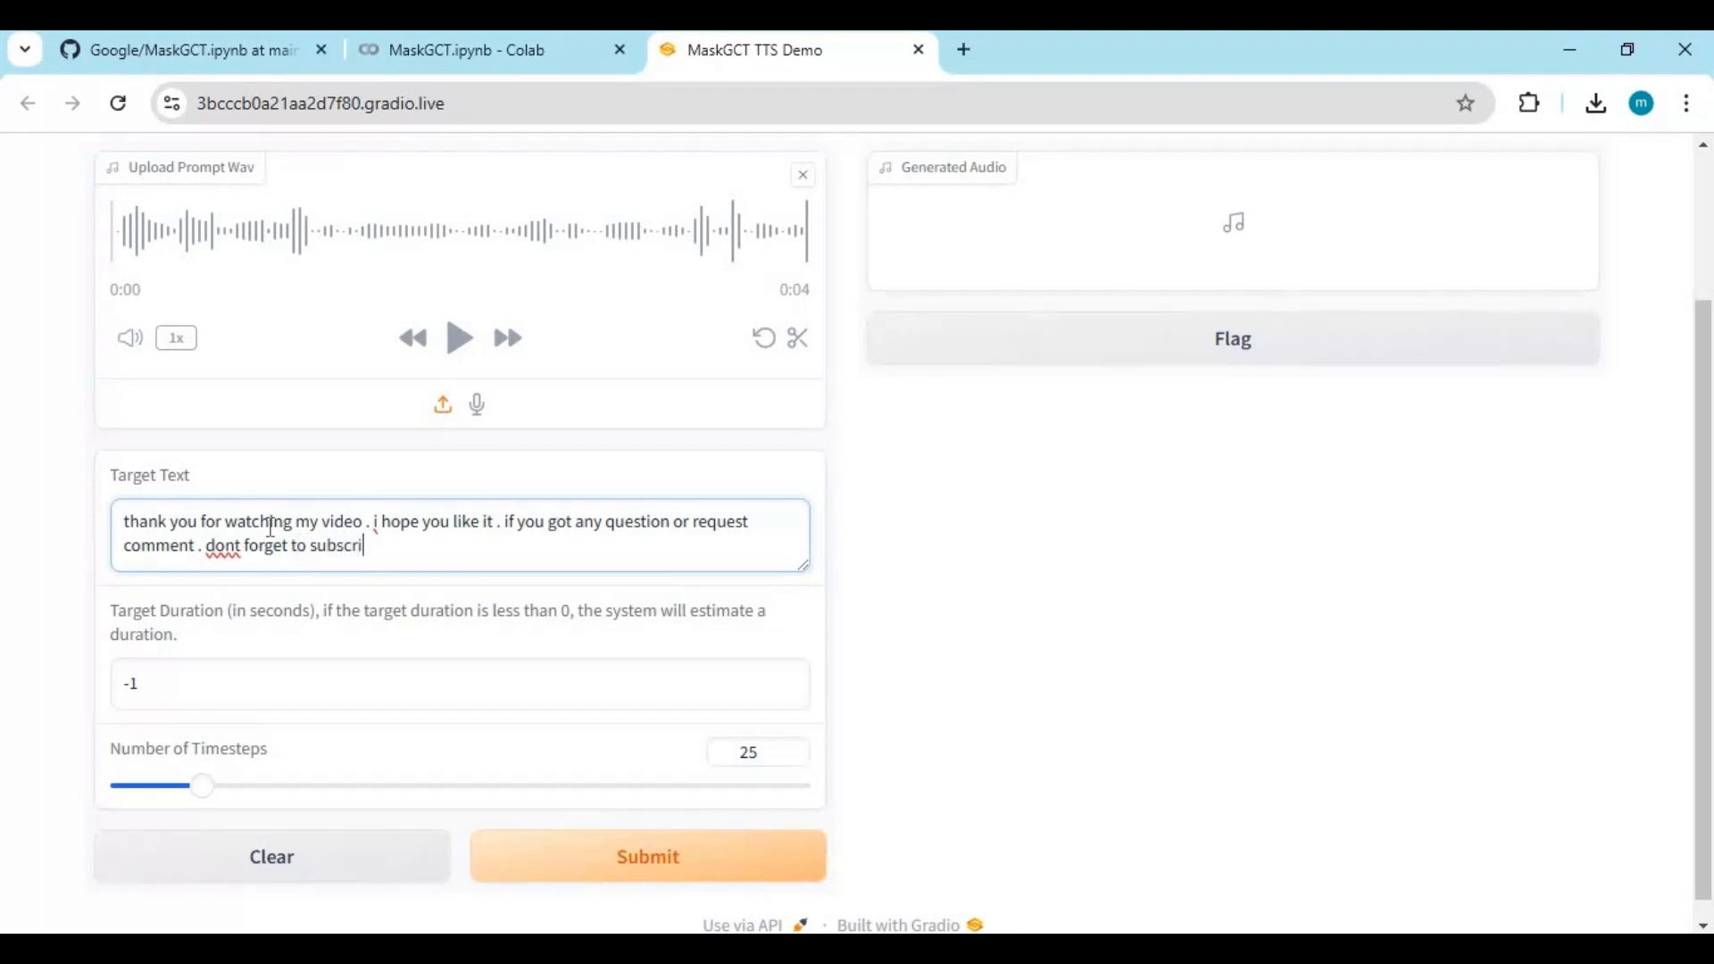
text(be to m)
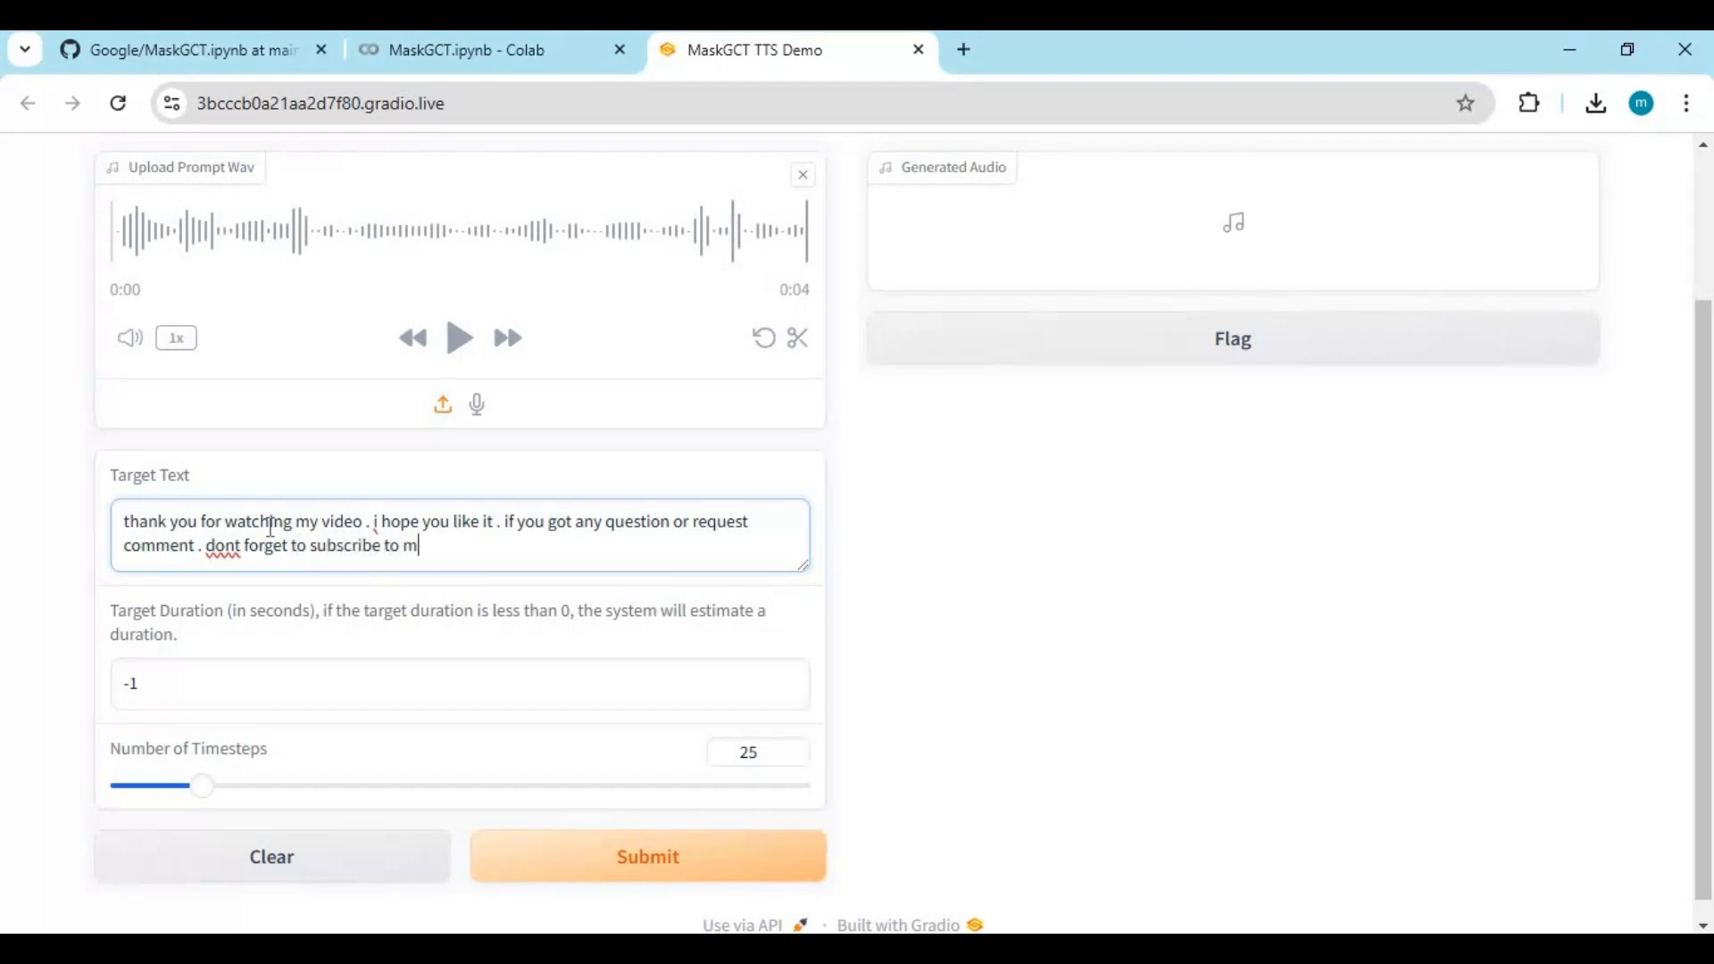
text(y youtu)
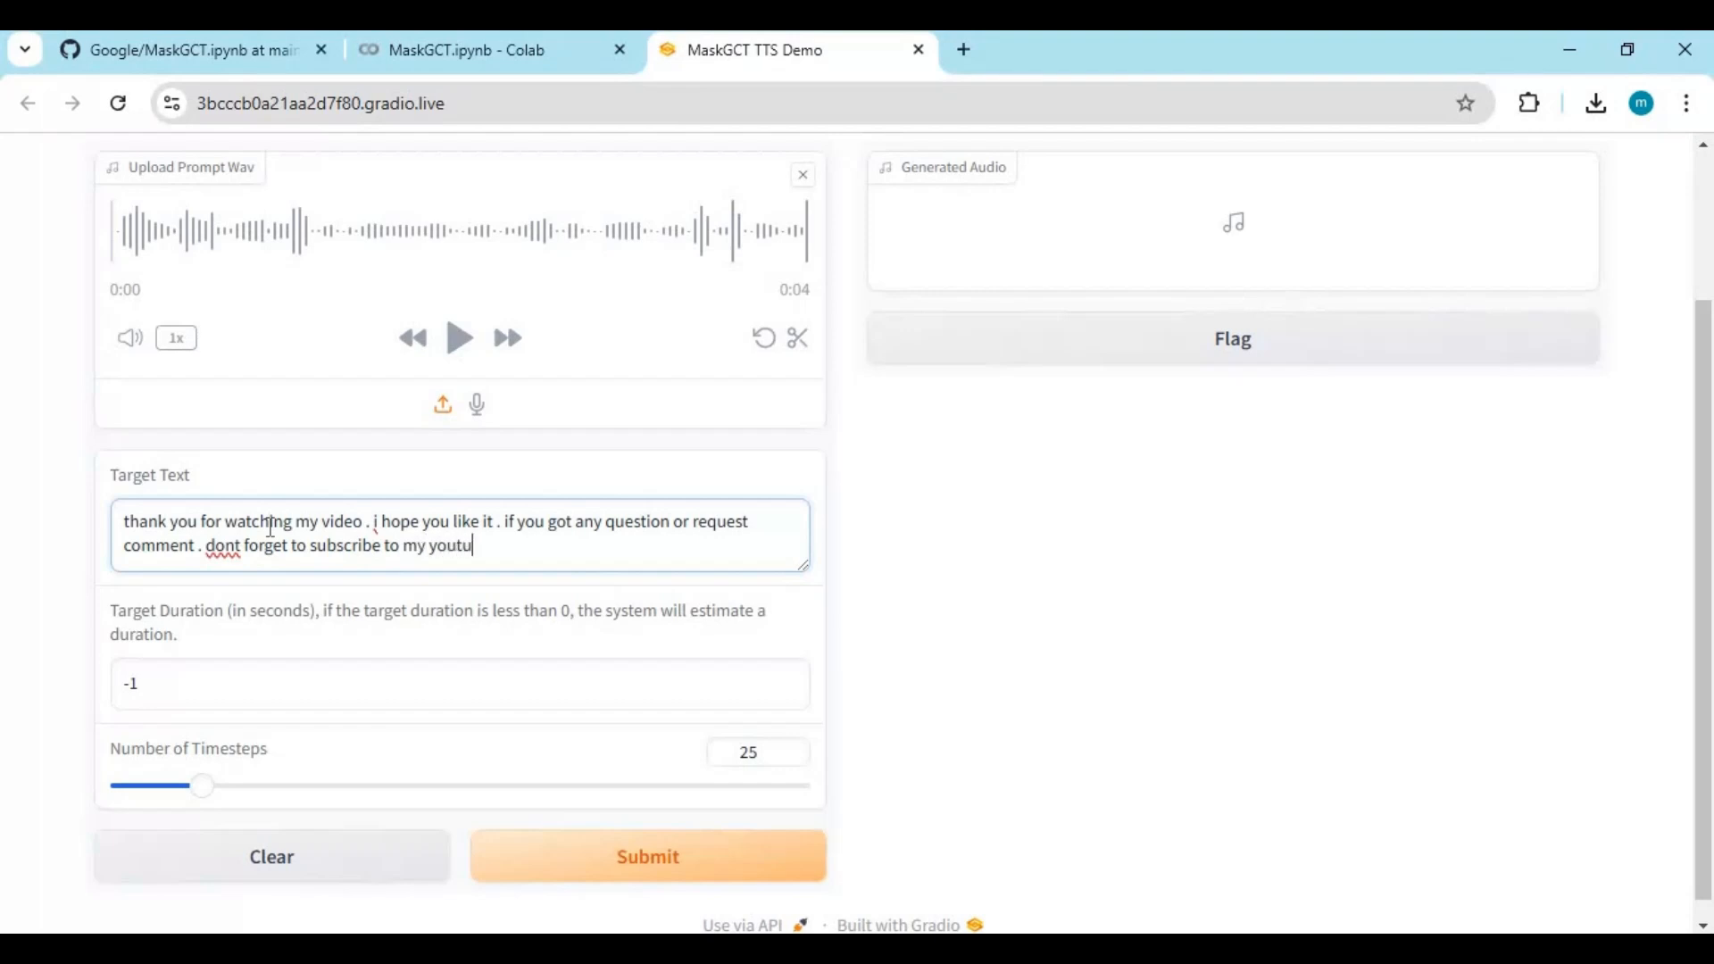
text(be cha)
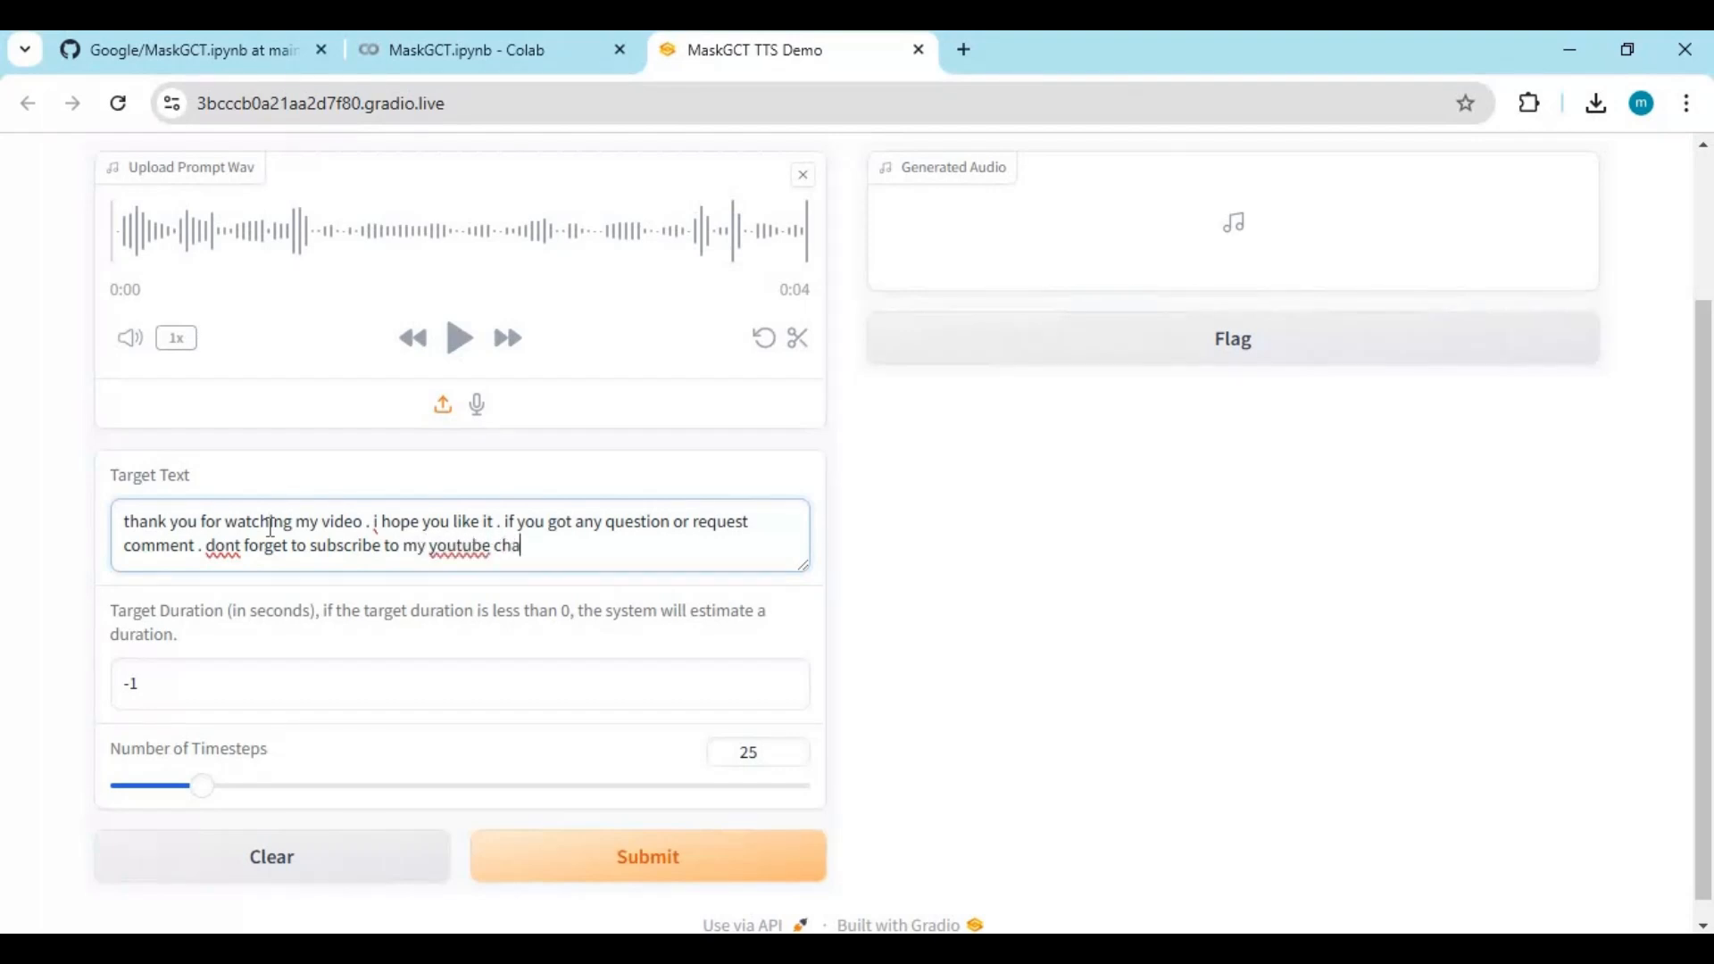
text(nnel .)
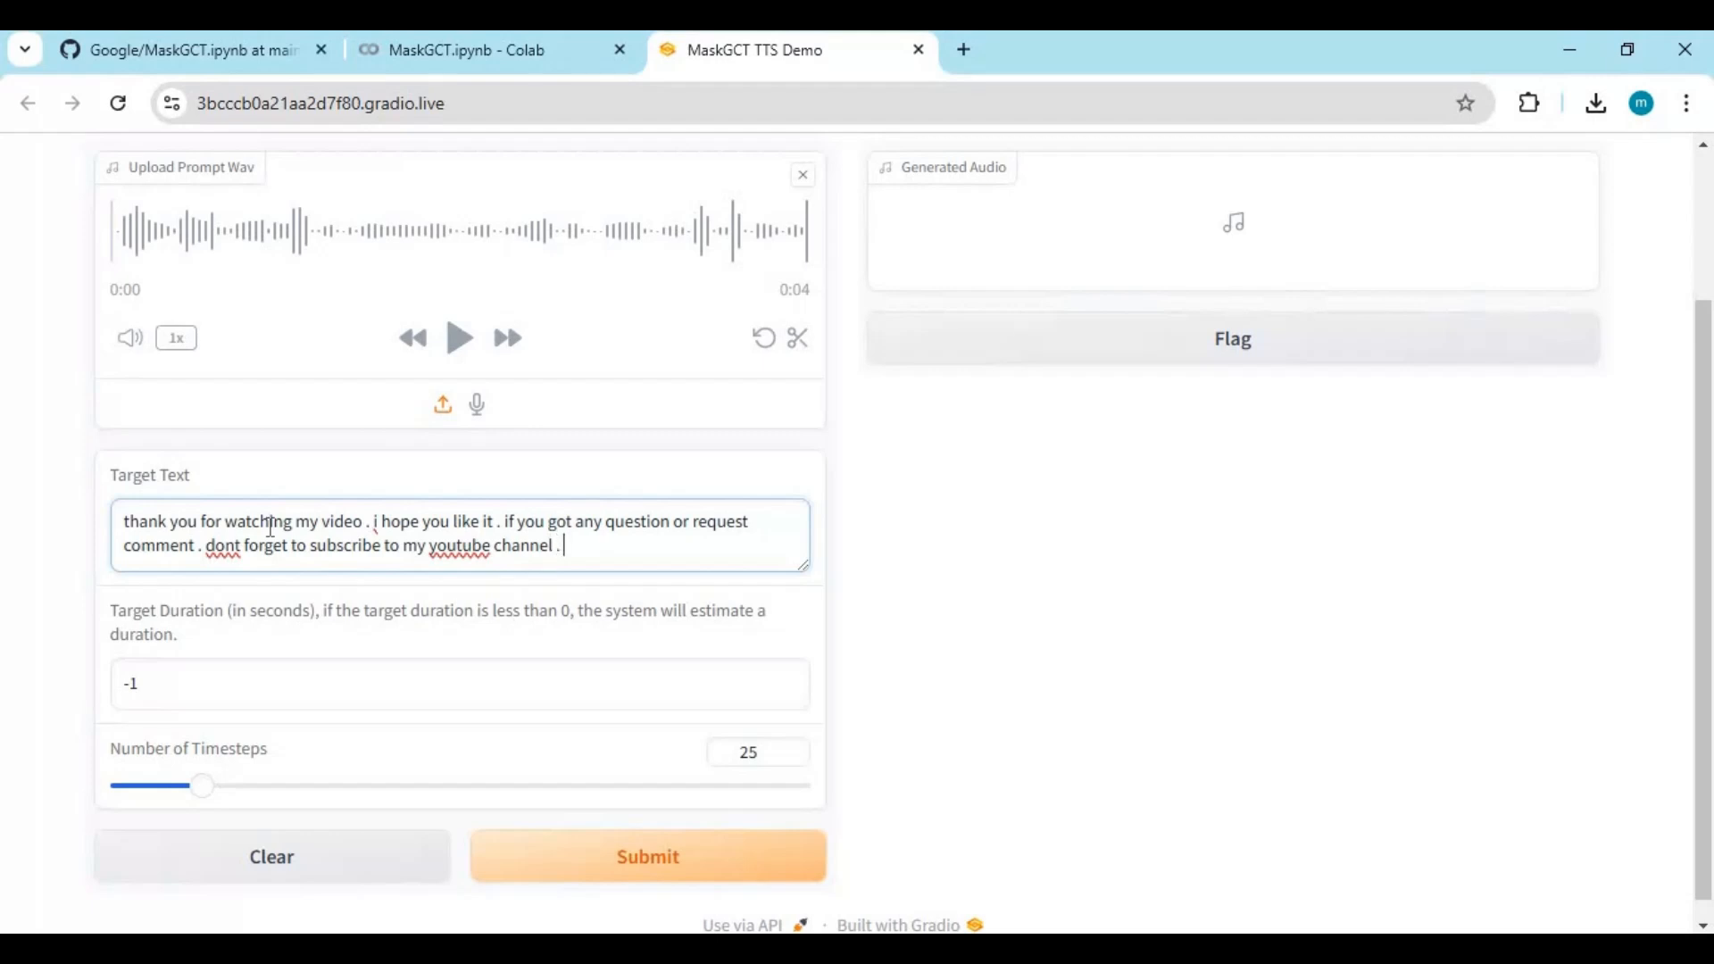
text(take ca)
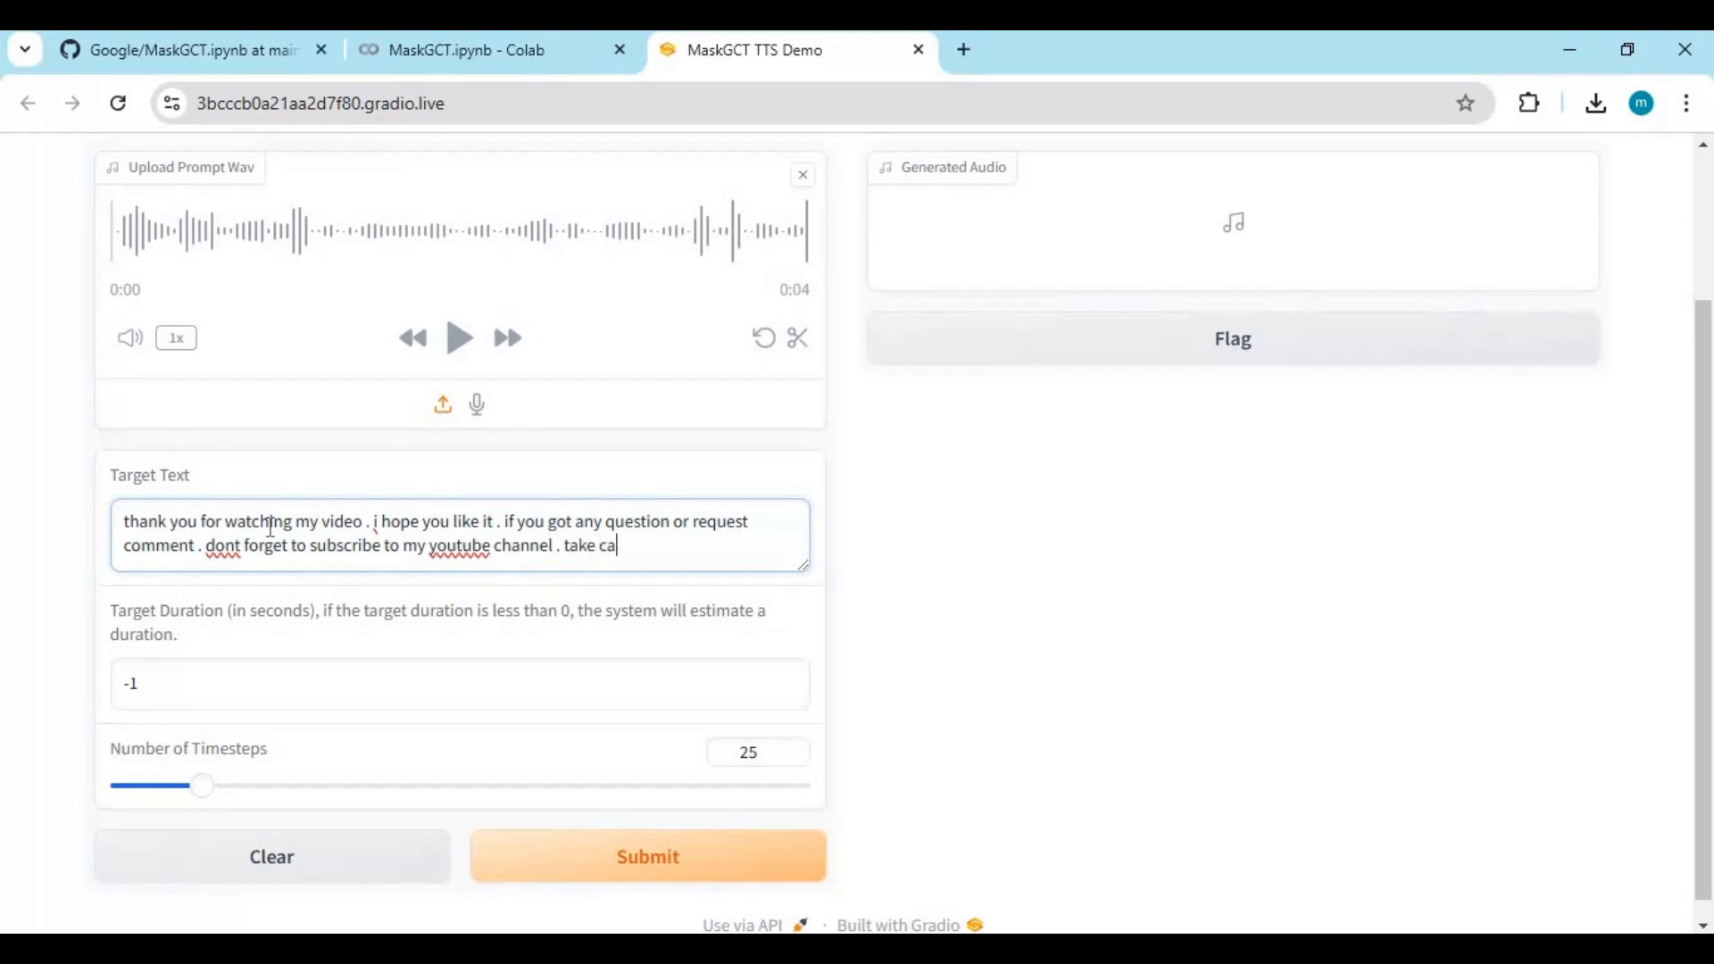
text(re)
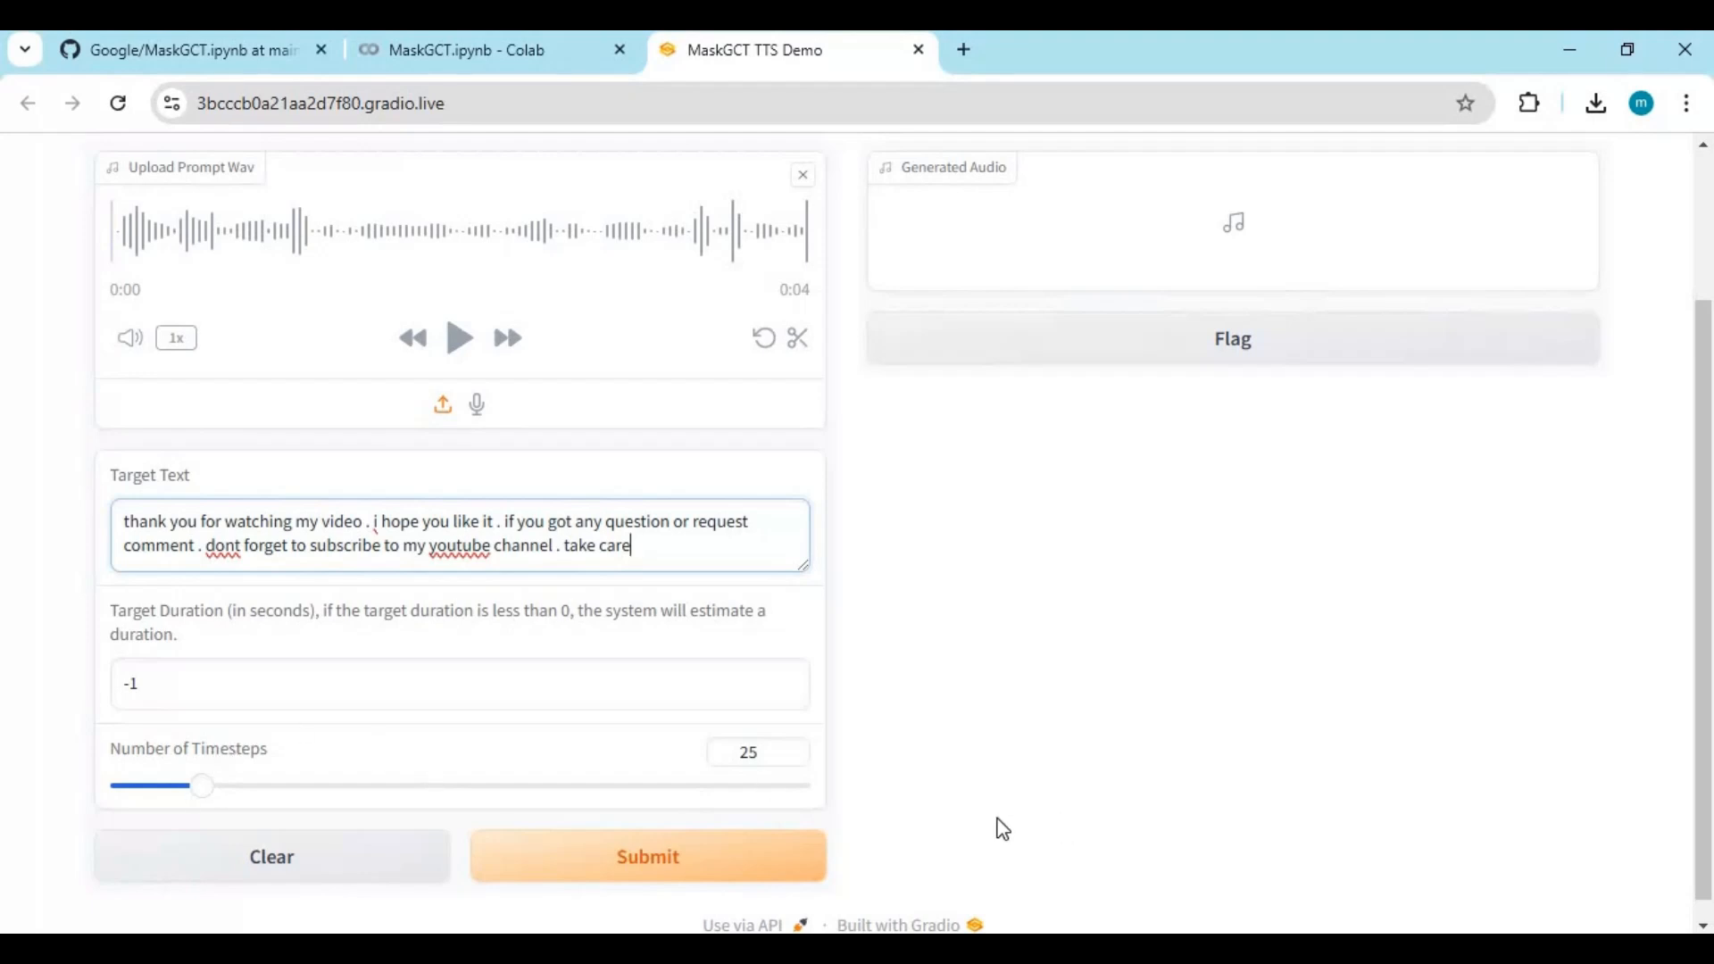
click(646, 855)
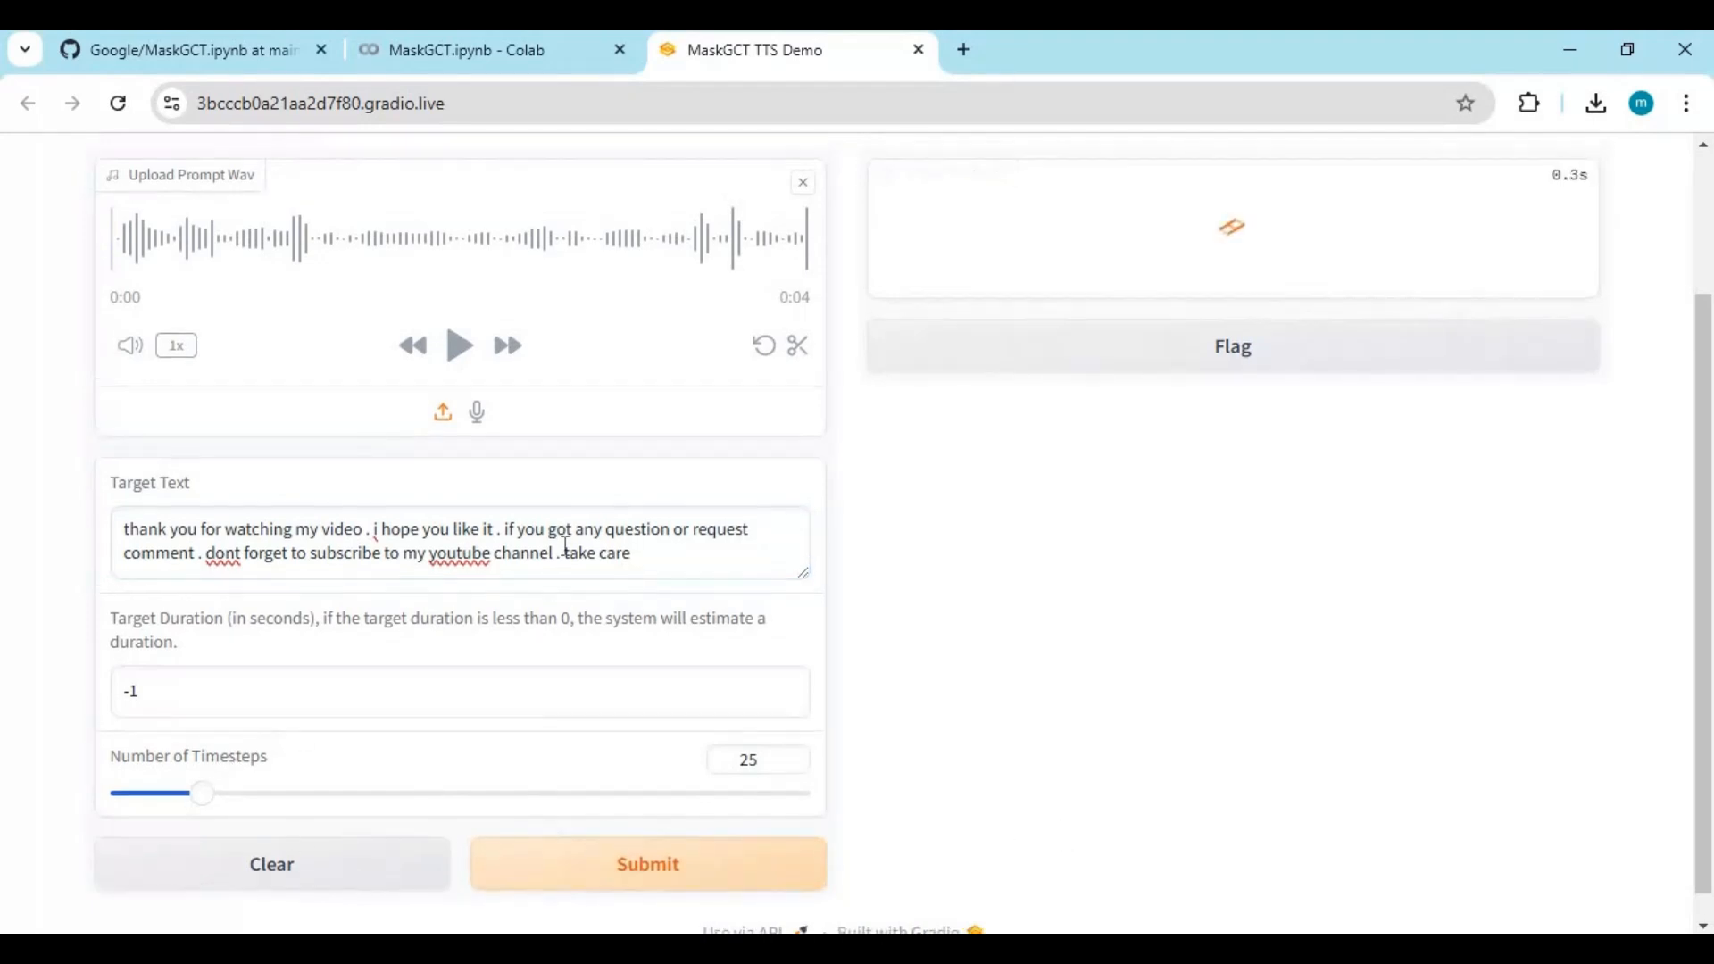